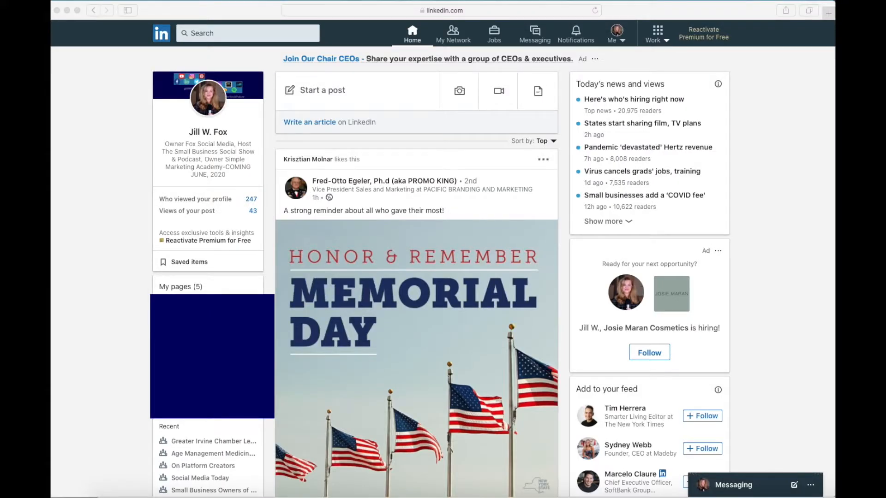
{"action": "mouse_move", "coordinate": [803, 284]}
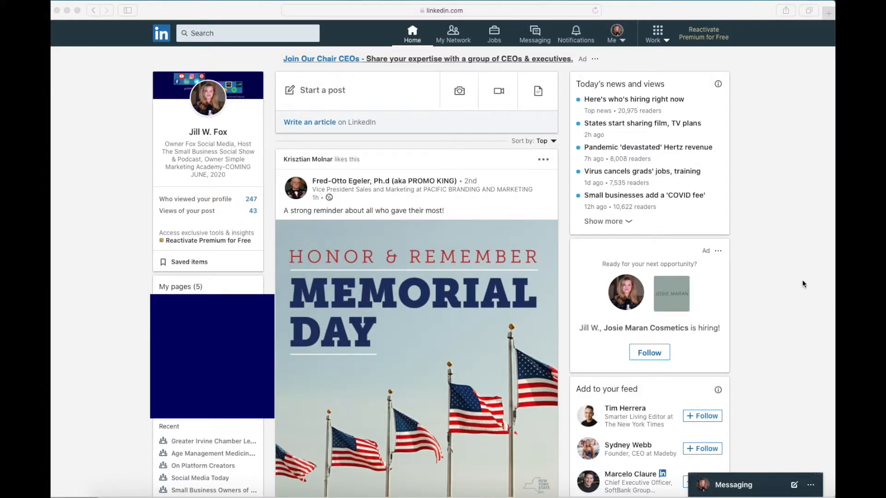
{"action": "mouse_move", "coordinate": [800, 244]}
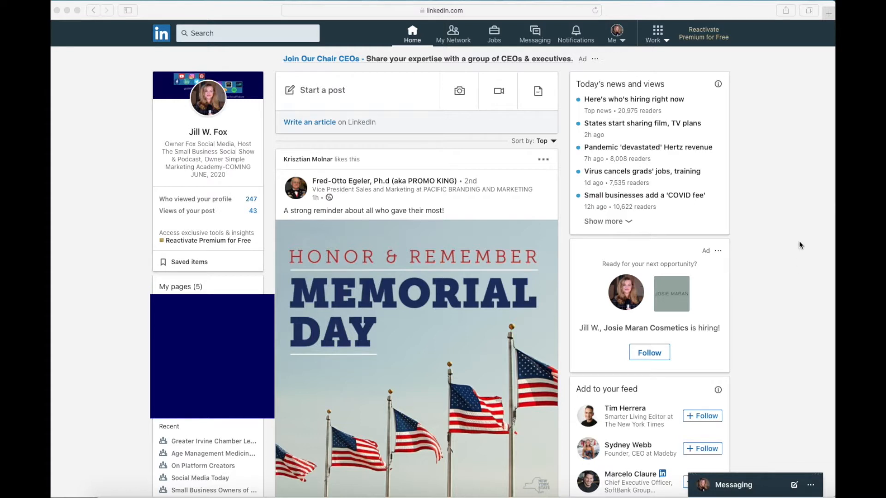
{"action": "mouse_move", "coordinate": [782, 92]}
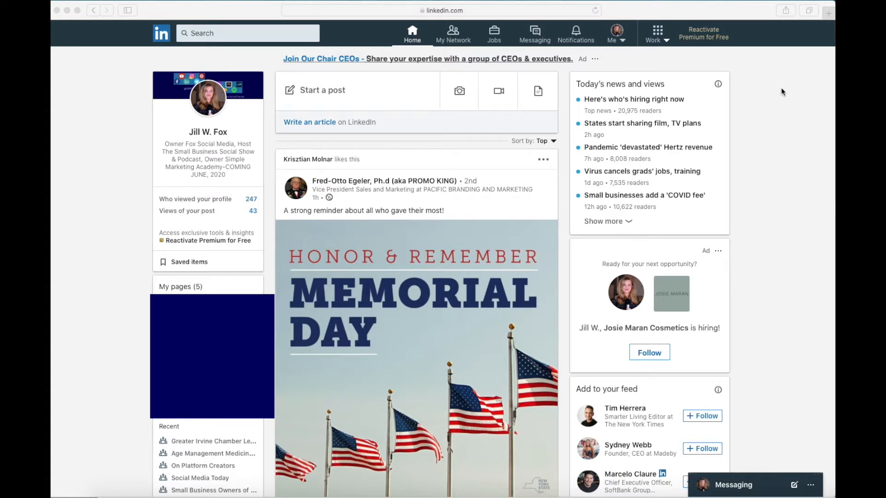
{"action": "mouse_move", "coordinate": [225, 129]}
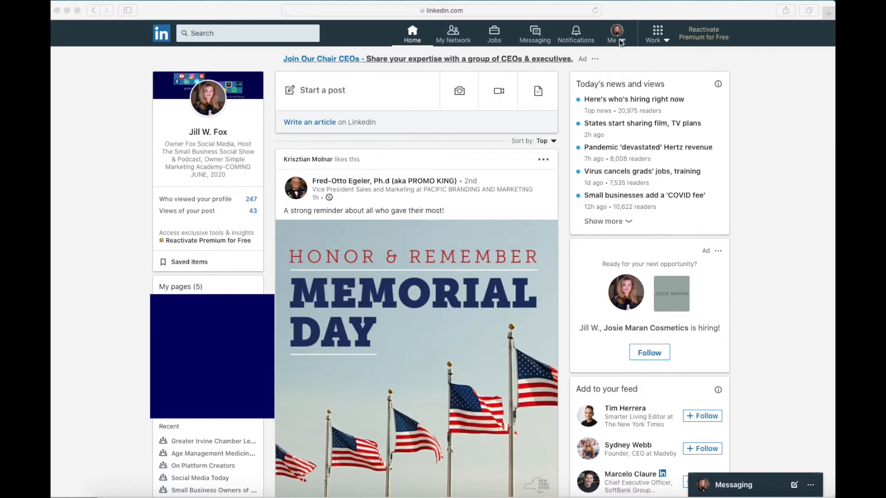
{"action": "mouse_move", "coordinate": [619, 45]}
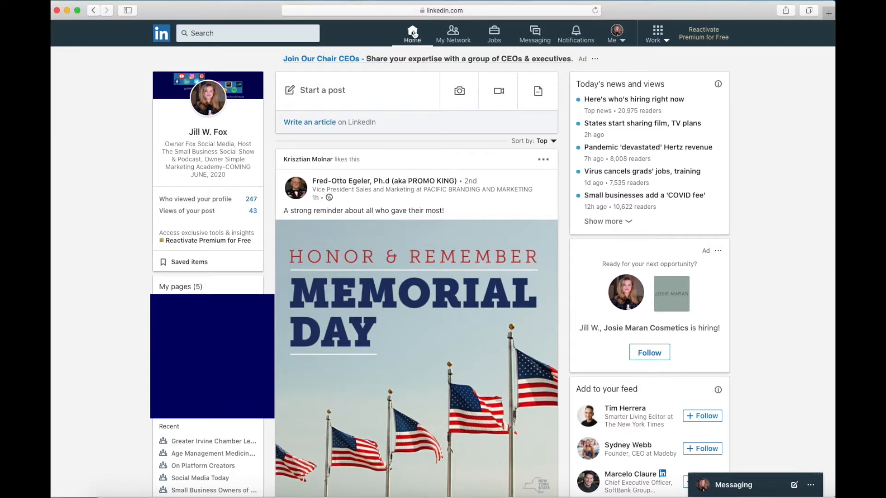
{"action": "mouse_move", "coordinate": [759, 155]}
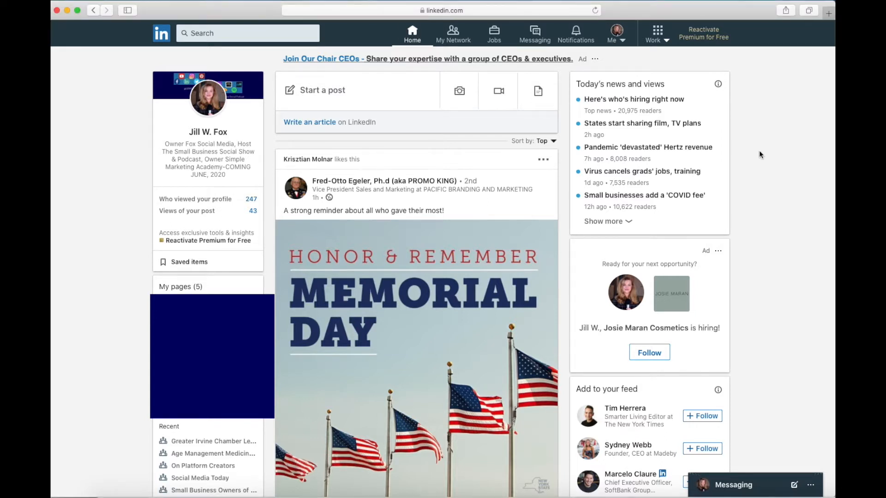
{"action": "mouse_move", "coordinate": [206, 125]}
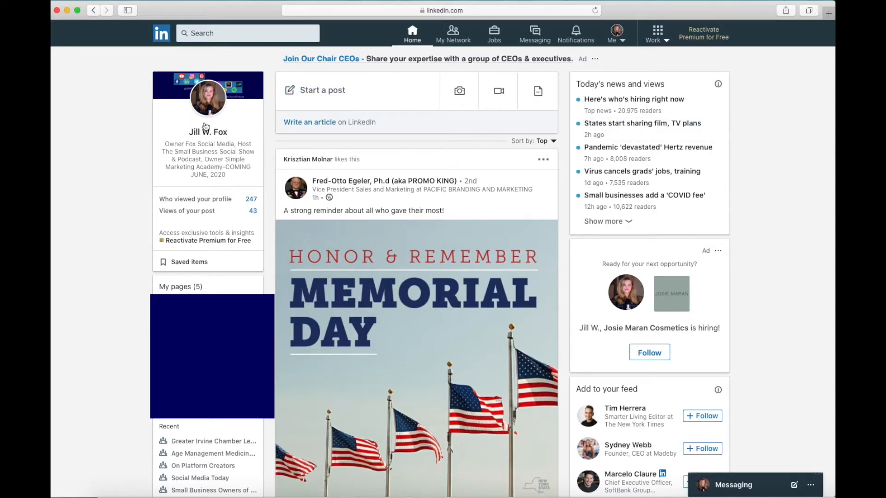
{"action": "mouse_move", "coordinate": [157, 204]}
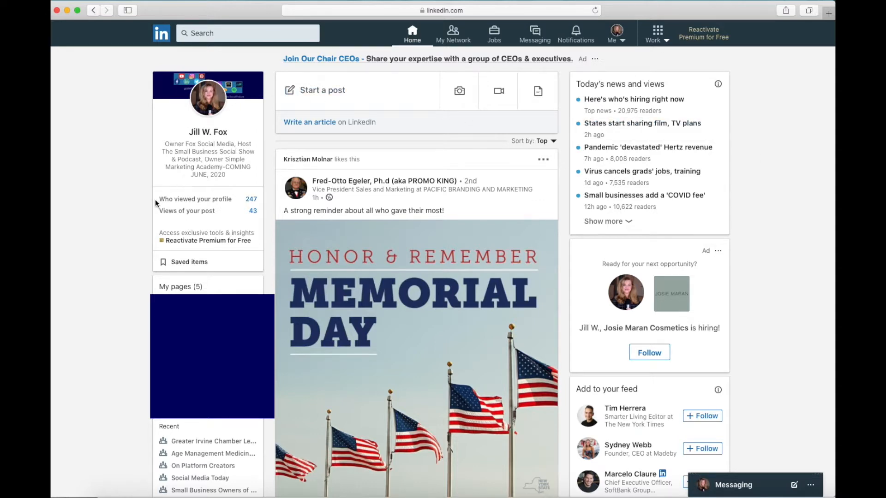
{"action": "mouse_move", "coordinate": [194, 199]}
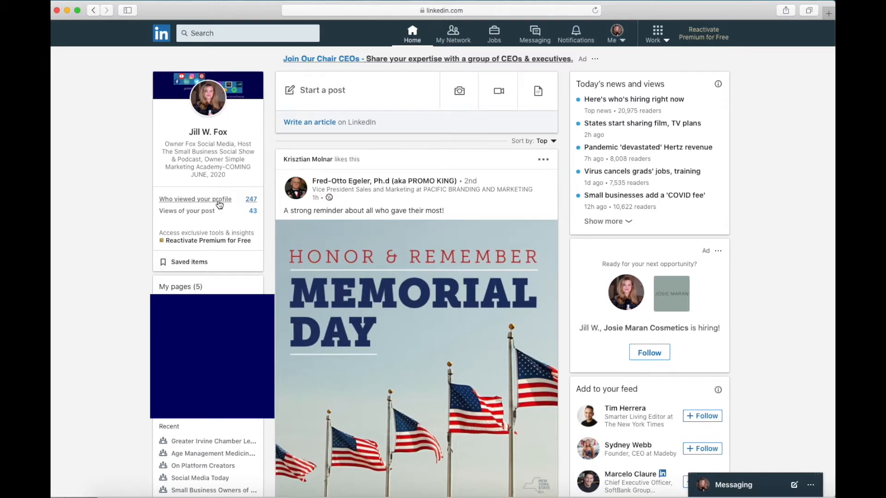
- Check who recently viewed the profile, then return to the home feed
{"action": "left_click", "coordinate": [194, 199]}
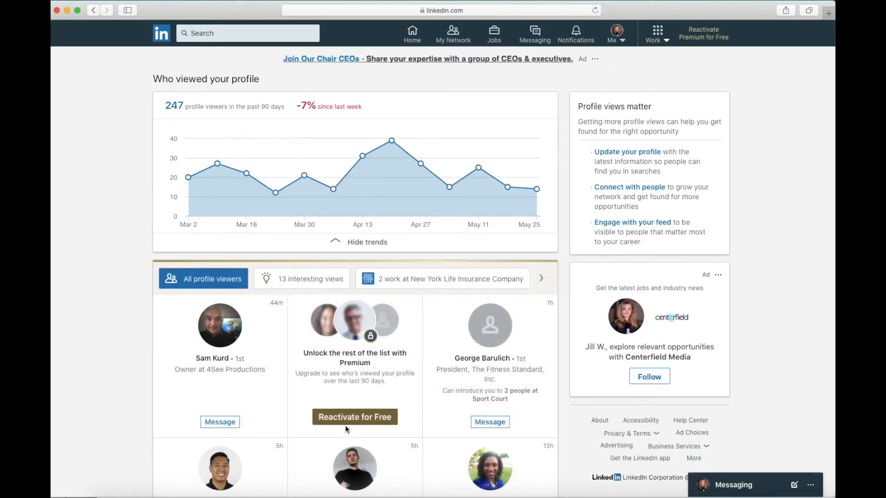
{"action": "mouse_move", "coordinate": [387, 268]}
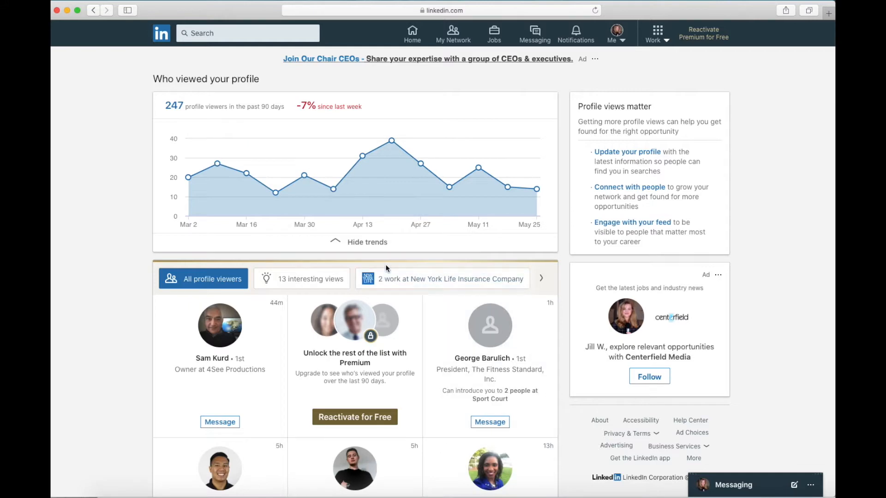
{"action": "scroll", "scroll_direction": "down", "scroll_amount": 3}
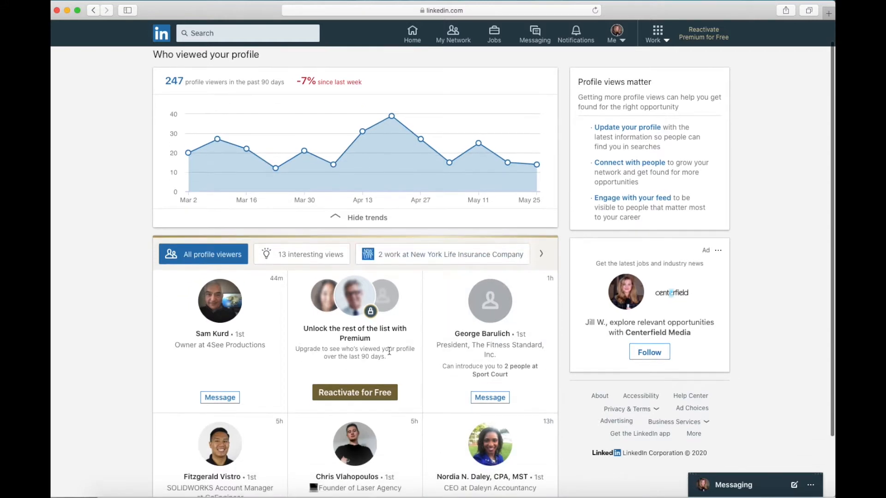
{"action": "scroll", "scroll_direction": "up", "scroll_amount": 3}
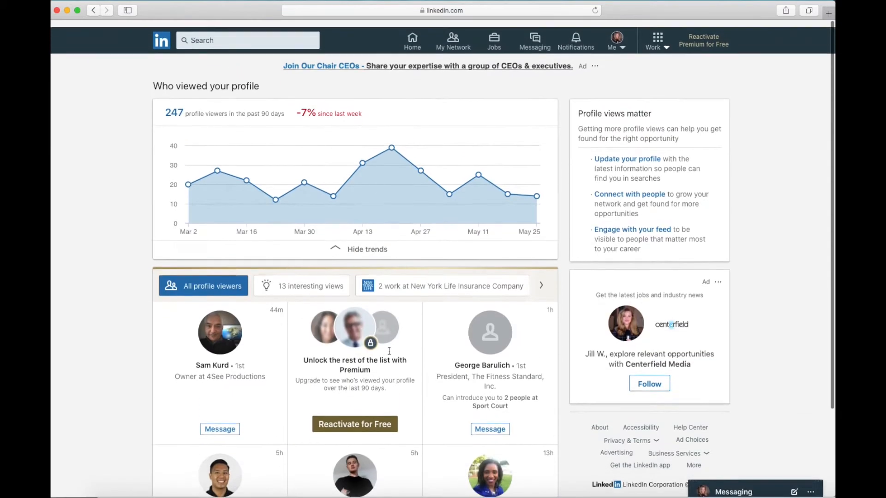
{"action": "scroll", "scroll_direction": "up", "scroll_amount": 3}
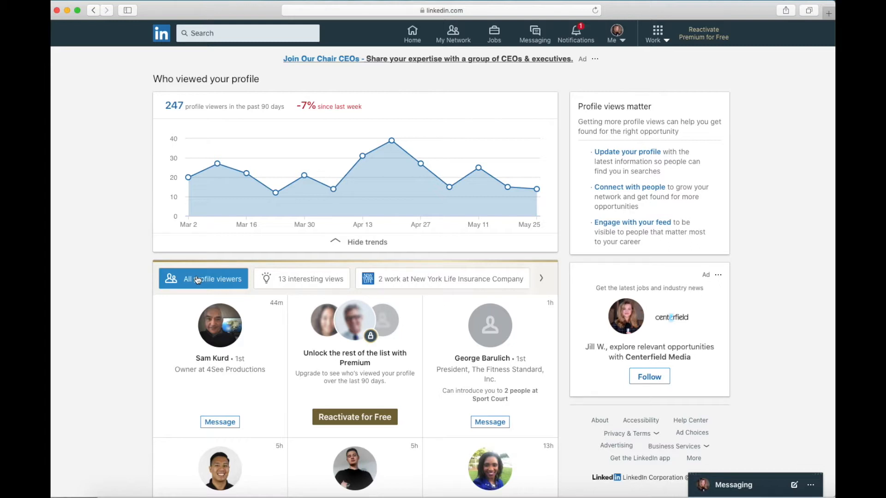
{"action": "left_click", "coordinate": [310, 278]}
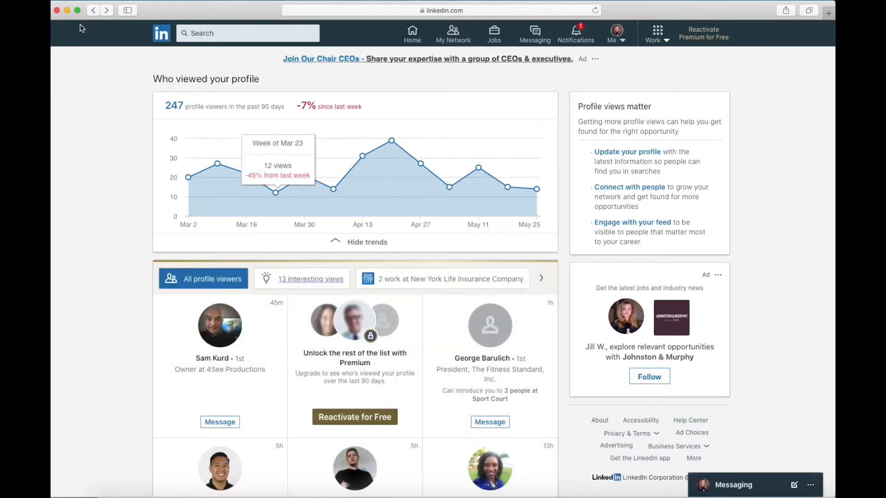
{"action": "left_click", "coordinate": [412, 33]}
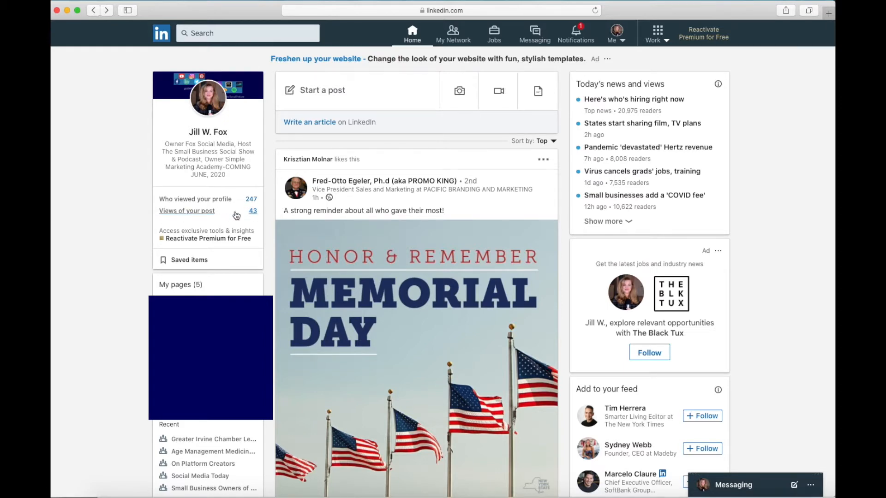
- Open your posts' view counts and scroll through posts showing 44 and 131 views
{"action": "left_click", "coordinate": [186, 210]}
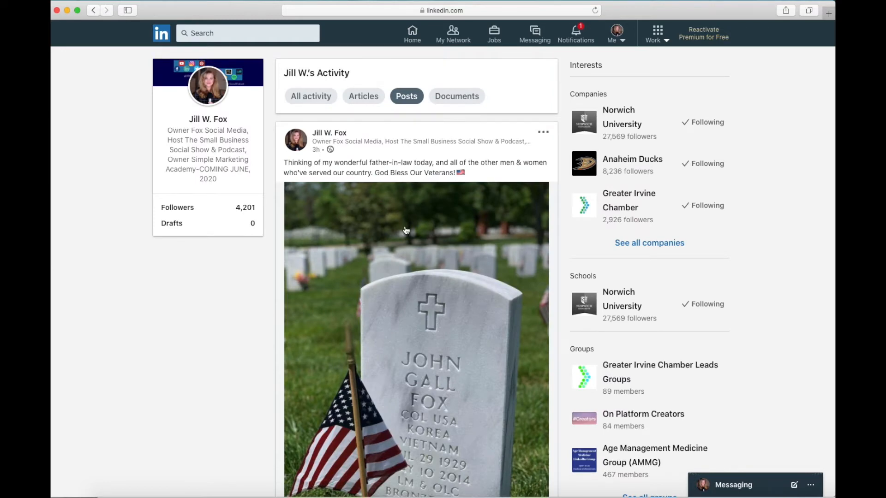
{"action": "mouse_move", "coordinate": [579, 60]}
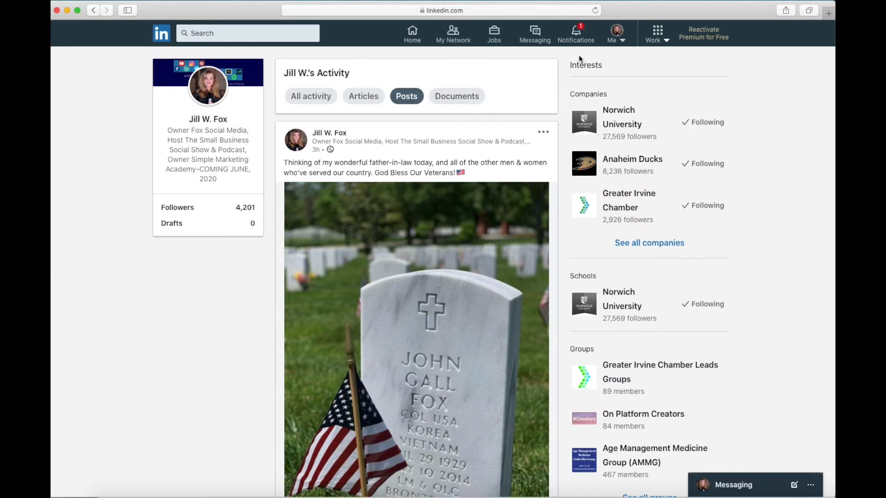
{"action": "mouse_move", "coordinate": [616, 33]}
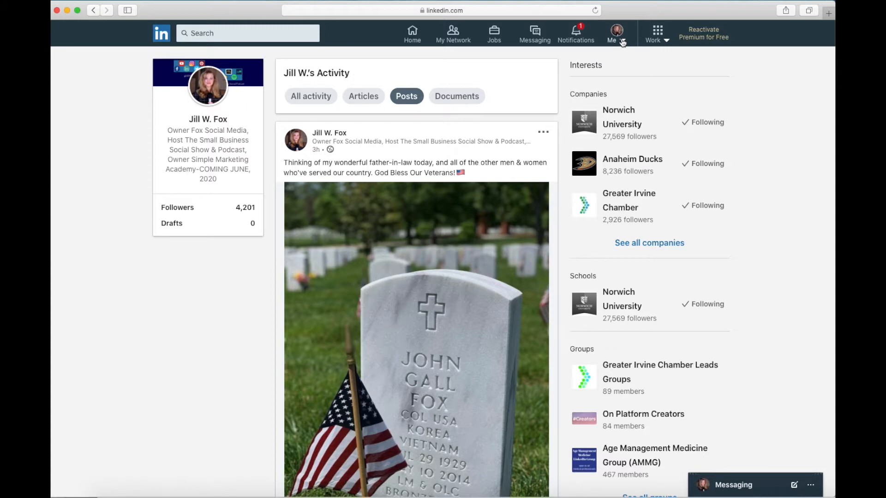
{"action": "mouse_move", "coordinate": [573, 319]}
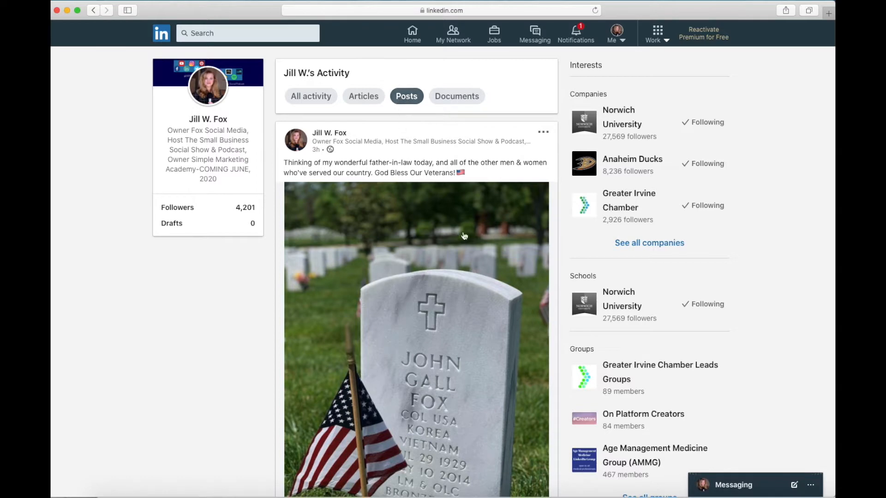
{"action": "scroll", "scroll_direction": "down", "scroll_amount": 3}
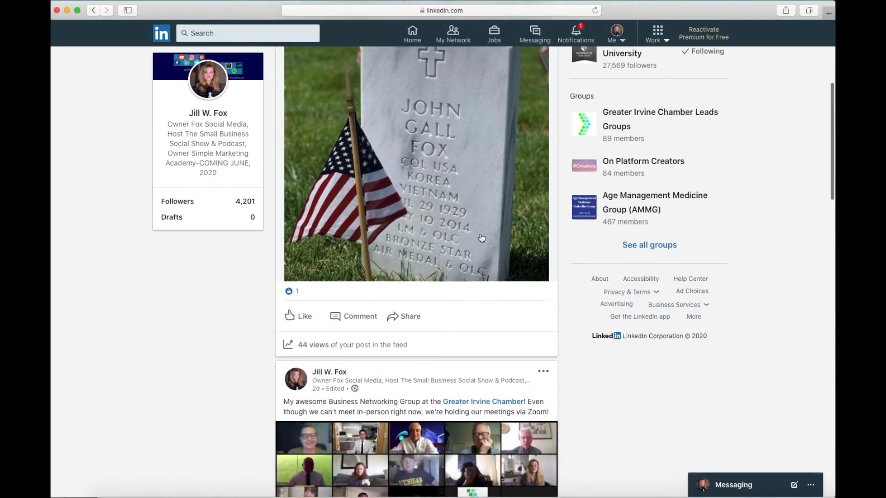
{"action": "scroll", "scroll_direction": "down", "scroll_amount": 3}
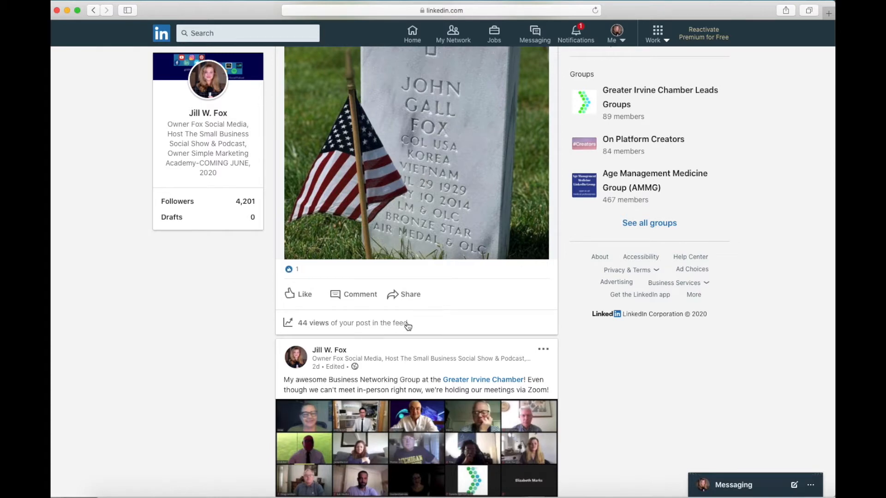
{"action": "mouse_move", "coordinate": [458, 260]}
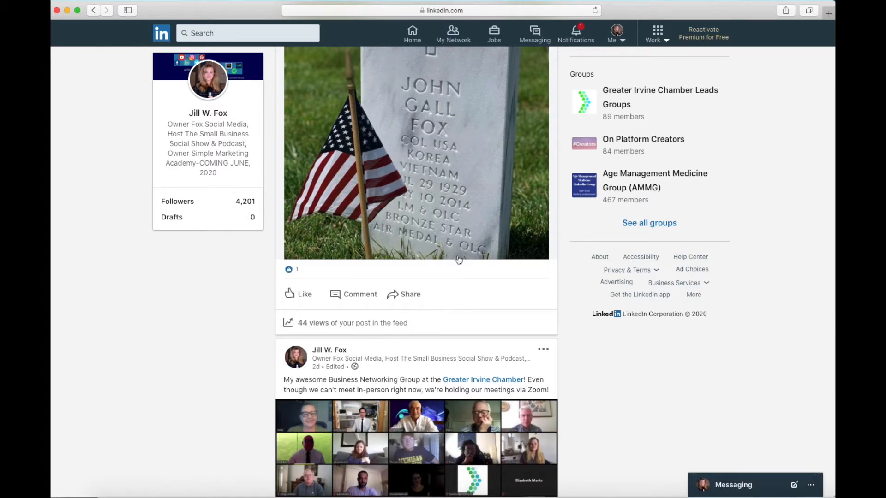
{"action": "scroll", "scroll_direction": "down", "scroll_amount": 3}
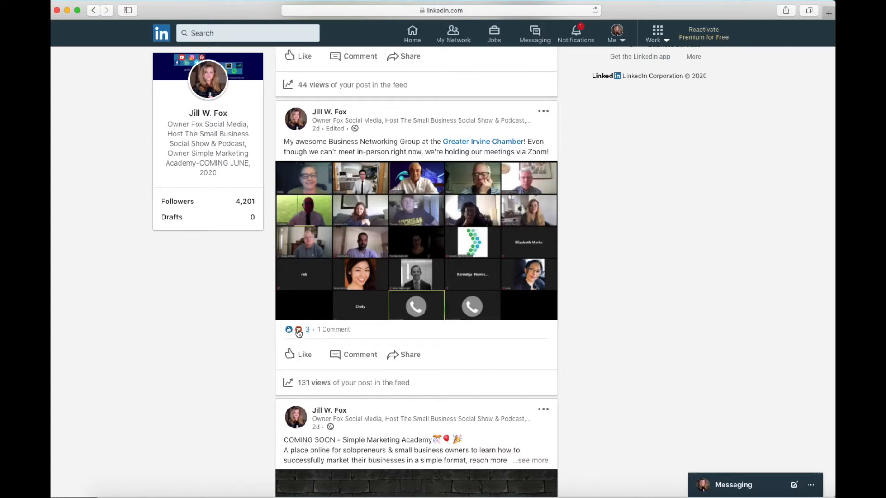
{"action": "mouse_move", "coordinate": [333, 330]}
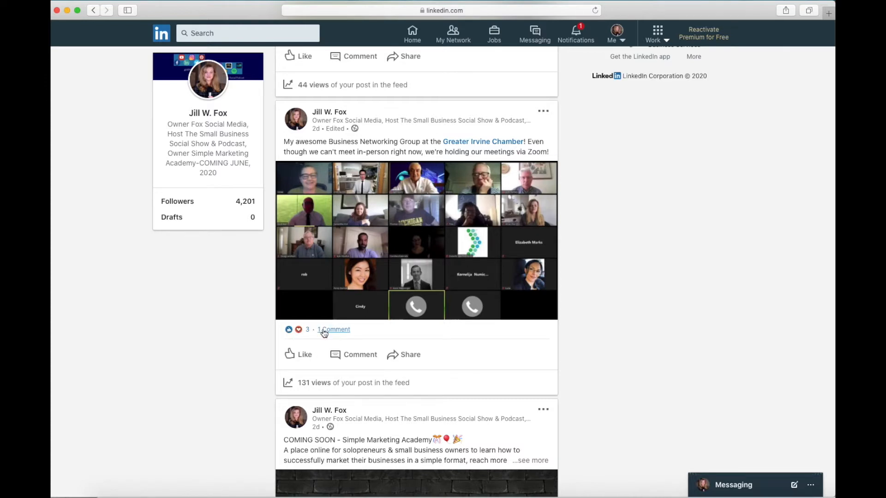
- Expand the Zoom networking post's comment and scroll on to the 101- and 307-view posts
{"action": "left_click", "coordinate": [333, 329]}
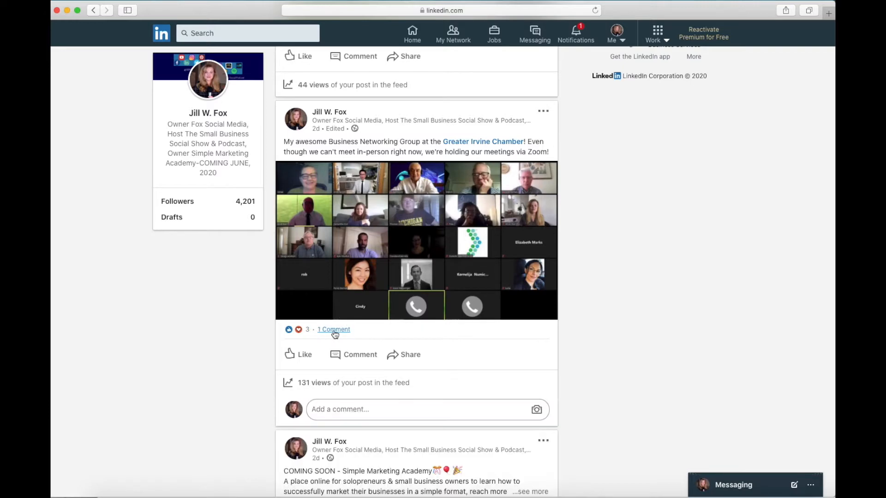
{"action": "scroll", "scroll_direction": "down", "scroll_amount": 3}
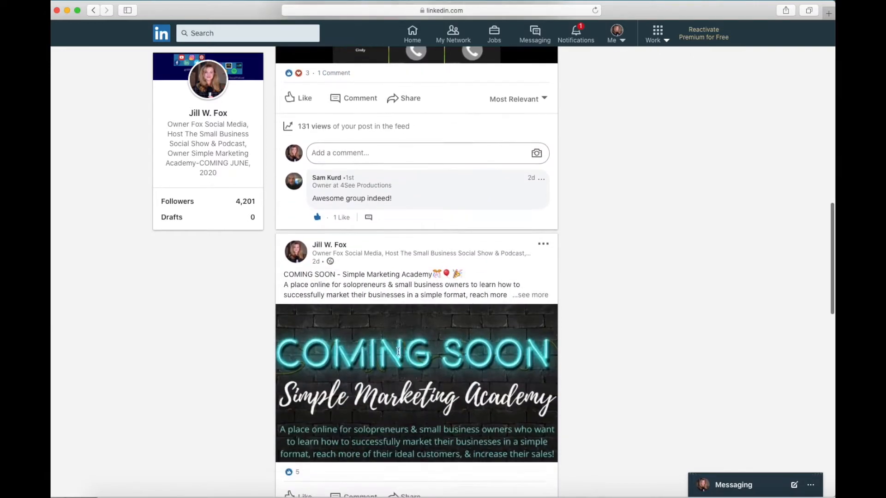
{"action": "scroll", "scroll_direction": "down", "scroll_amount": 3}
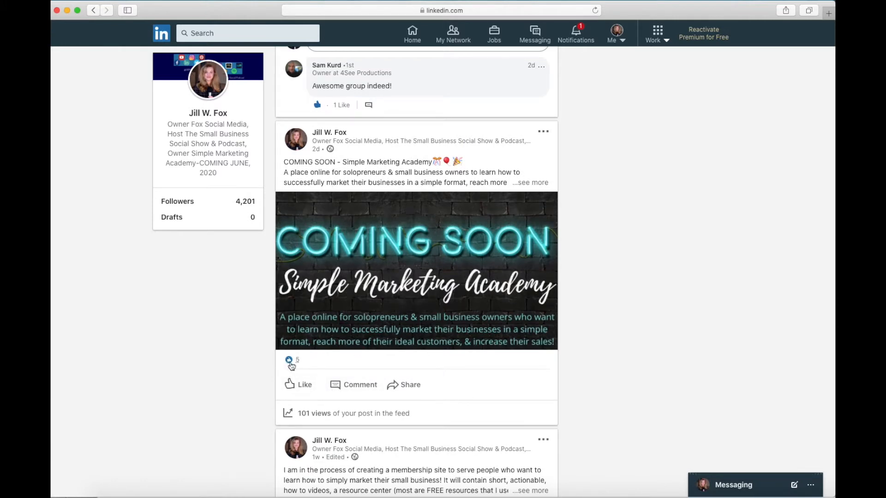
{"action": "mouse_move", "coordinate": [395, 422]}
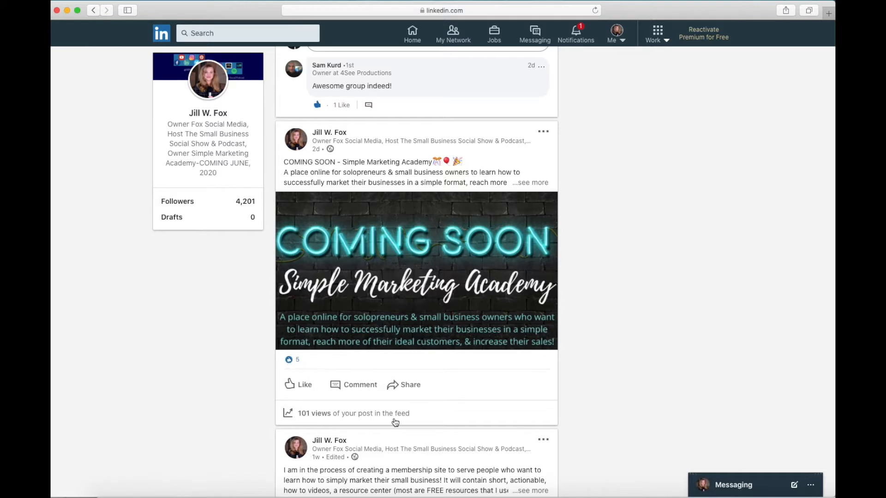
{"action": "scroll", "scroll_direction": "down", "scroll_amount": 3}
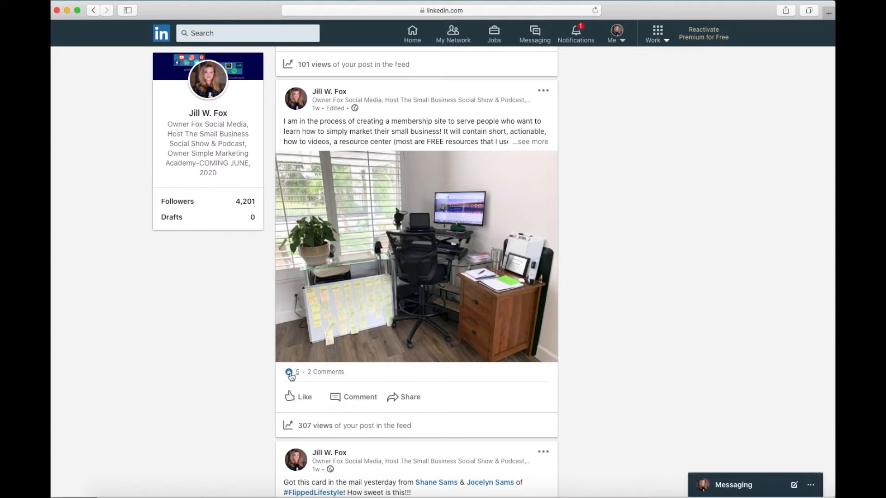
- Expand the membership-site post's 2 comments to read the text-marketing offer and thank-you reply
{"action": "left_click", "coordinate": [289, 372]}
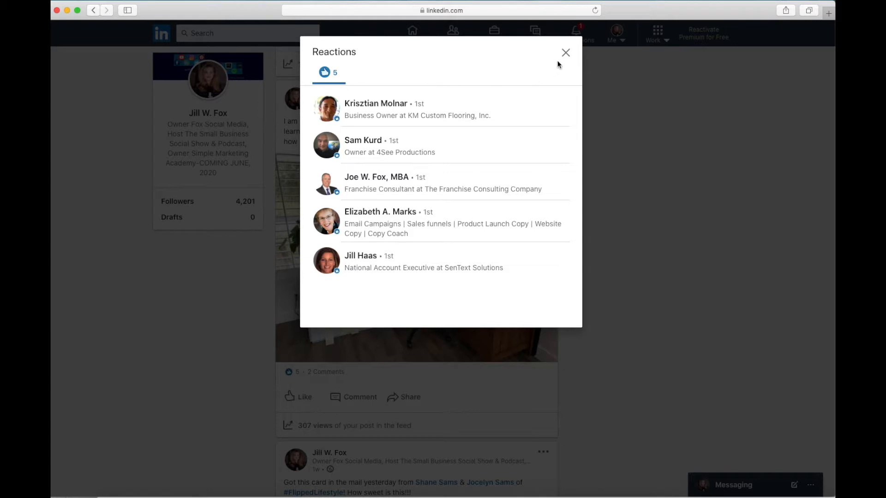
{"action": "left_click", "coordinate": [565, 53]}
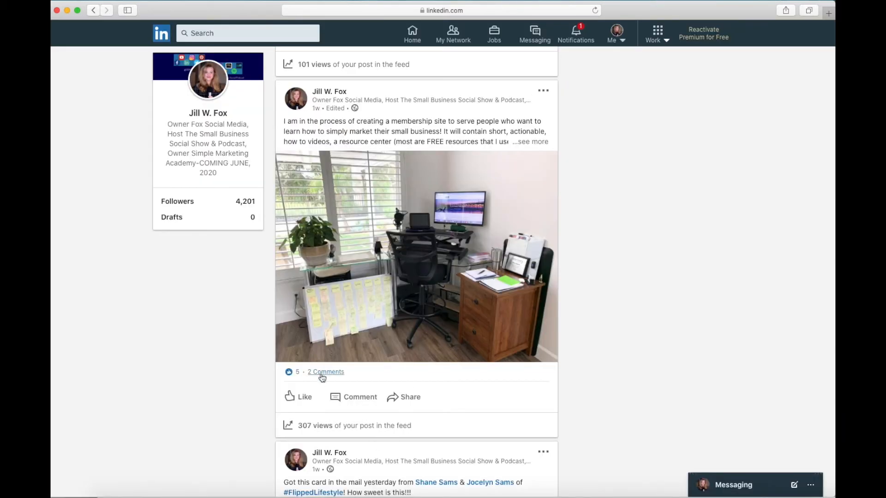
{"action": "left_click", "coordinate": [325, 372]}
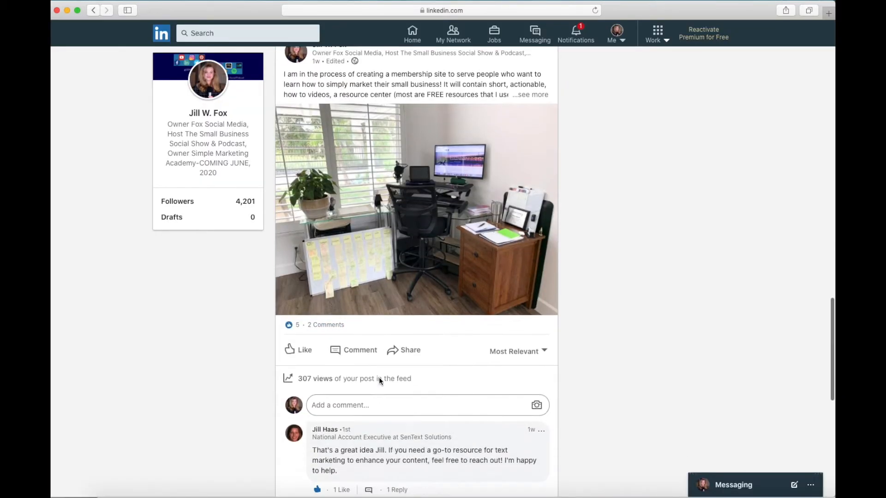
{"action": "scroll", "scroll_direction": "down", "scroll_amount": 3}
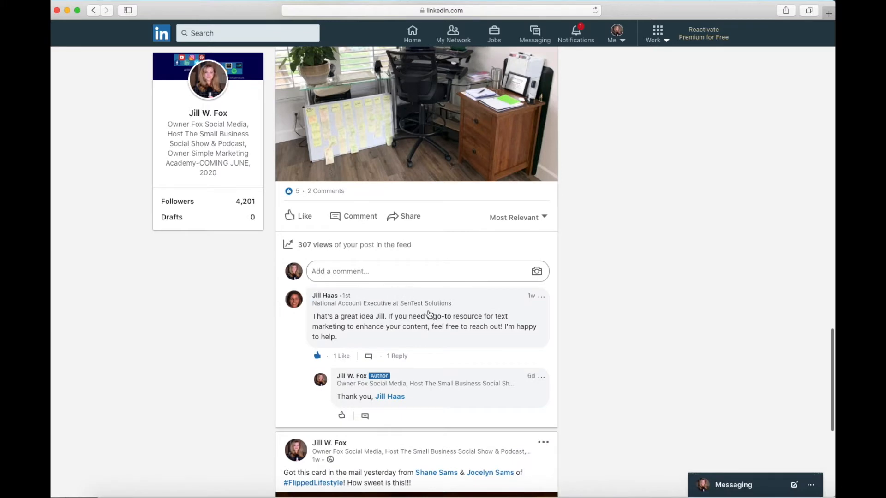
{"action": "mouse_move", "coordinate": [427, 405]}
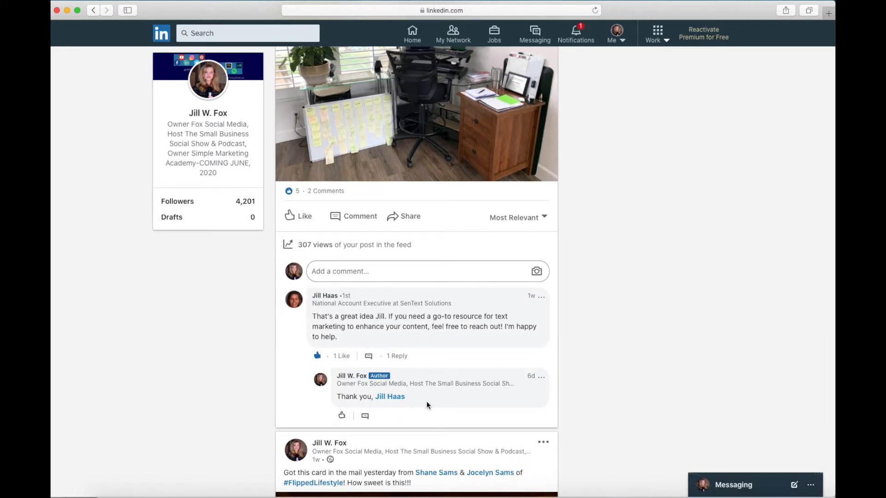
{"action": "mouse_move", "coordinate": [312, 252]}
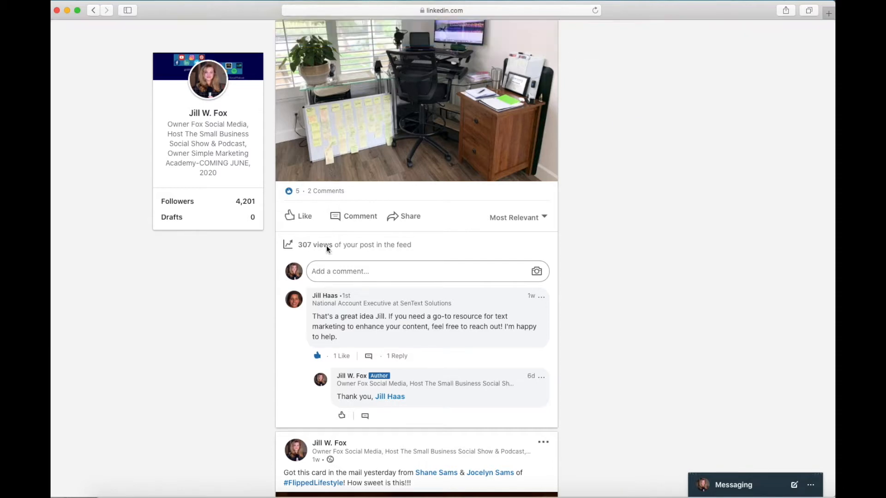
- Open the 307-view analytics for the May 18, 2020 post and show all viewer details
{"action": "left_click", "coordinate": [315, 245]}
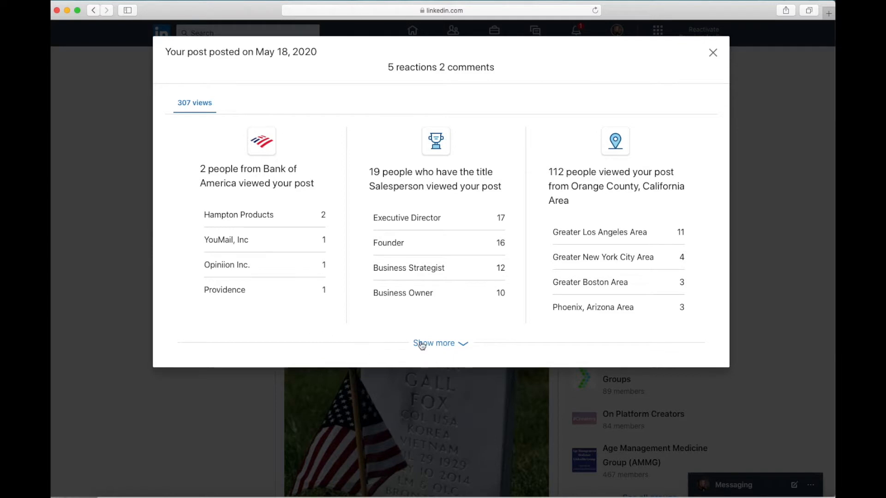
{"action": "left_click", "coordinate": [440, 343]}
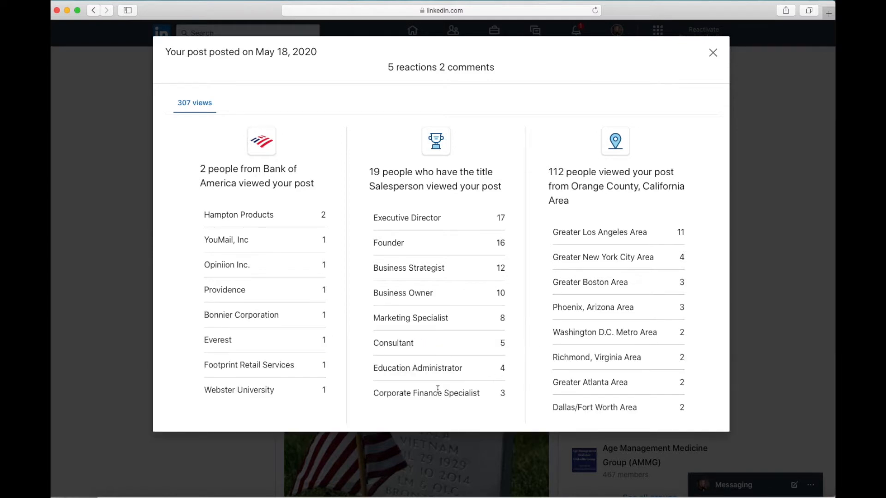
{"action": "mouse_move", "coordinate": [302, 119]}
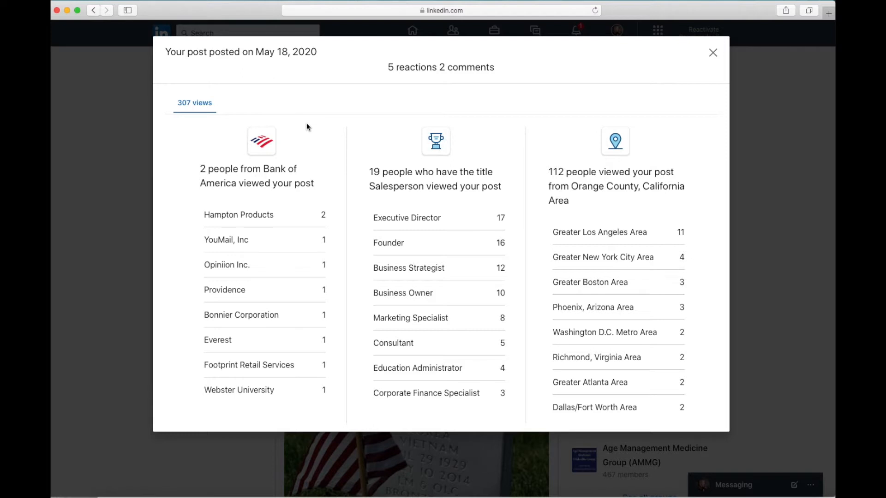
{"action": "mouse_move", "coordinate": [276, 388]}
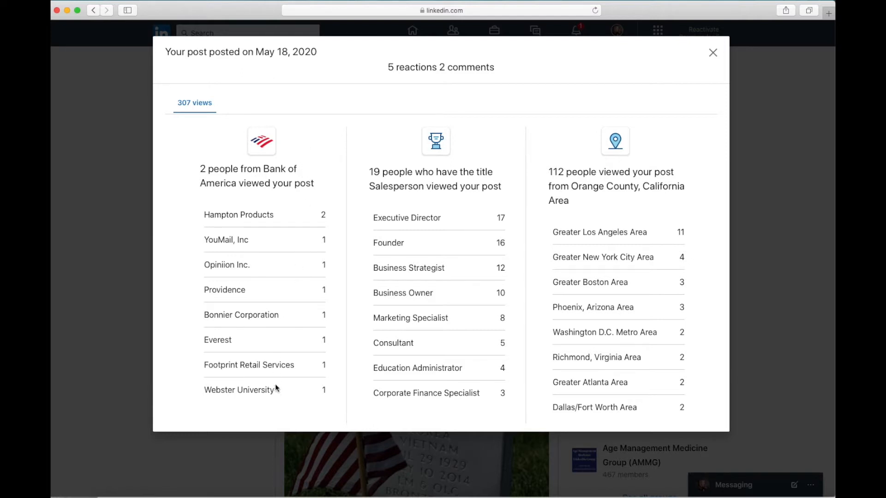
{"action": "mouse_move", "coordinate": [498, 141]}
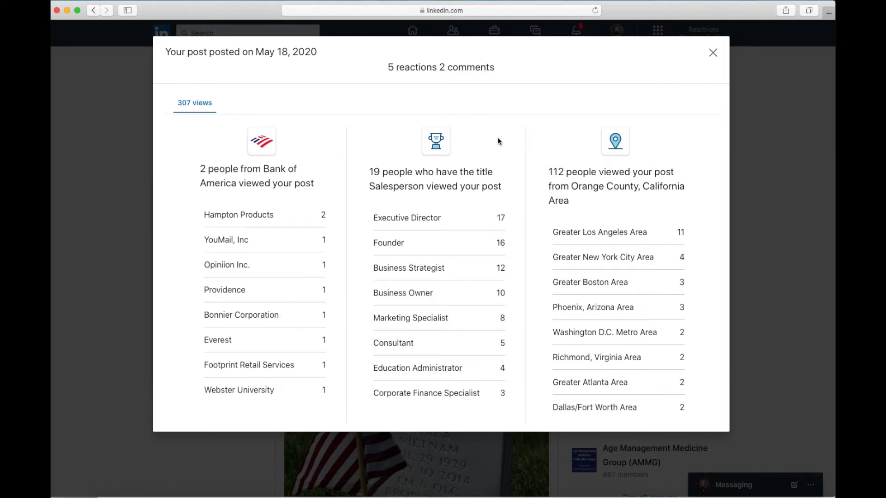
{"action": "mouse_move", "coordinate": [484, 156]}
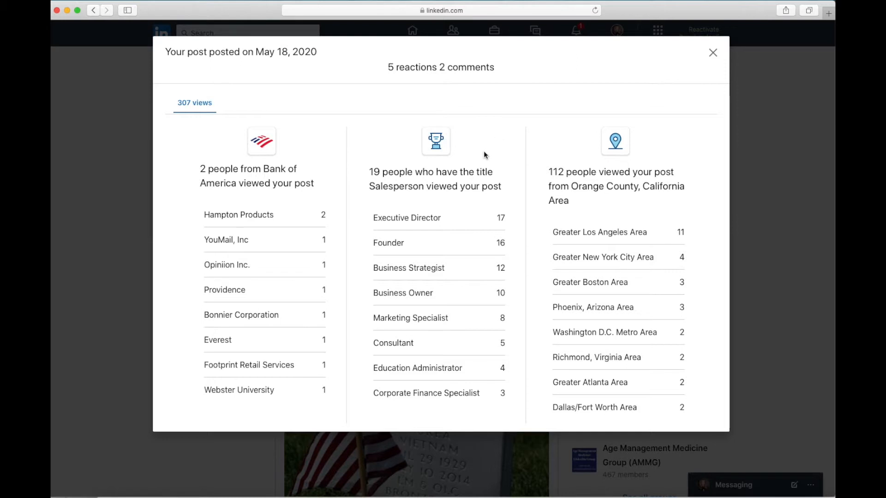
{"action": "mouse_move", "coordinate": [450, 228]}
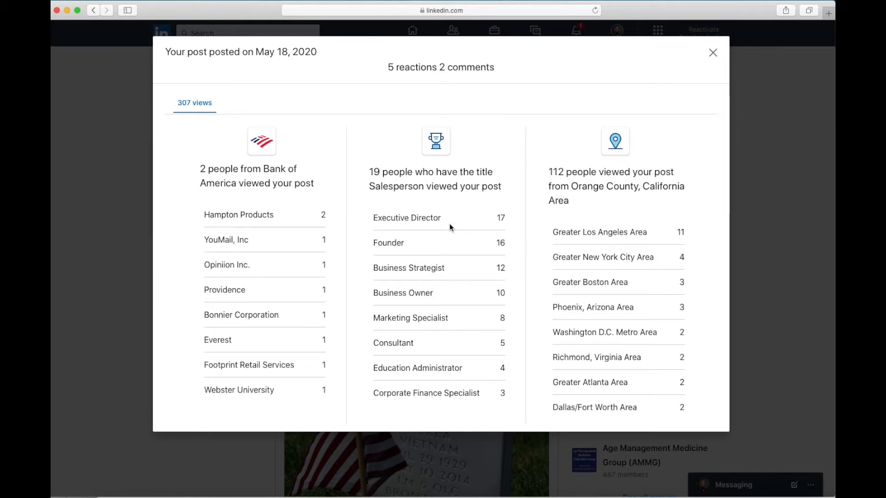
{"action": "mouse_move", "coordinate": [471, 378]}
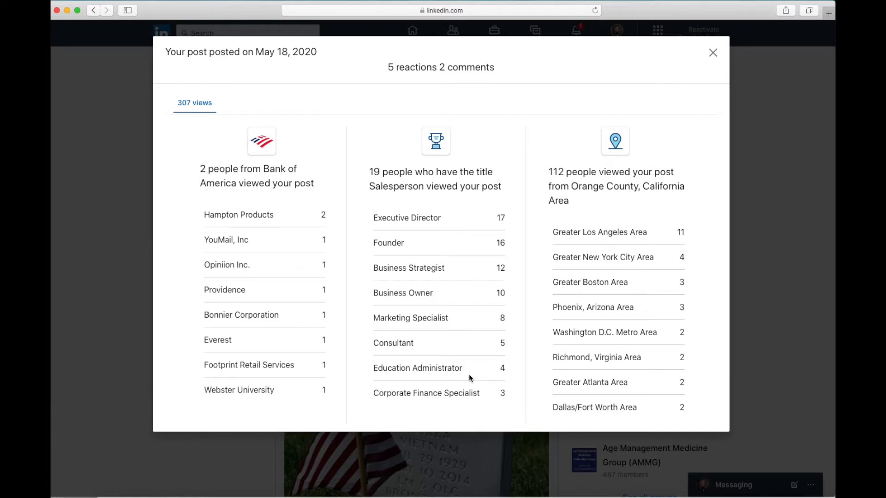
{"action": "mouse_move", "coordinate": [576, 307]}
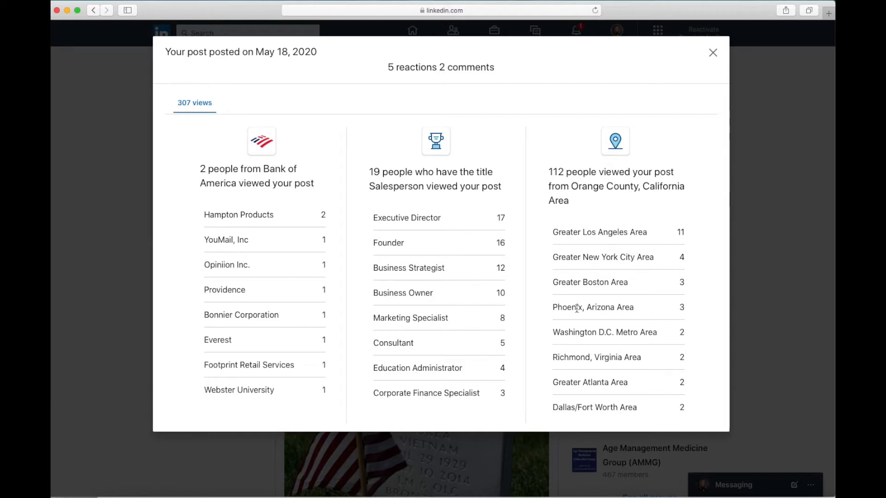
{"action": "mouse_move", "coordinate": [766, 55]}
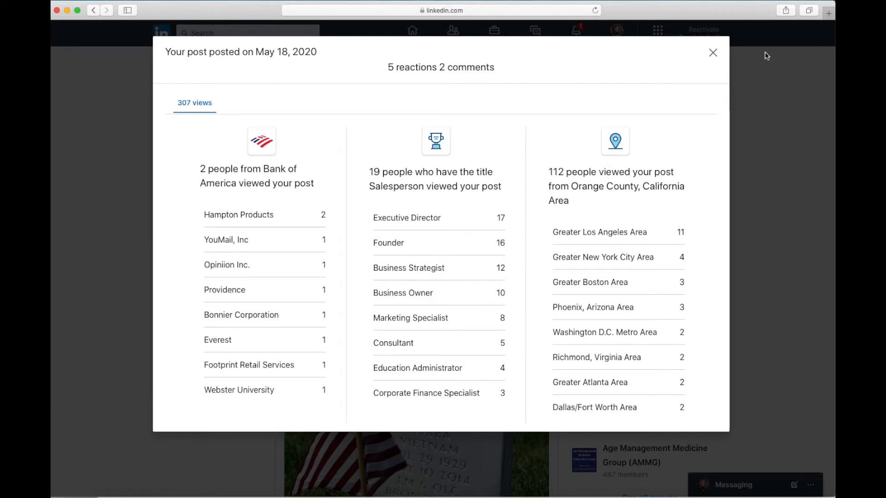
- Close the post analytics and scroll down the Posts feed to the 173-view card post
{"action": "left_click", "coordinate": [712, 52]}
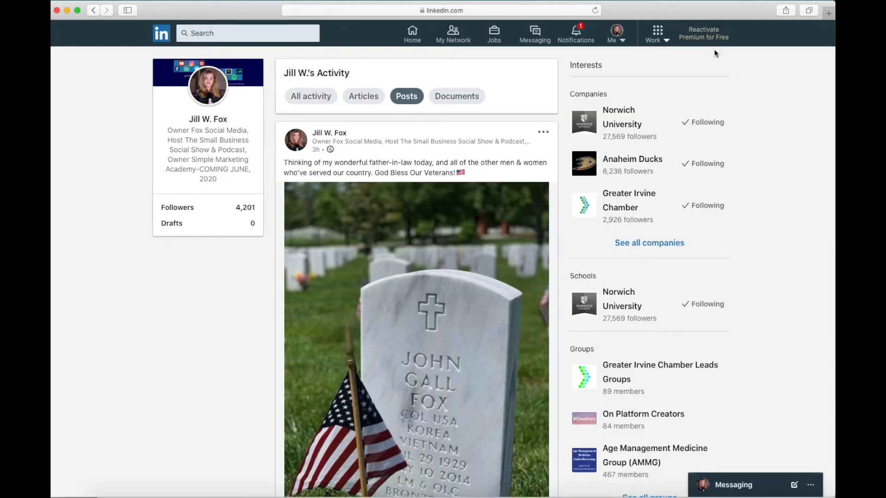
{"action": "scroll", "scroll_direction": "down", "scroll_amount": 3}
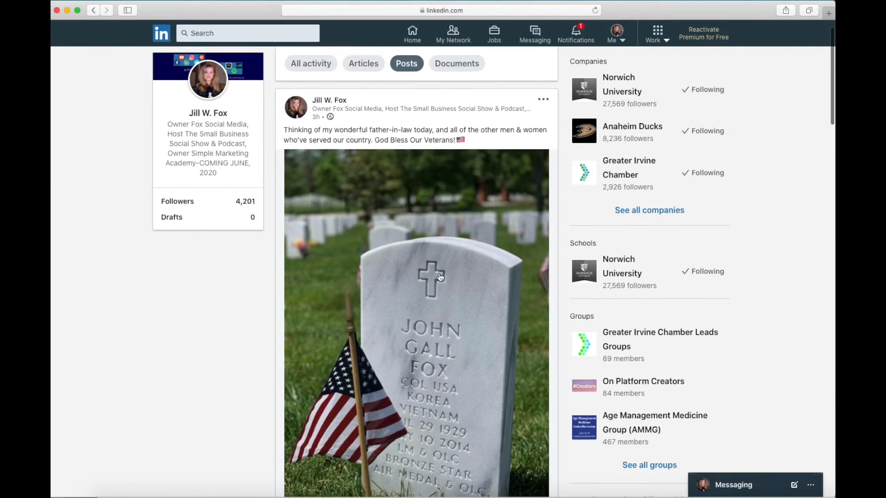
{"action": "scroll", "scroll_direction": "down", "scroll_amount": 3}
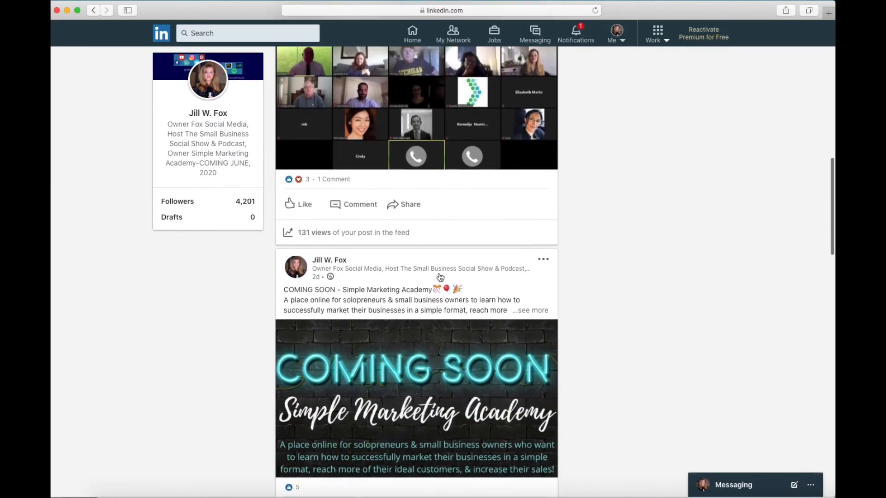
{"action": "scroll", "scroll_direction": "down", "scroll_amount": 3}
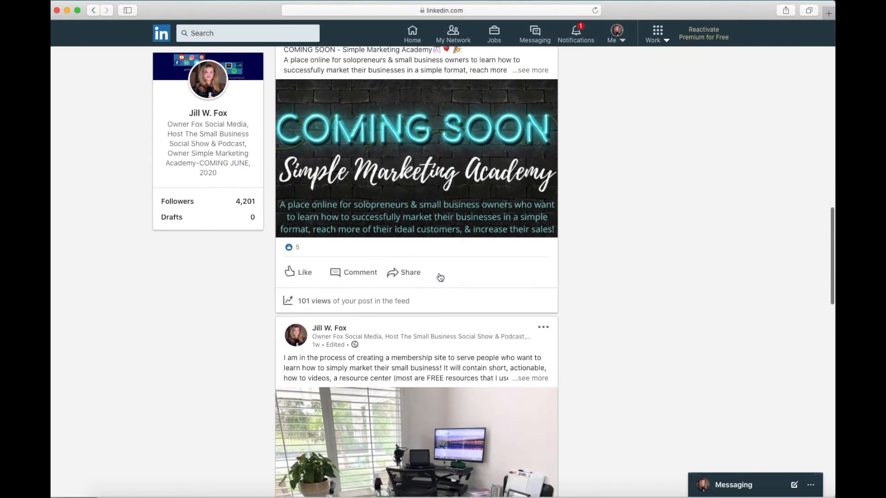
{"action": "scroll", "scroll_direction": "down", "scroll_amount": 3}
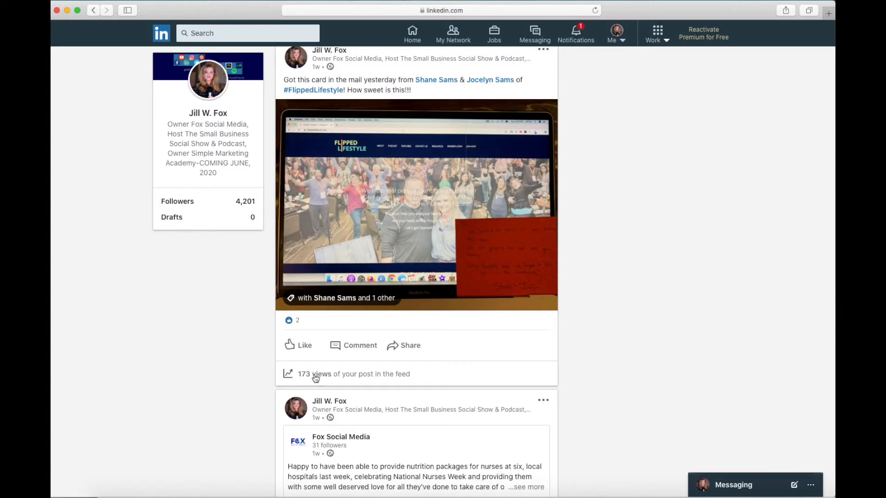
- Open the 173-view analytics for the May 11, 2020 greeting-card post and expand the list
{"action": "left_click", "coordinate": [320, 373]}
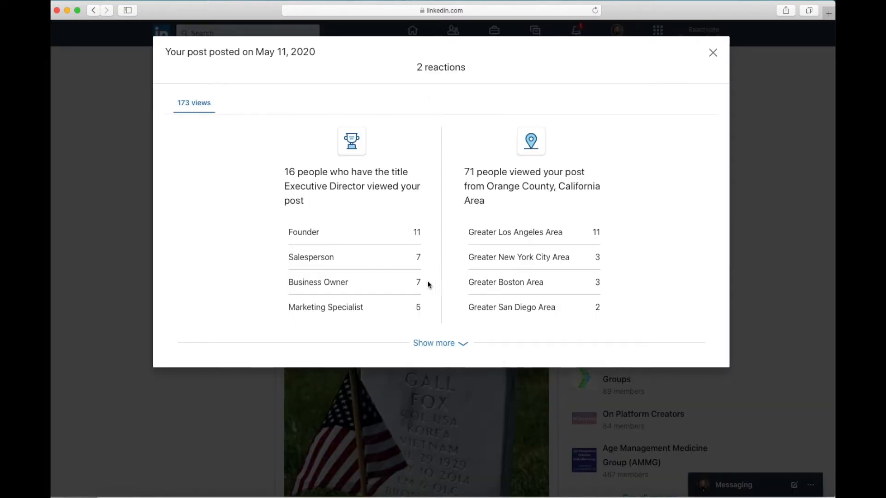
{"action": "left_click", "coordinate": [440, 342]}
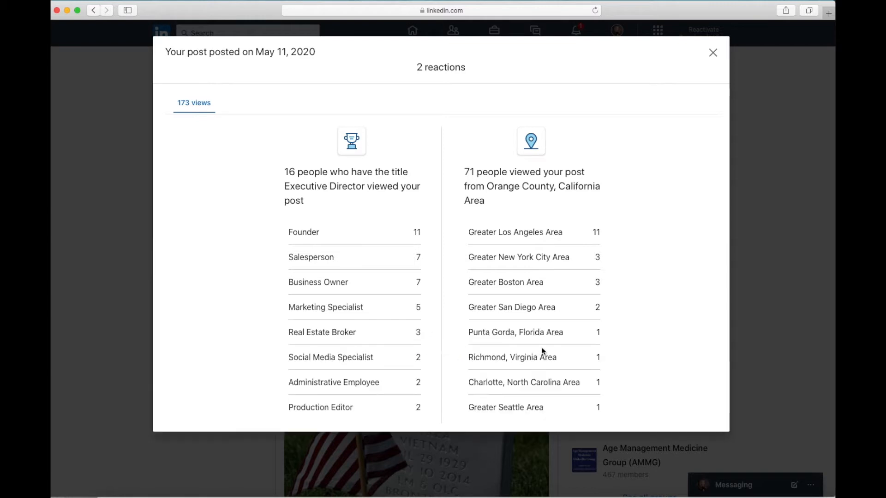
{"action": "mouse_move", "coordinate": [670, 344]}
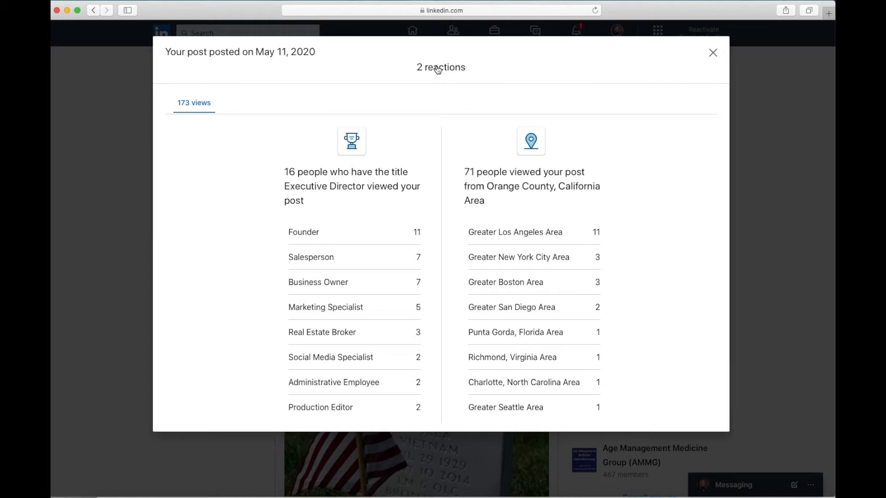
{"action": "mouse_move", "coordinate": [712, 53]}
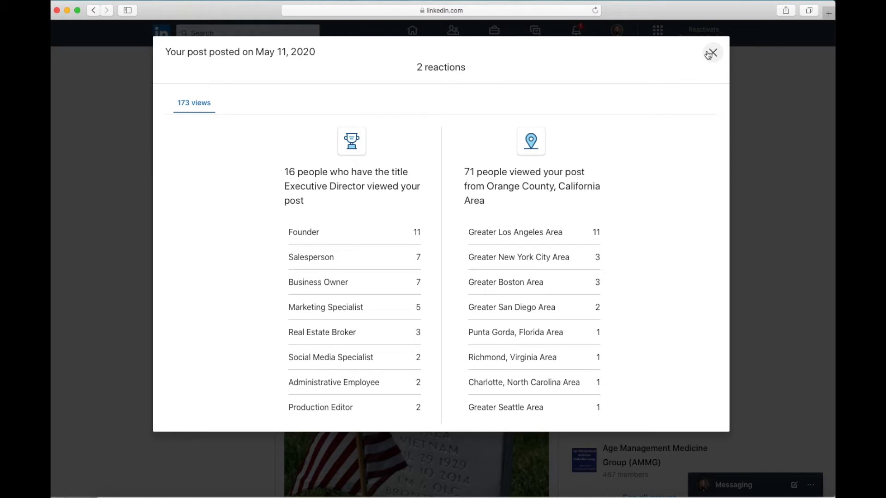
- Close the May 11 post analytics to return to the Posts activity page
{"action": "left_click", "coordinate": [711, 52]}
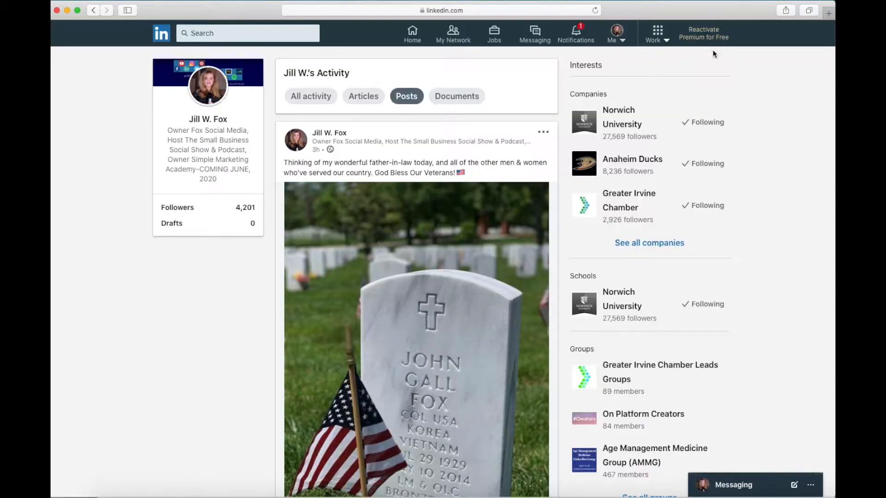
{"action": "mouse_move", "coordinate": [175, 212]}
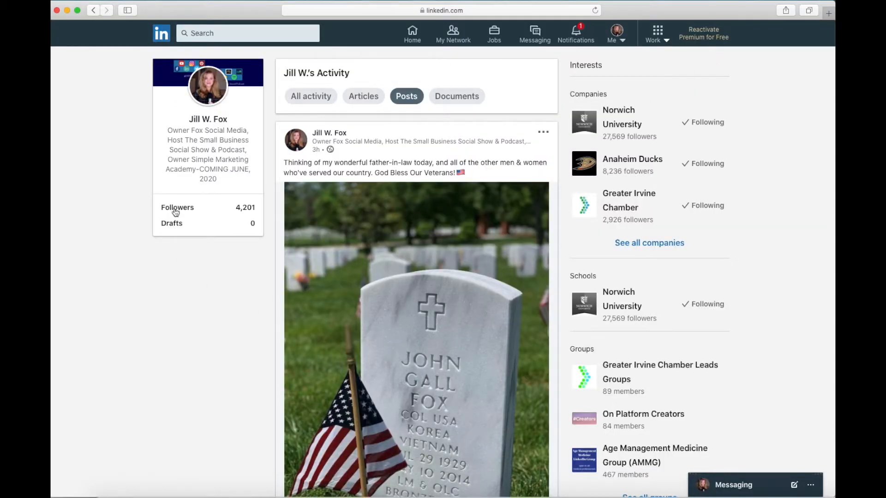
{"action": "mouse_move", "coordinate": [254, 208]}
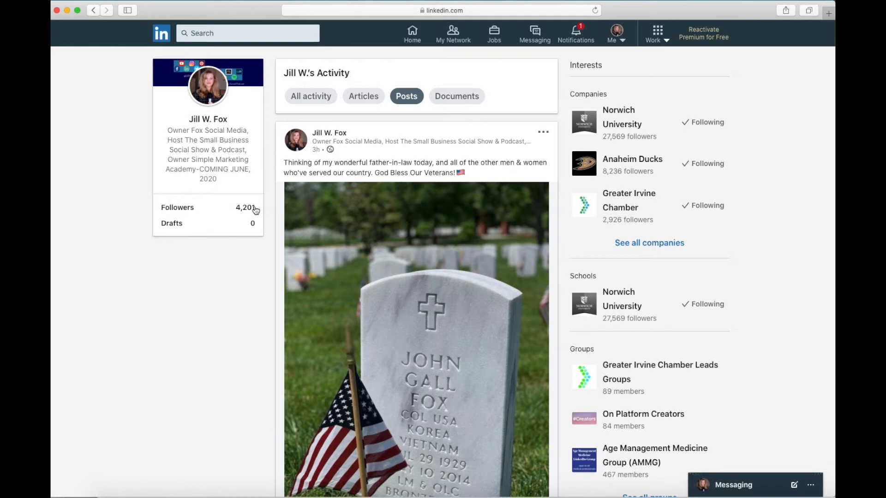
{"action": "mouse_move", "coordinate": [240, 213]}
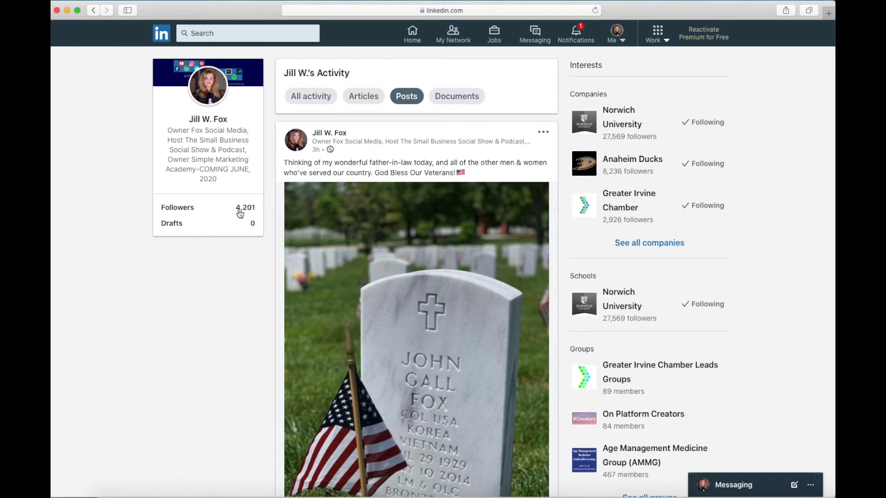
{"action": "mouse_move", "coordinate": [339, 83]}
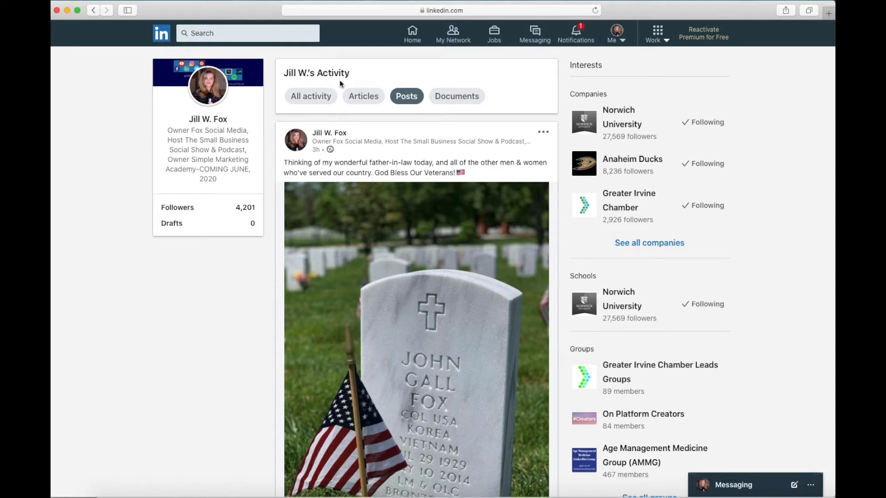
{"action": "mouse_move", "coordinate": [453, 33]}
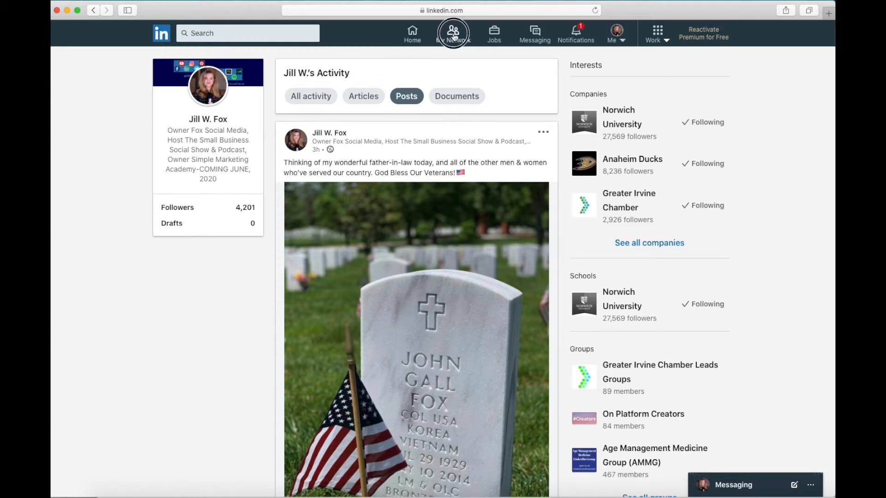
{"action": "left_click", "coordinate": [452, 32]}
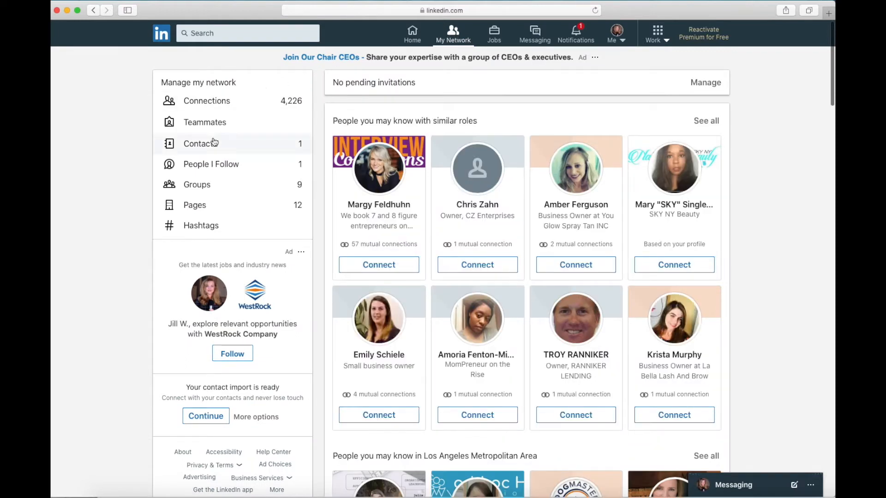
{"action": "mouse_move", "coordinate": [282, 105]}
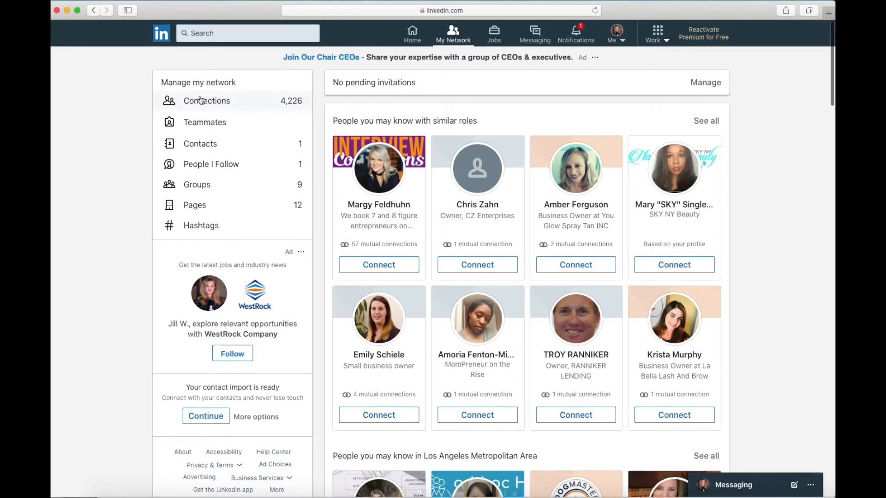
{"action": "mouse_move", "coordinate": [421, 32]}
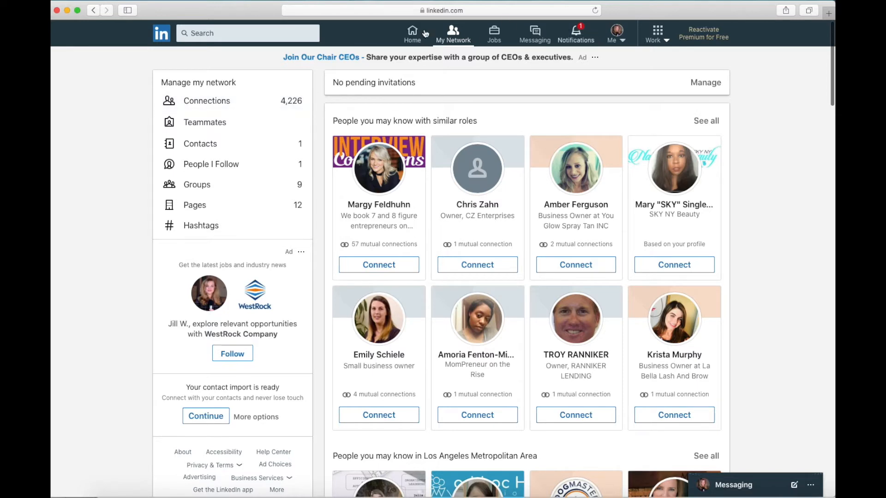
{"action": "mouse_move", "coordinate": [412, 33]}
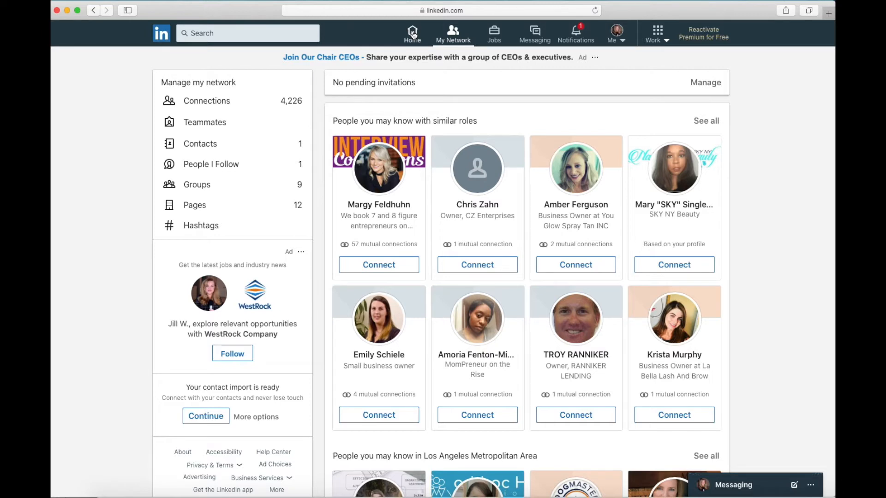
{"action": "mouse_move", "coordinate": [615, 34]}
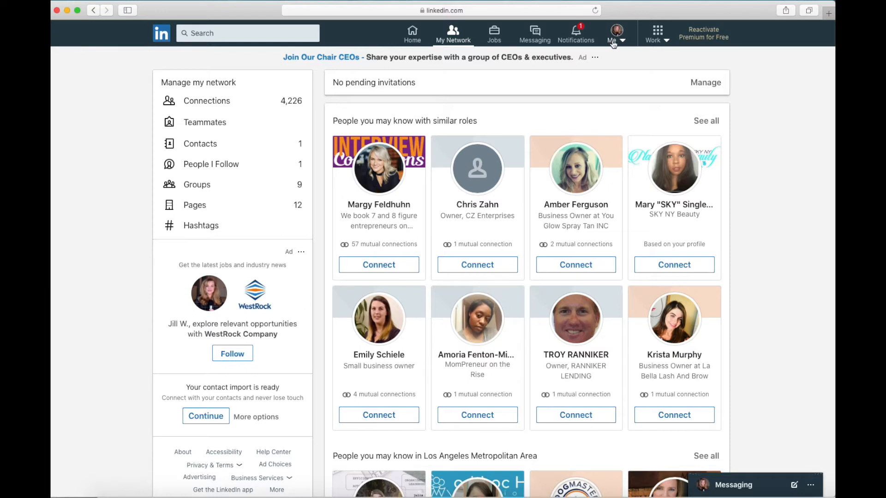
{"action": "mouse_move", "coordinate": [618, 44]}
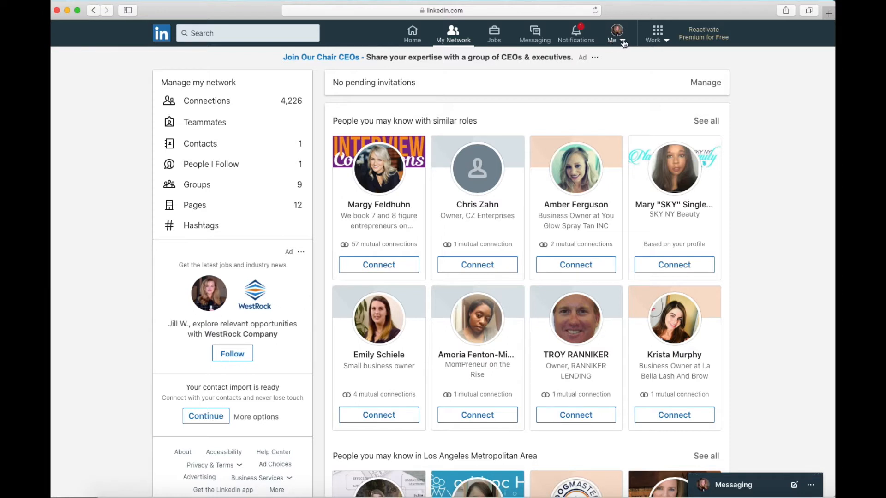
- Open the Me account menu to reach the Fox Social Media company page
{"action": "left_click", "coordinate": [615, 33]}
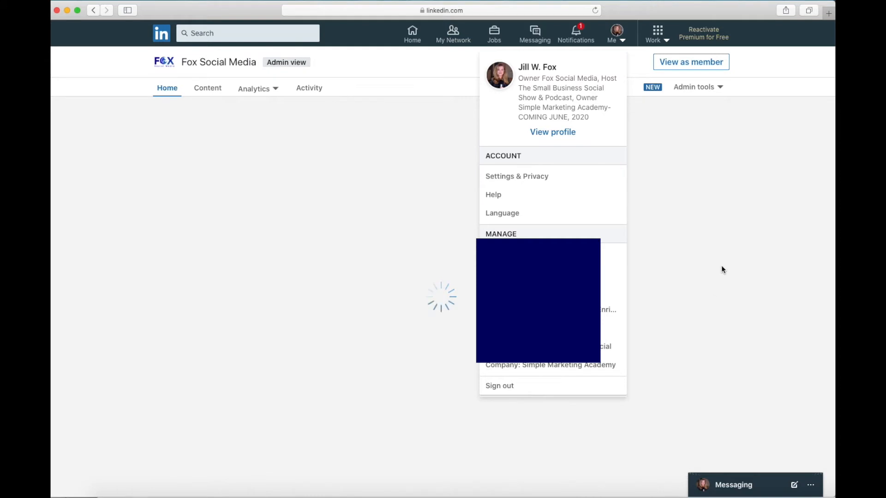
{"action": "mouse_move", "coordinate": [755, 239]}
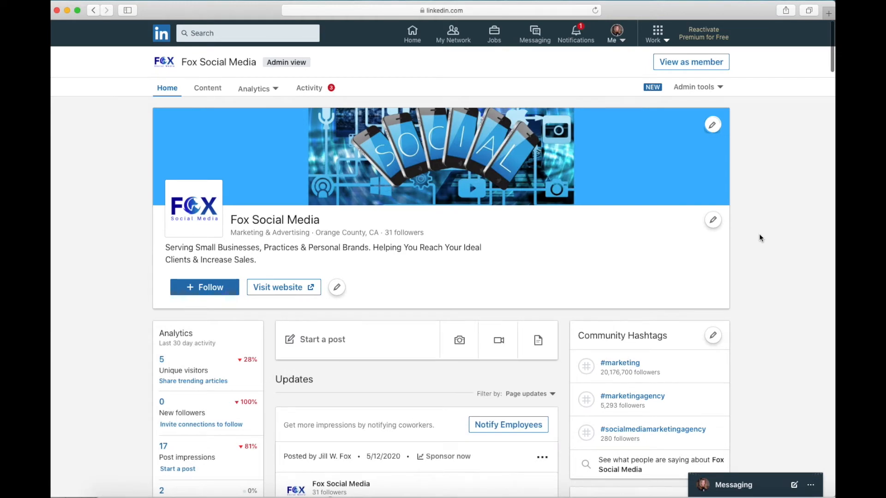
{"action": "scroll", "scroll_direction": "down", "scroll_amount": 3}
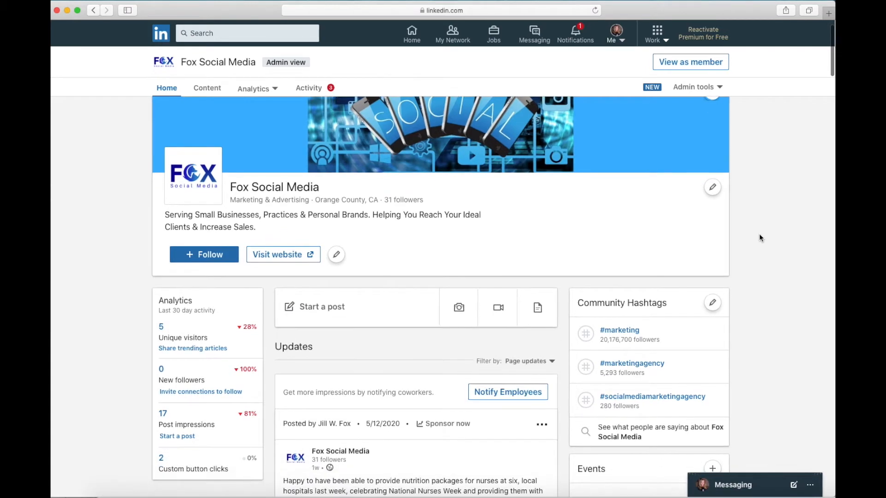
{"action": "scroll", "scroll_direction": "down", "scroll_amount": 3}
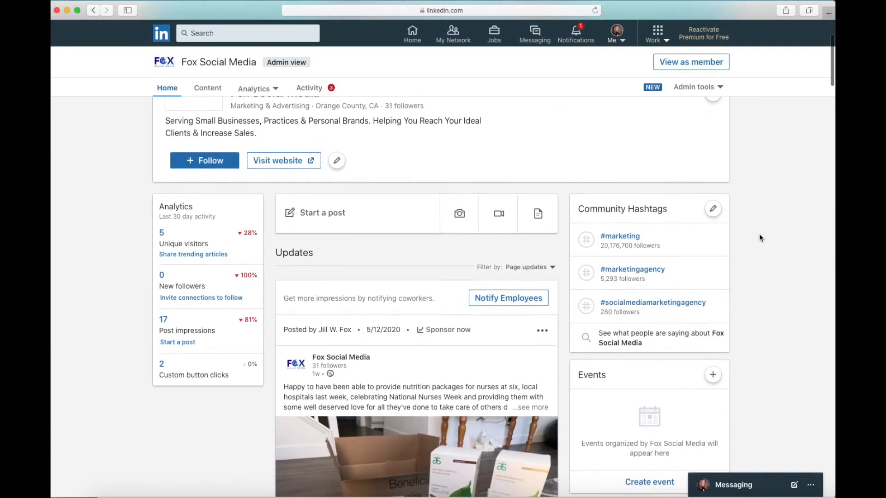
{"action": "scroll", "scroll_direction": "down", "scroll_amount": 3}
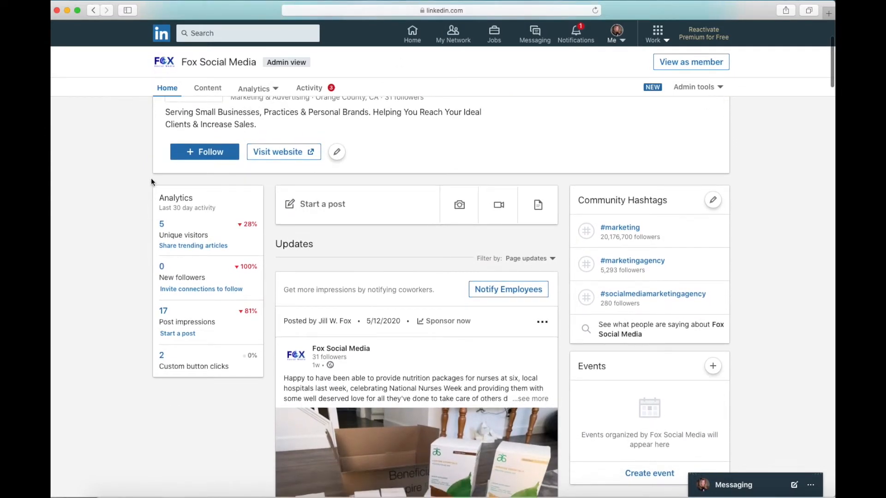
{"action": "mouse_move", "coordinate": [206, 203]}
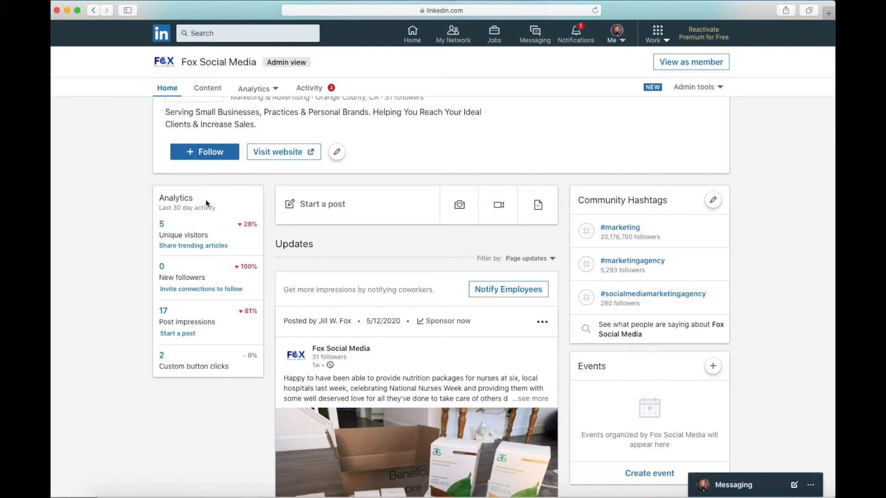
{"action": "mouse_move", "coordinate": [183, 234]}
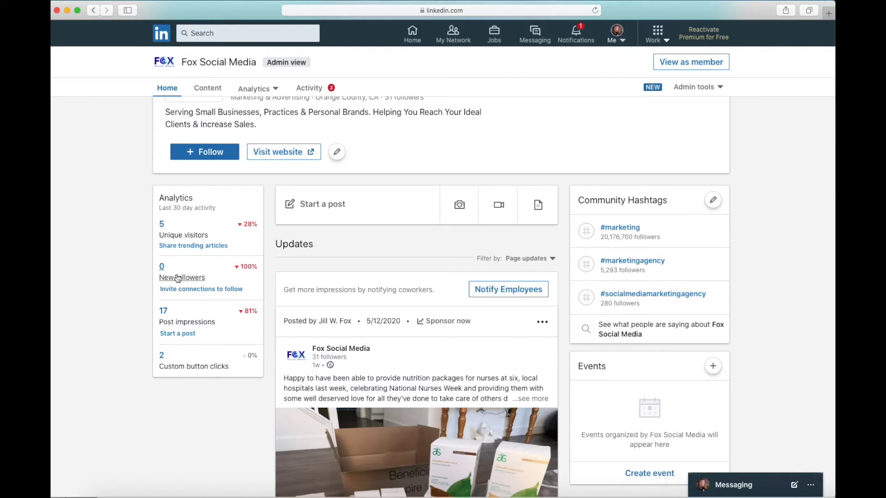
{"action": "mouse_move", "coordinate": [181, 277]}
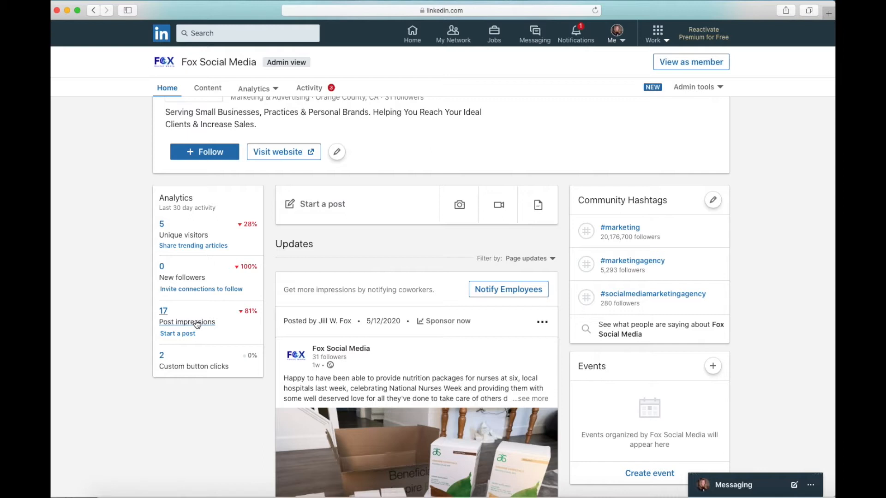
{"action": "mouse_move", "coordinate": [194, 370]}
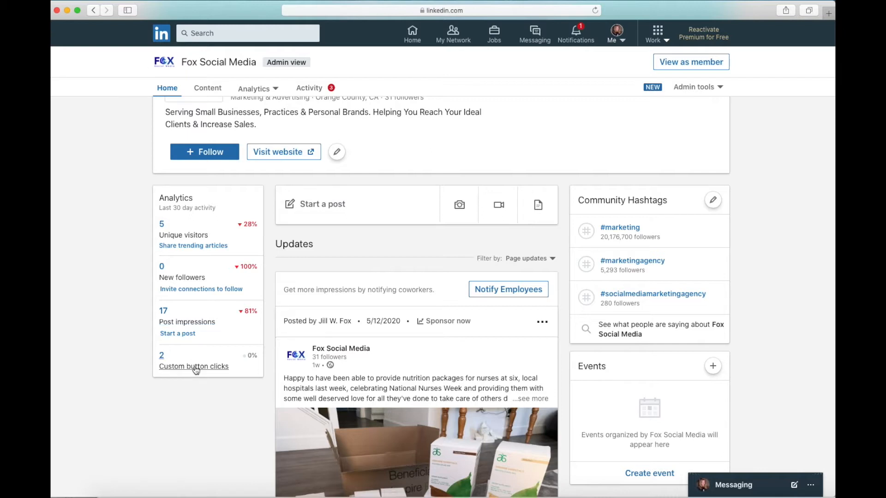
{"action": "mouse_move", "coordinate": [378, 374]}
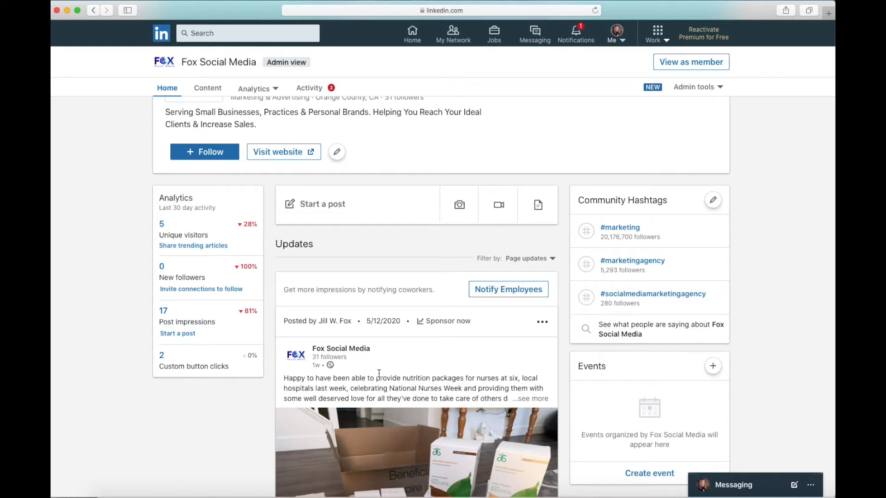
- Show the full text of the nurses nutrition and podcast episode updates, then scroll to the top
{"action": "scroll", "scroll_direction": "down", "scroll_amount": 3}
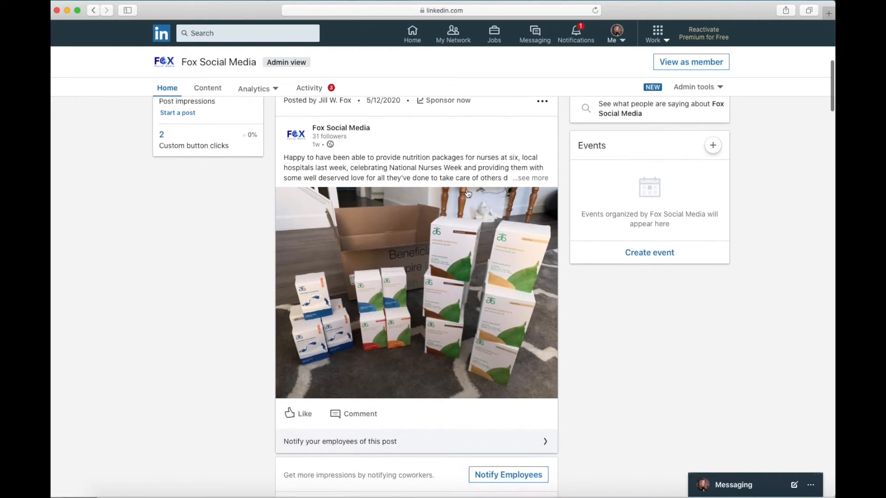
{"action": "left_click", "coordinate": [530, 178]}
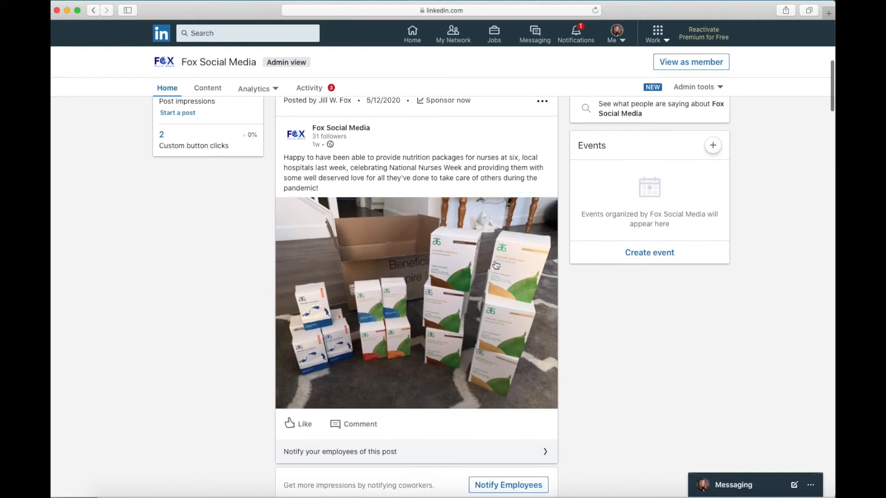
{"action": "scroll", "scroll_direction": "down", "scroll_amount": 3}
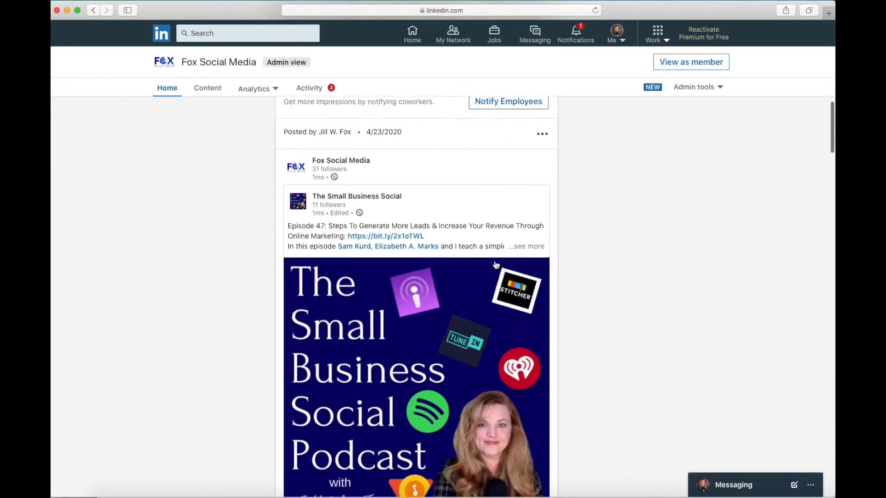
{"action": "left_click", "coordinate": [526, 246]}
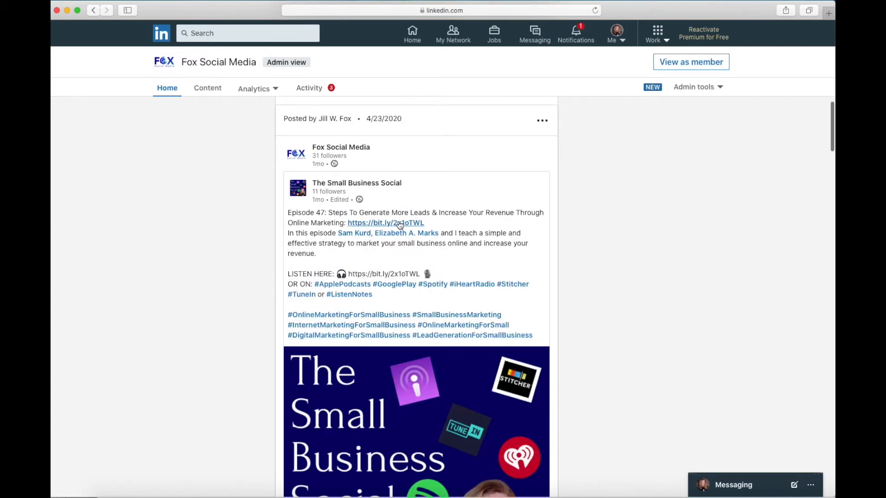
{"action": "mouse_move", "coordinate": [409, 233]}
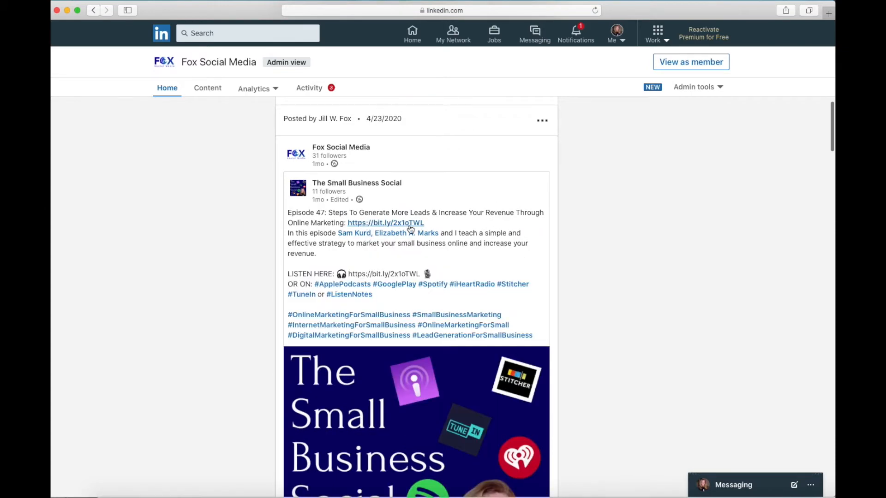
{"action": "mouse_move", "coordinate": [218, 227]}
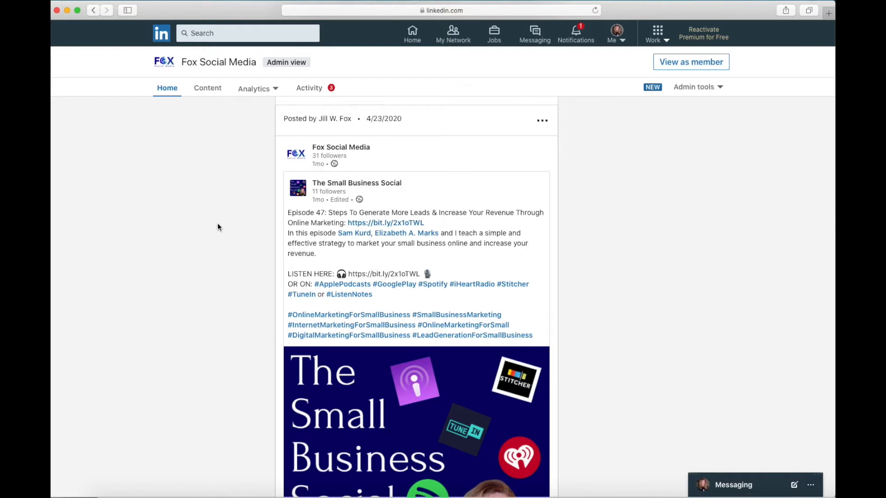
{"action": "scroll", "scroll_direction": "up", "scroll_amount": 3}
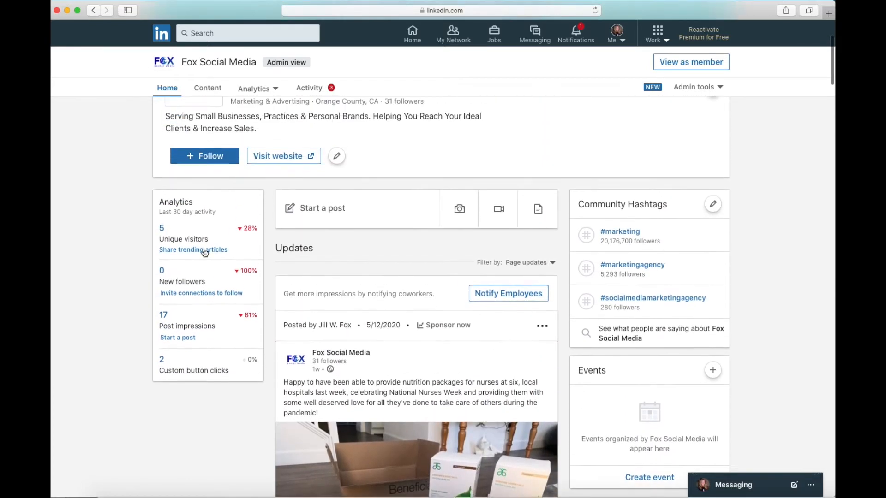
{"action": "scroll", "scroll_direction": "up", "scroll_amount": 3}
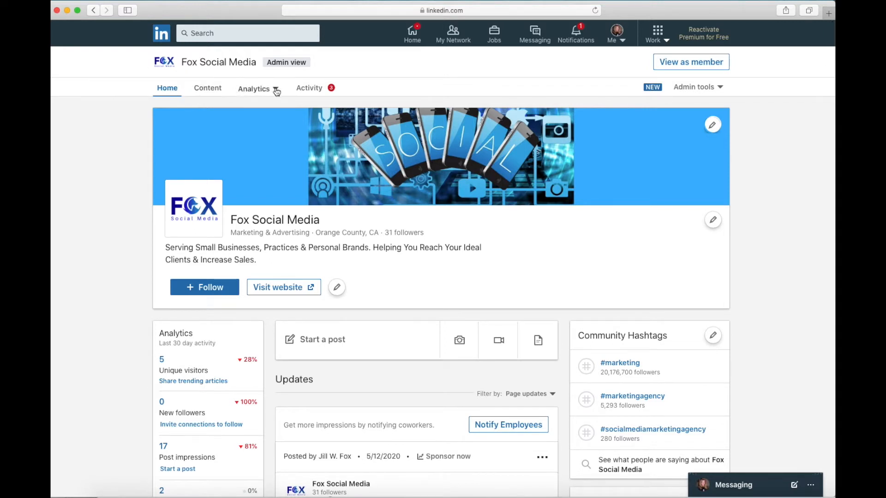
- Open Visitor analytics from the Analytics menu, showing 11 page views and 5 unique visitors
{"action": "left_click", "coordinate": [253, 88]}
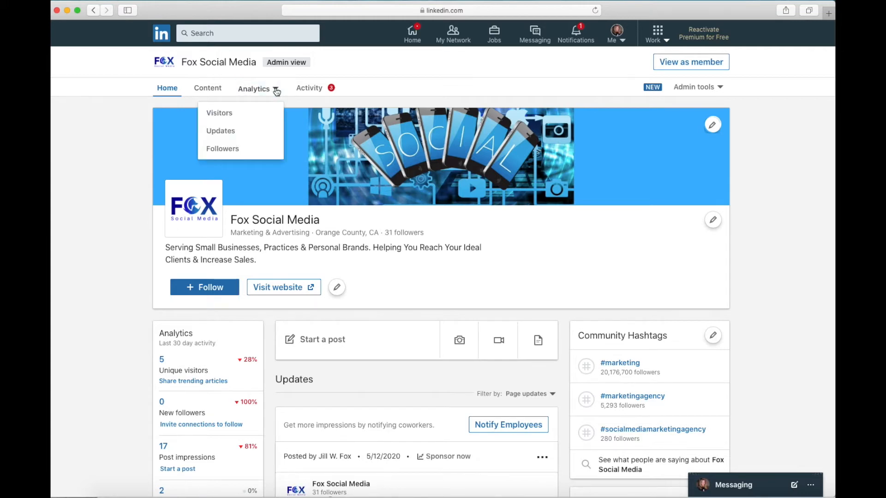
{"action": "left_click", "coordinate": [218, 112]}
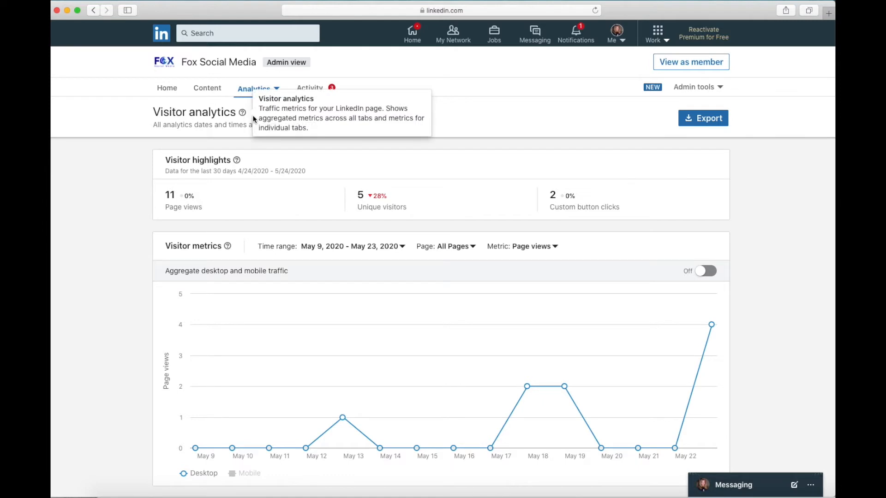
{"action": "mouse_move", "coordinate": [253, 174]}
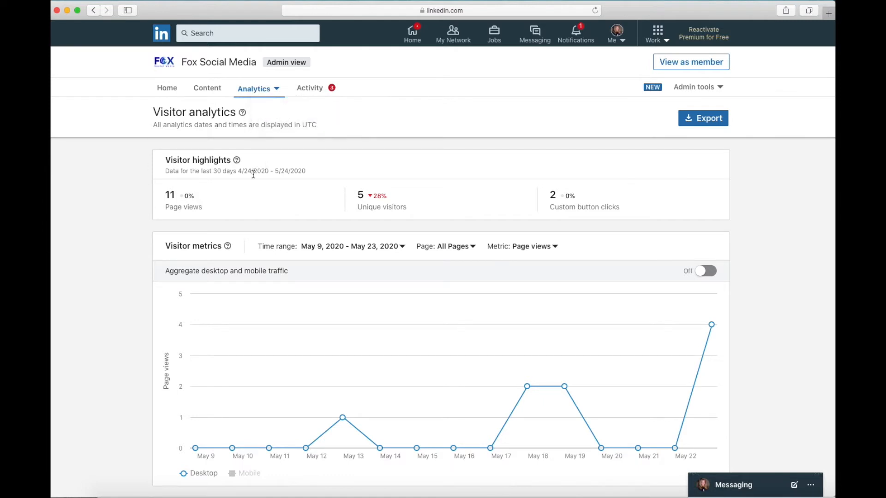
{"action": "mouse_move", "coordinate": [312, 176]}
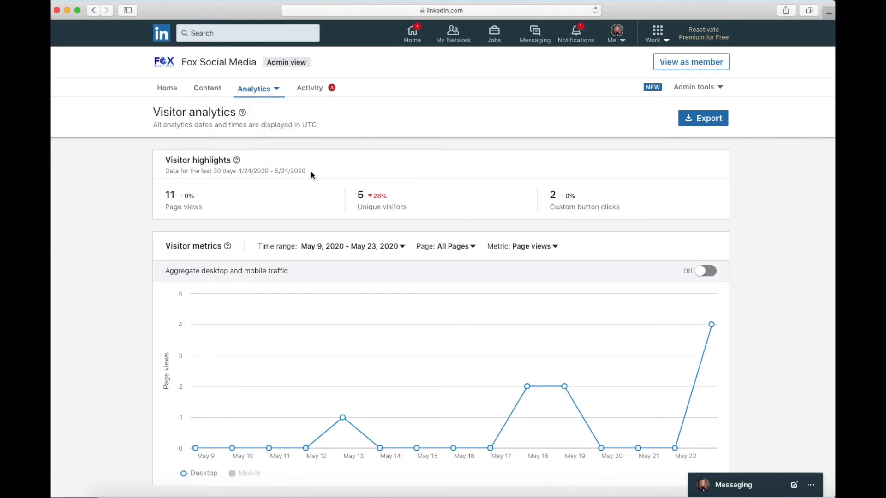
{"action": "mouse_move", "coordinate": [166, 205]}
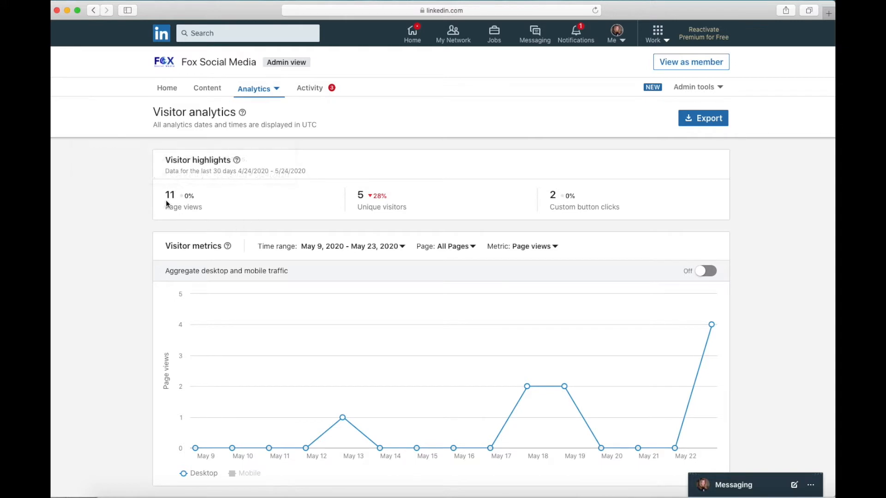
{"action": "mouse_move", "coordinate": [169, 202]}
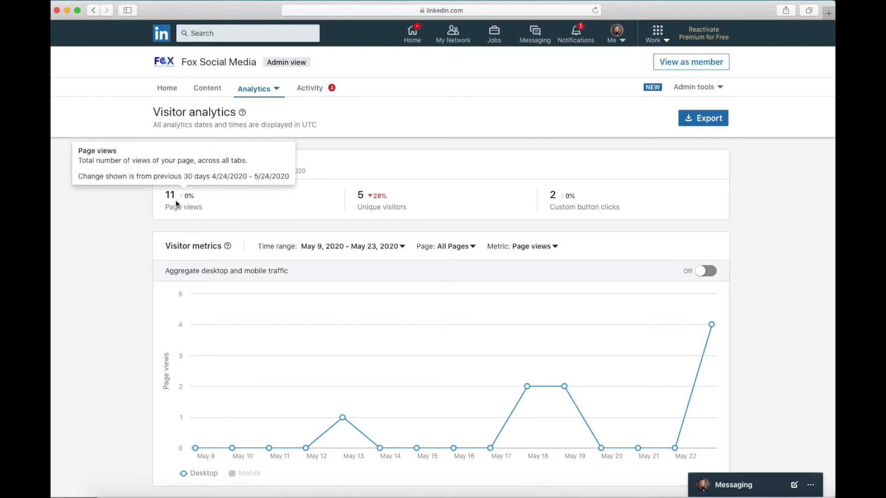
{"action": "mouse_move", "coordinate": [229, 216]}
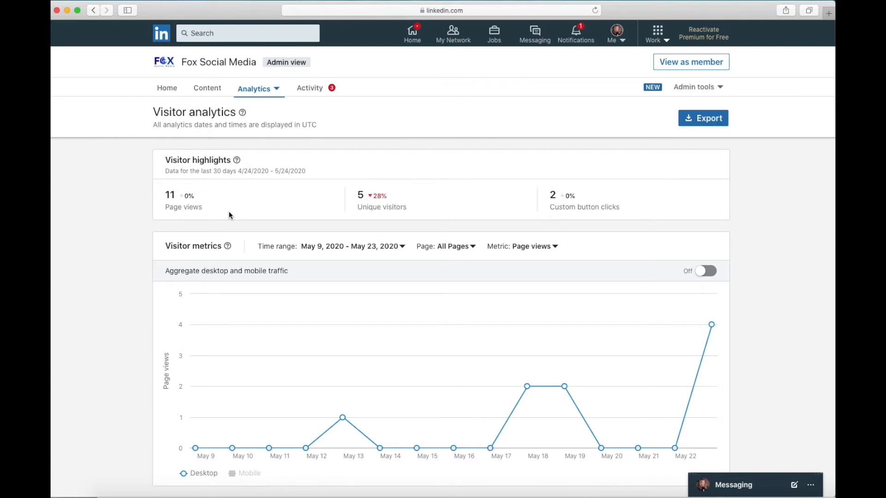
{"action": "mouse_move", "coordinate": [408, 213]}
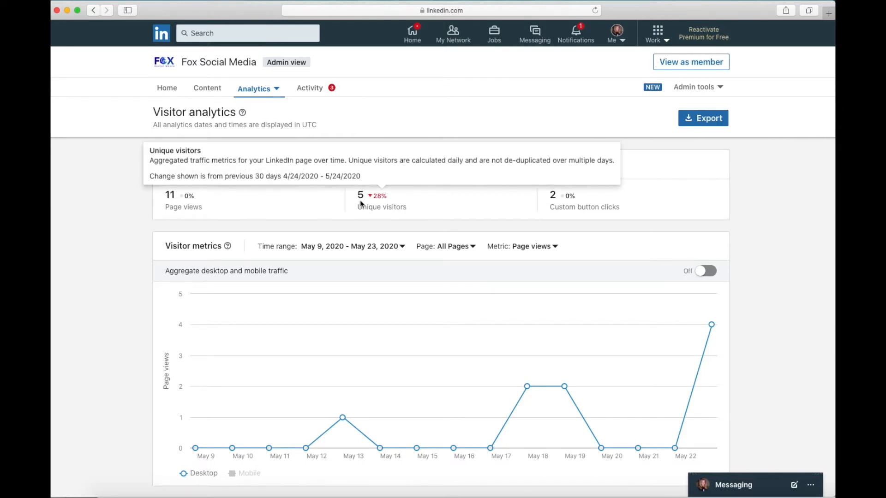
{"action": "mouse_move", "coordinate": [169, 204]}
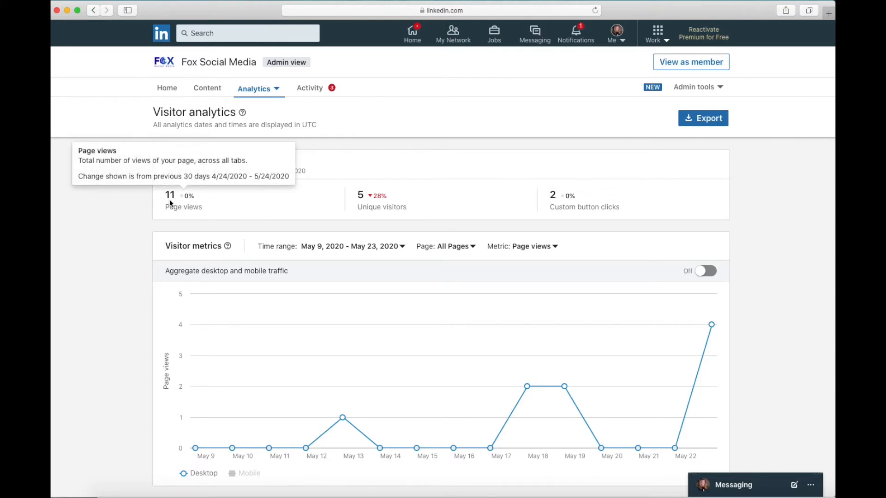
{"action": "mouse_move", "coordinate": [364, 202]}
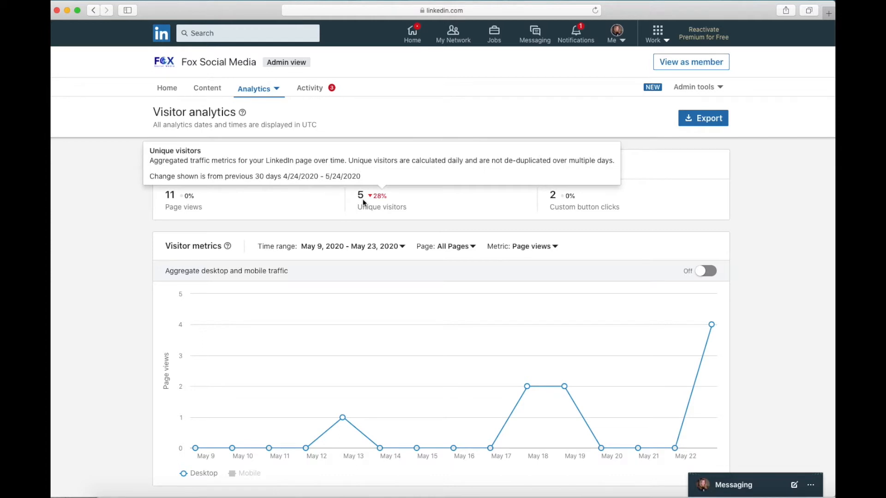
{"action": "mouse_move", "coordinate": [584, 206]}
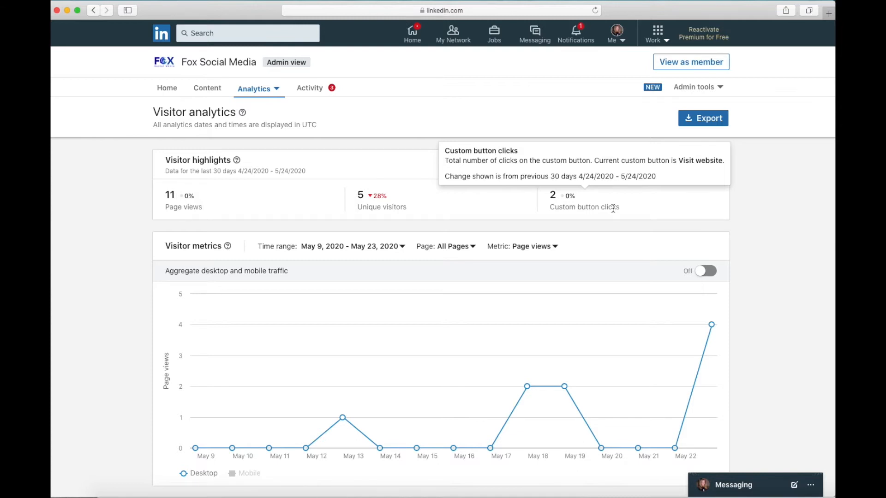
{"action": "mouse_move", "coordinate": [707, 125]}
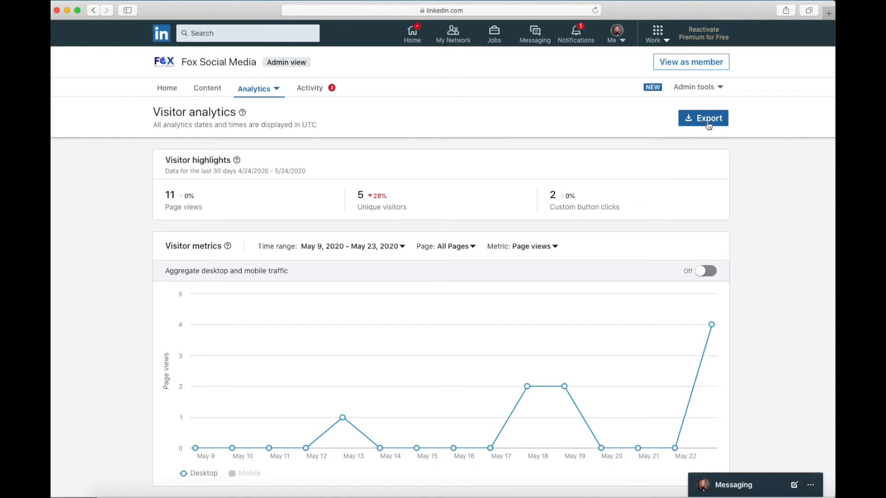
{"action": "left_click", "coordinate": [703, 118]}
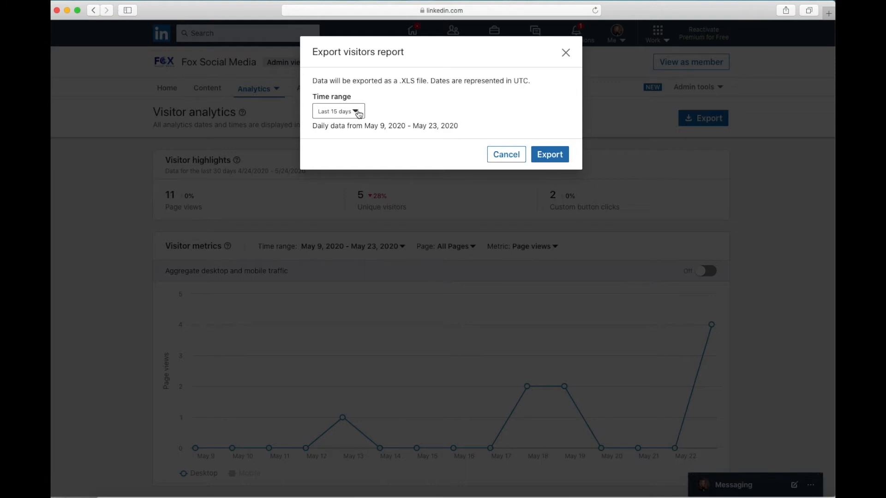
{"action": "left_click", "coordinate": [337, 111]}
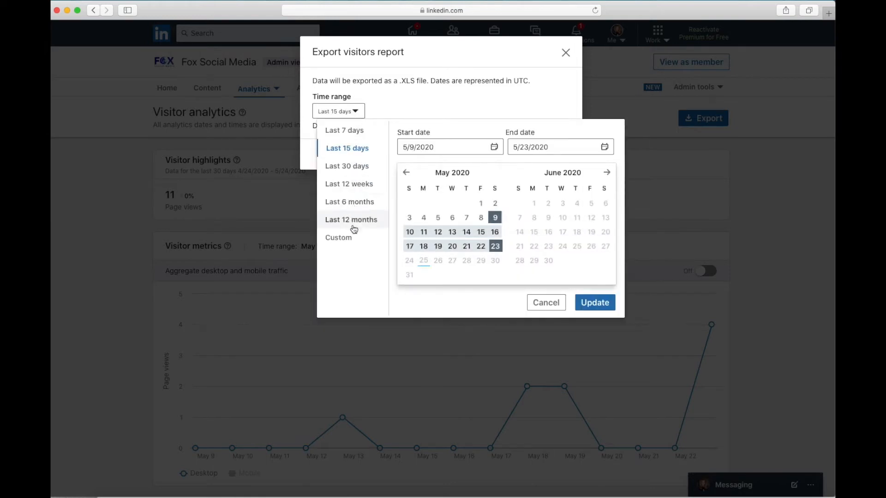
{"action": "mouse_move", "coordinate": [357, 205]}
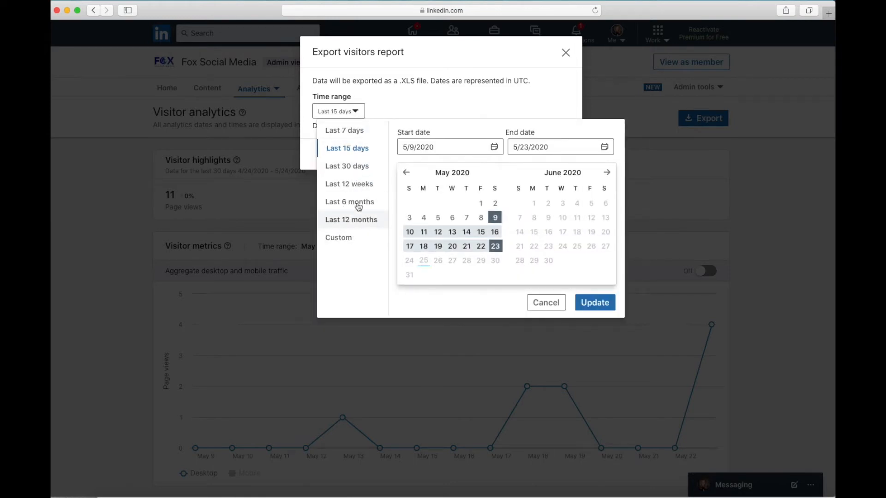
{"action": "mouse_move", "coordinate": [338, 237]}
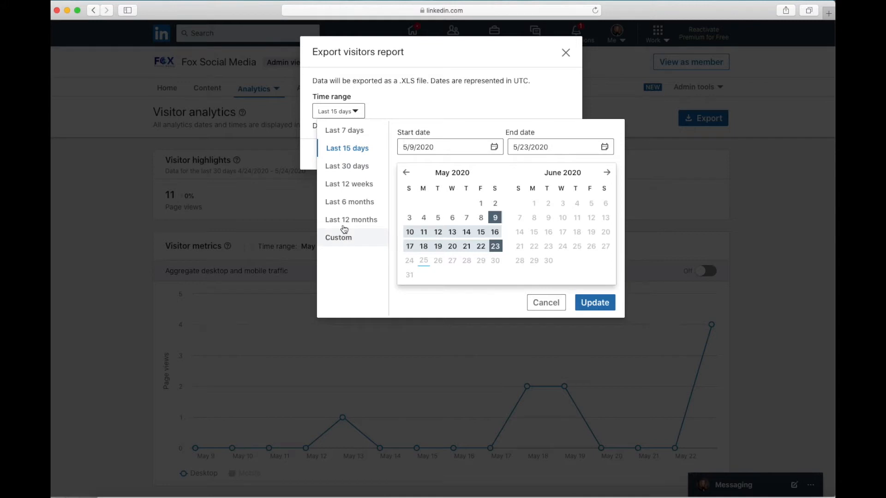
{"action": "mouse_move", "coordinate": [457, 180]}
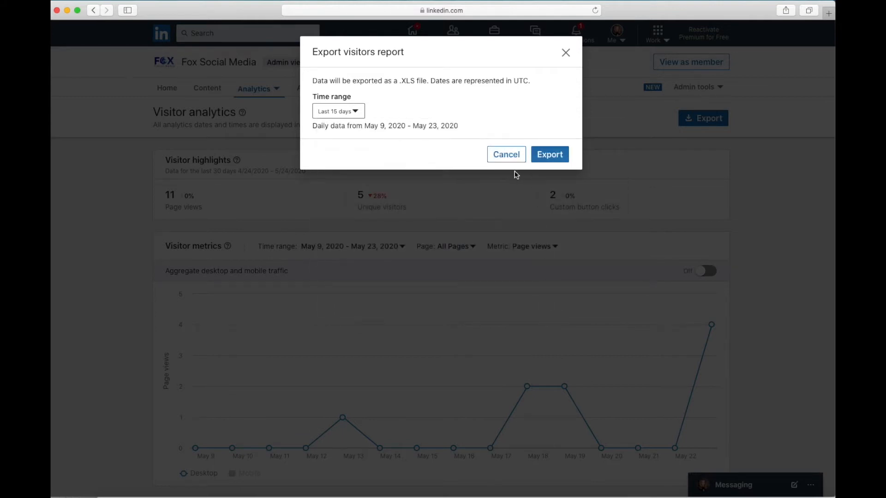
{"action": "mouse_move", "coordinate": [467, 183]}
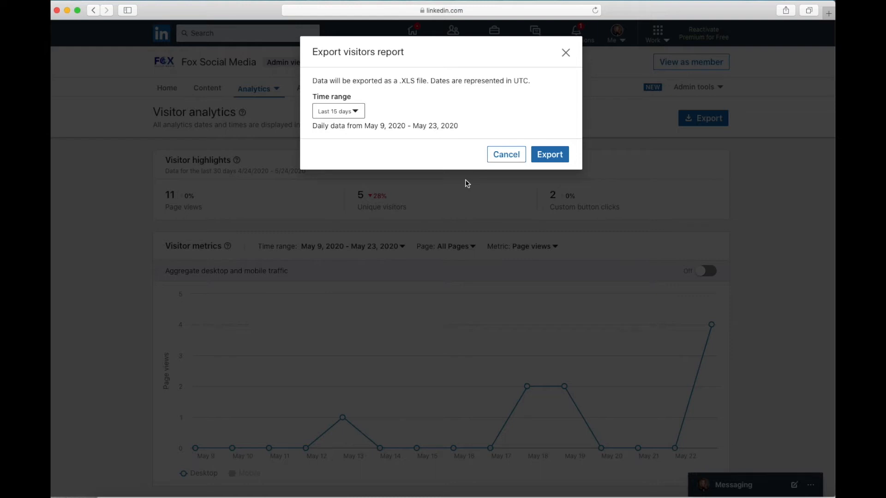
{"action": "mouse_move", "coordinate": [511, 154]}
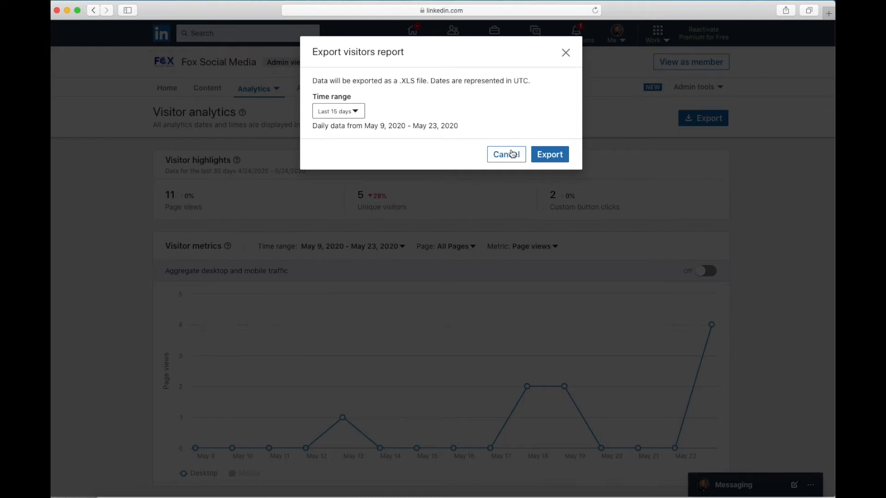
{"action": "left_click", "coordinate": [503, 154]}
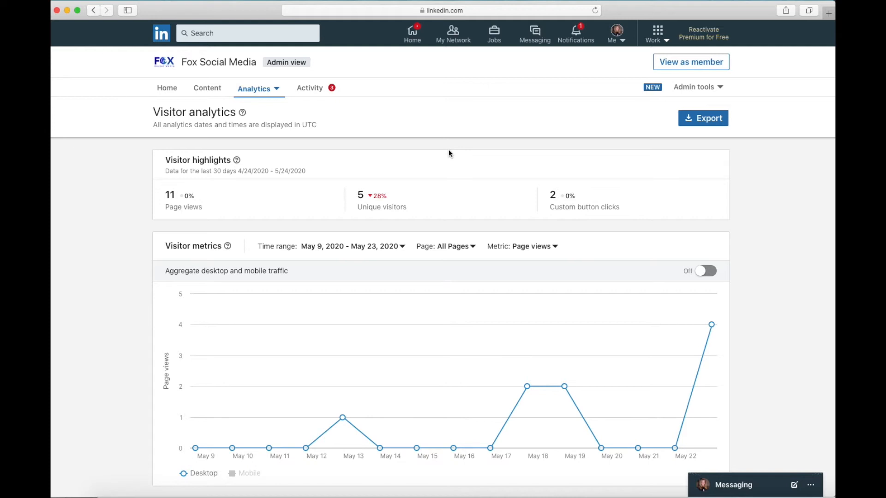
{"action": "scroll", "scroll_direction": "down", "scroll_amount": 3}
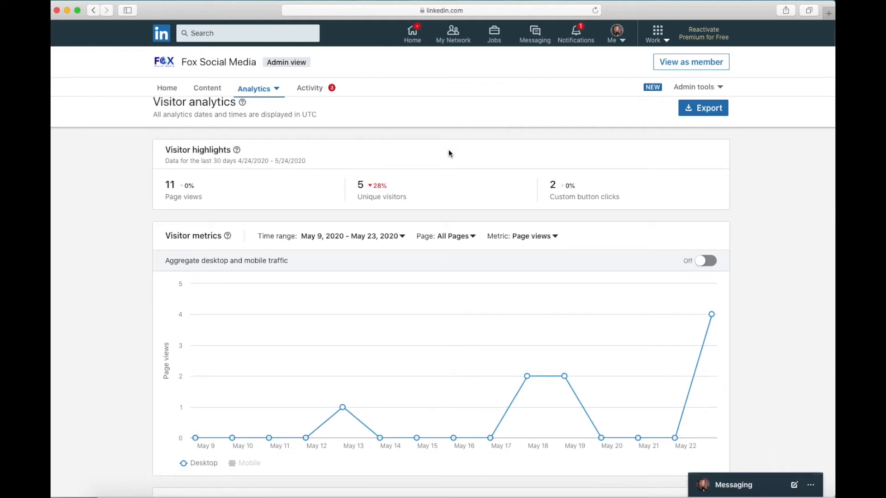
{"action": "mouse_move", "coordinate": [440, 160]}
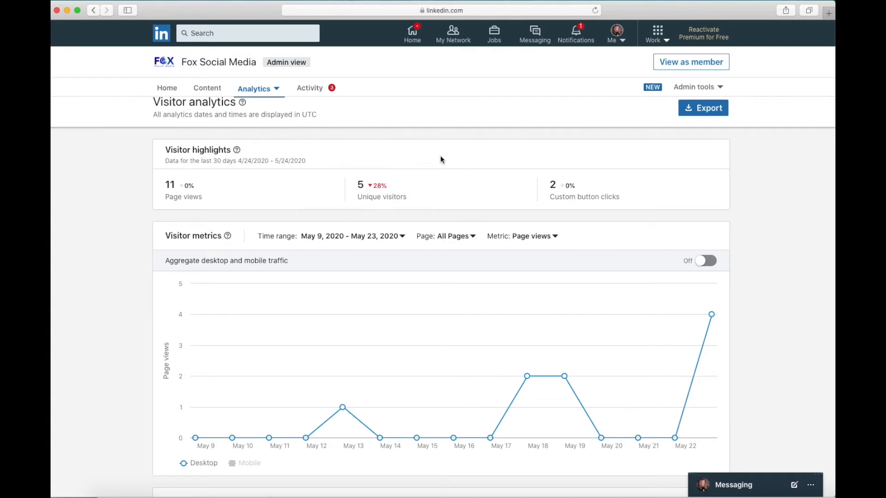
{"action": "scroll", "scroll_direction": "down", "scroll_amount": 3}
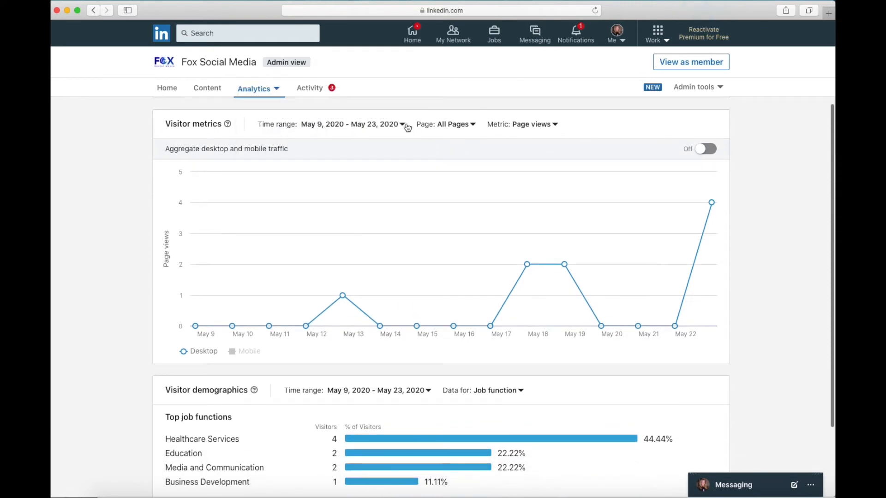
- Chart the last 12 months of page views, briefly combining then separating desktop and mobile traffic
{"action": "left_click", "coordinate": [402, 123]}
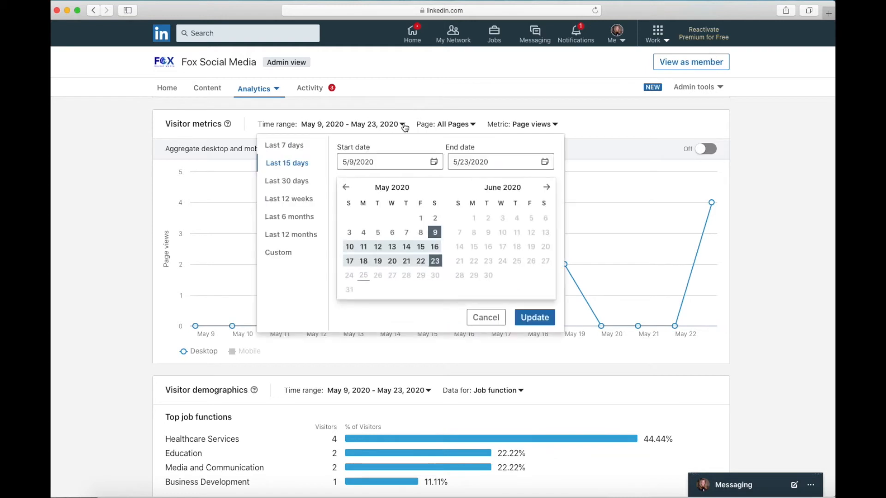
{"action": "left_click", "coordinate": [291, 234]}
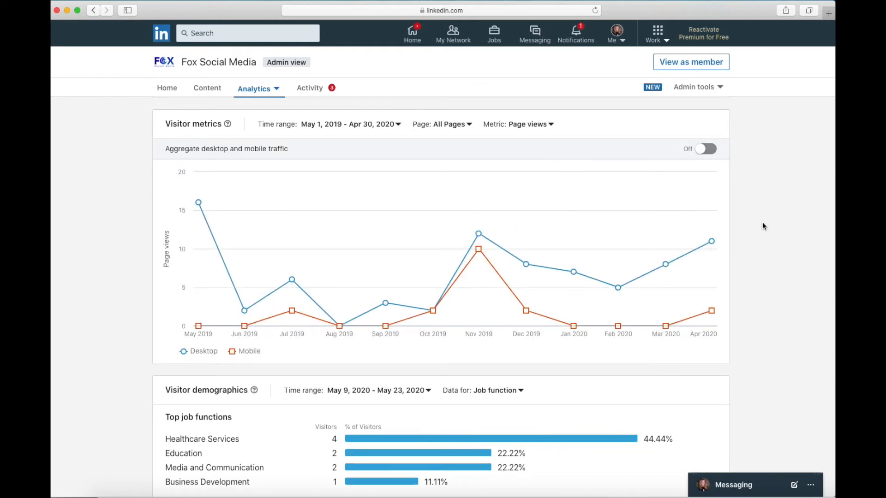
{"action": "scroll", "scroll_direction": "down", "scroll_amount": 3}
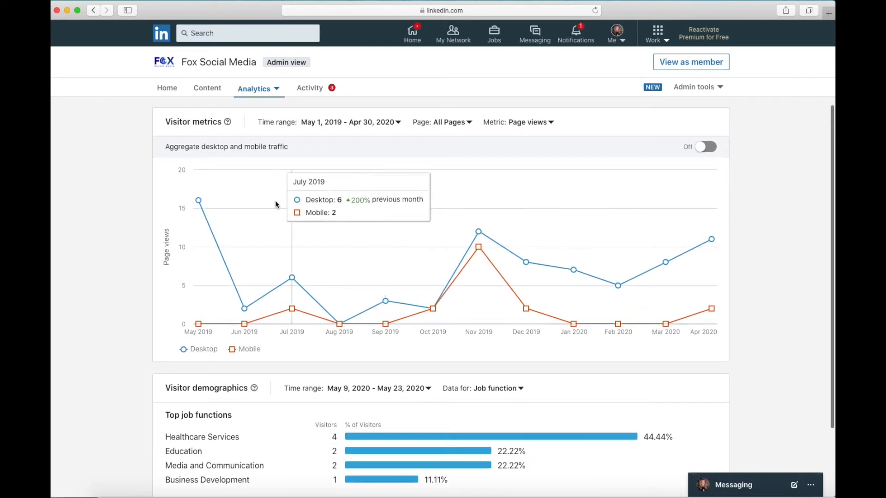
{"action": "mouse_move", "coordinate": [198, 202]}
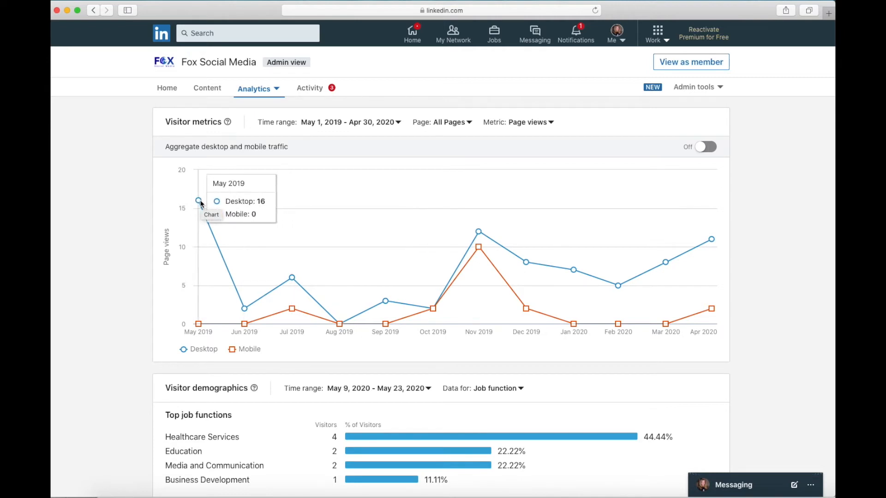
{"action": "mouse_move", "coordinate": [245, 203]}
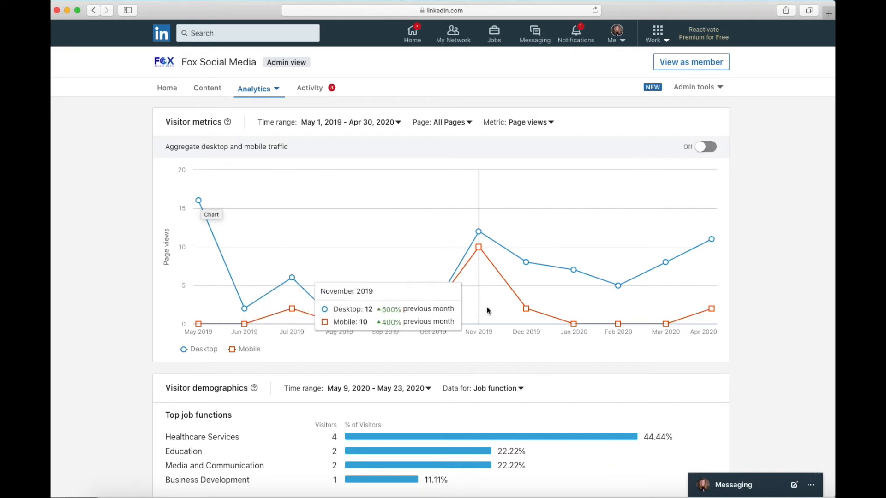
{"action": "mouse_move", "coordinate": [702, 149]}
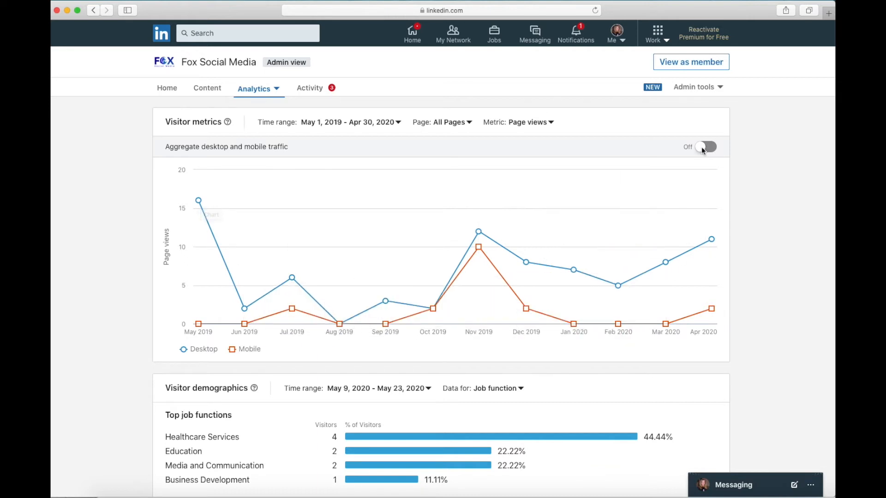
{"action": "left_click", "coordinate": [706, 146]}
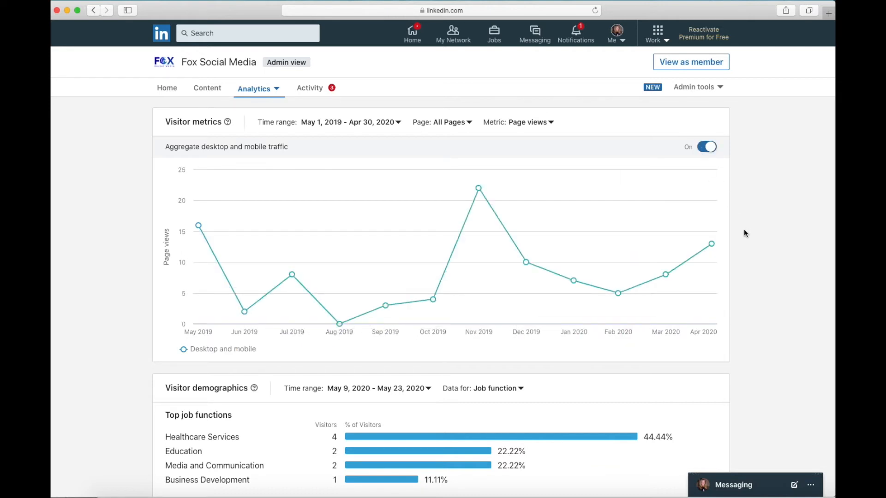
{"action": "mouse_move", "coordinate": [742, 181]}
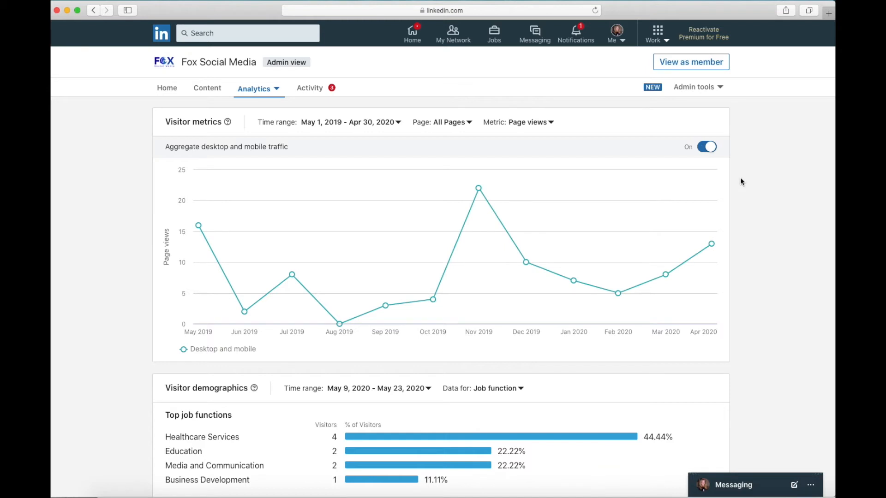
{"action": "left_click", "coordinate": [706, 146]}
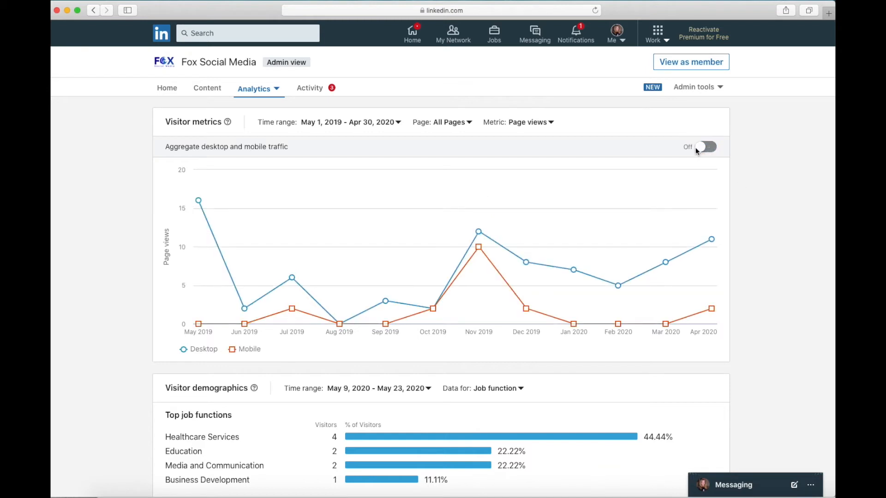
{"action": "mouse_move", "coordinate": [199, 215]}
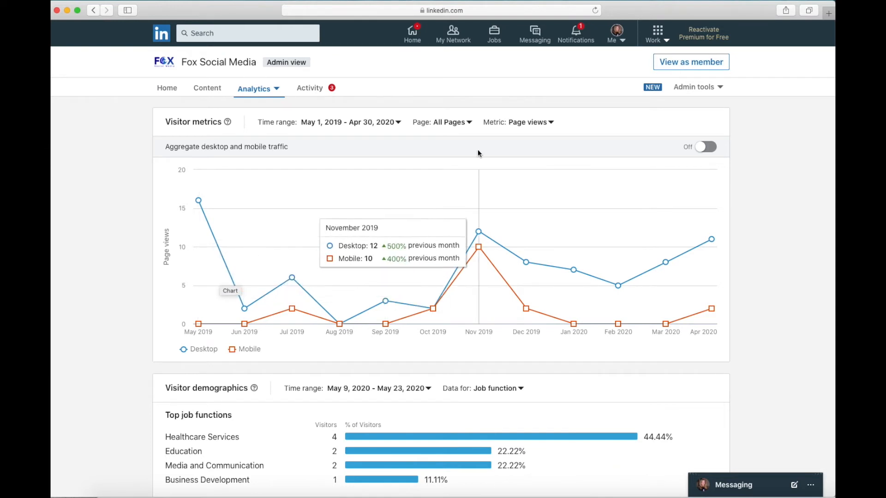
- Filter page views to the About page, then the People page, then back to all pages
{"action": "left_click", "coordinate": [452, 122]}
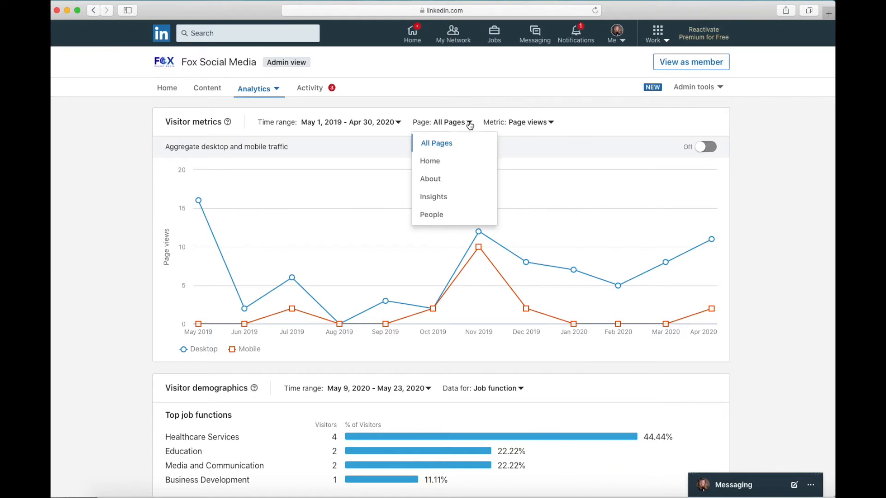
{"action": "mouse_move", "coordinate": [455, 143]}
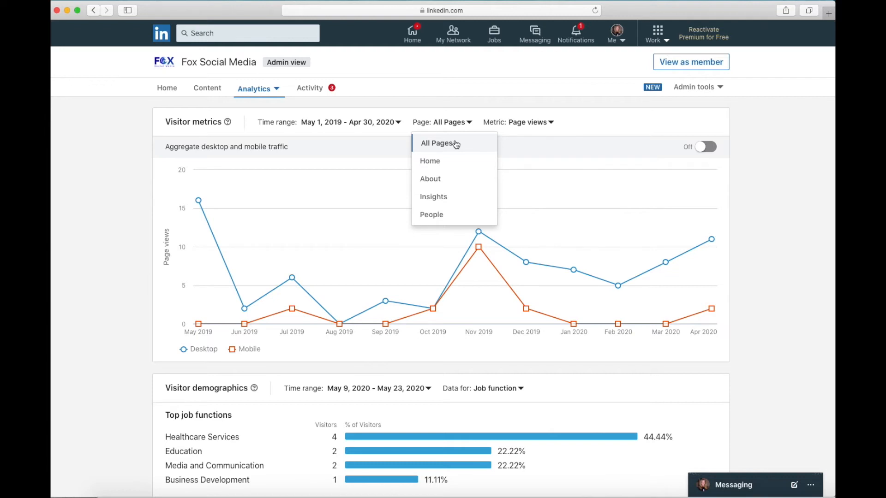
{"action": "mouse_move", "coordinate": [441, 160]}
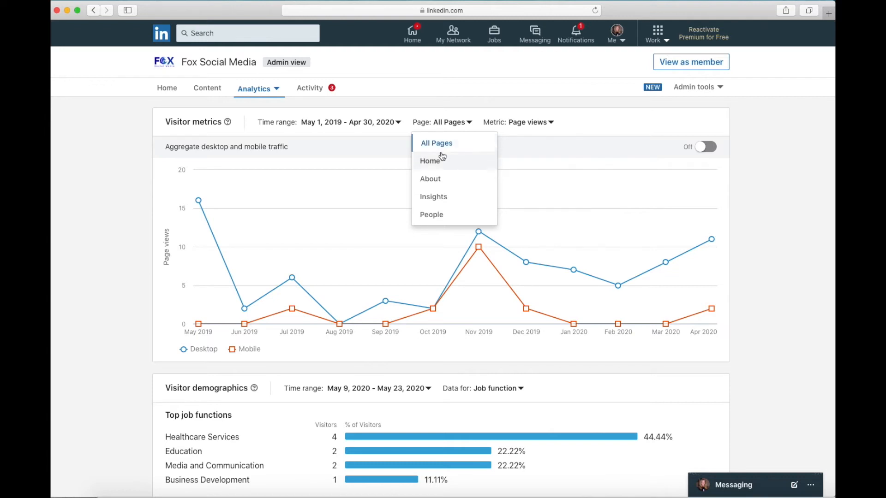
{"action": "mouse_move", "coordinate": [431, 219]}
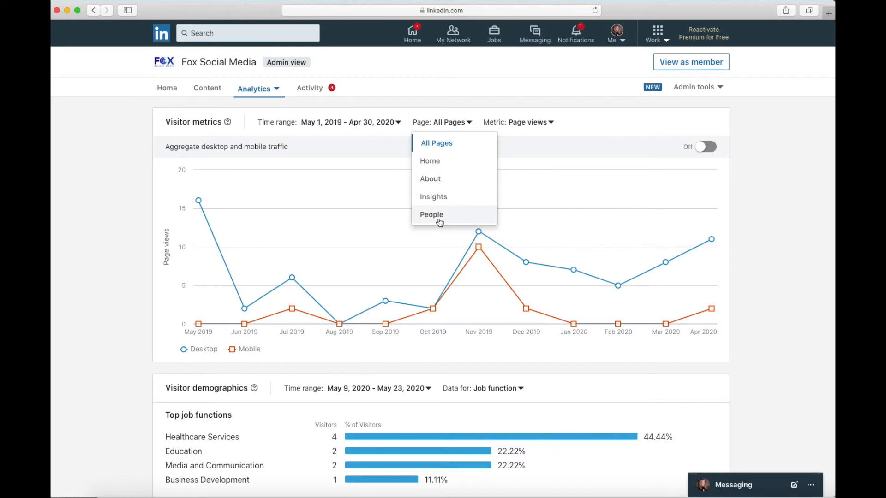
{"action": "mouse_move", "coordinate": [429, 161]}
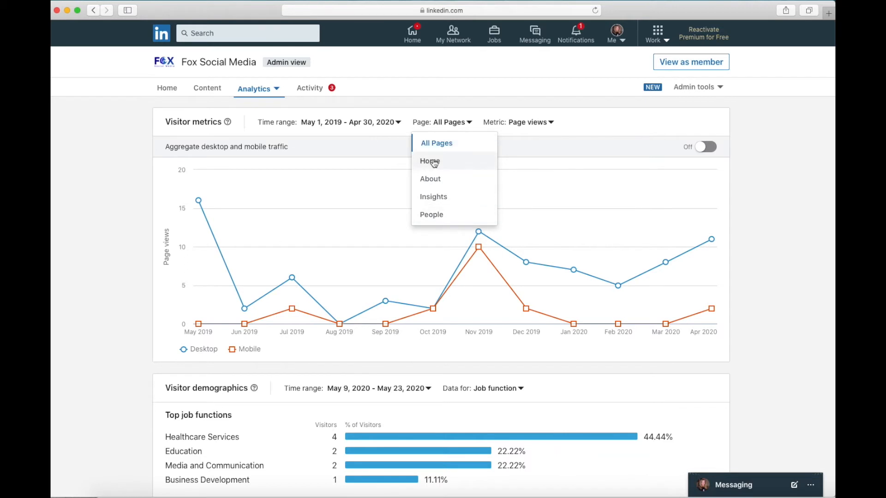
{"action": "left_click", "coordinate": [429, 161]}
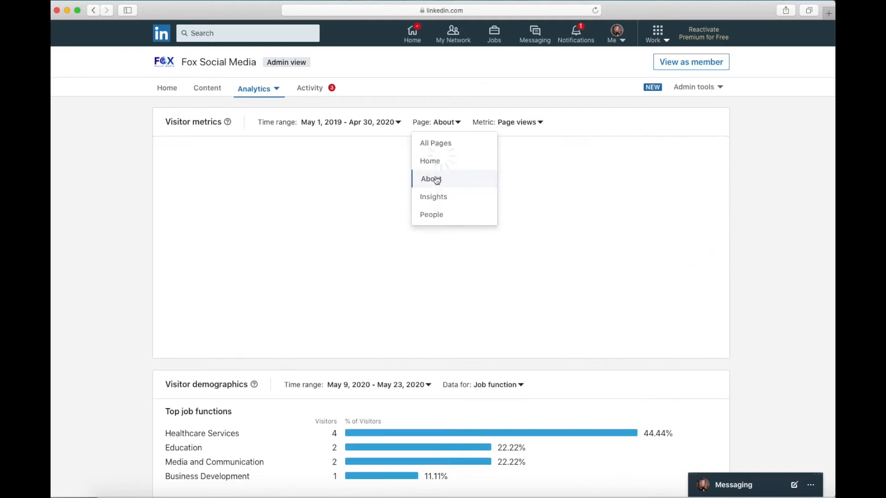
{"action": "left_click", "coordinate": [430, 179]}
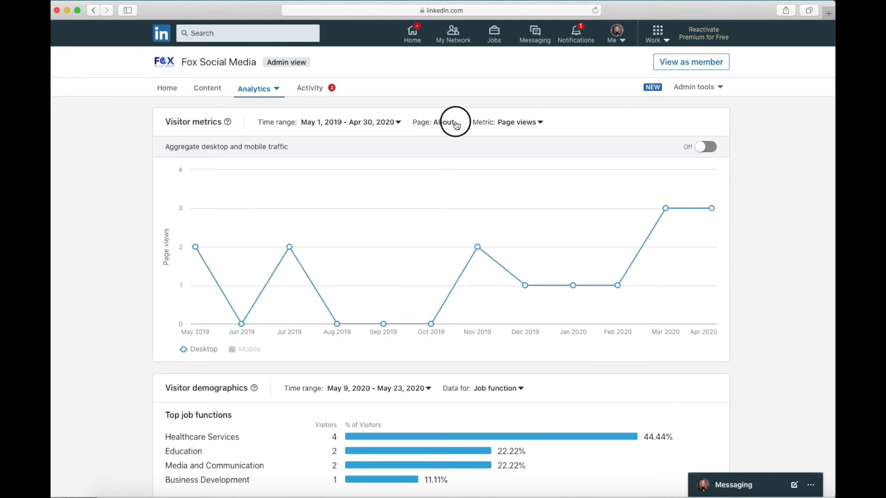
{"action": "left_click", "coordinate": [539, 122]}
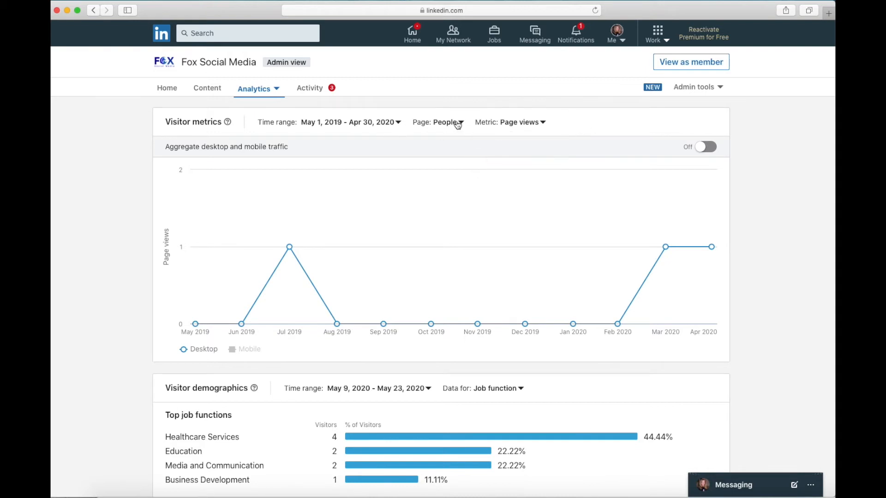
{"action": "left_click", "coordinate": [446, 122]}
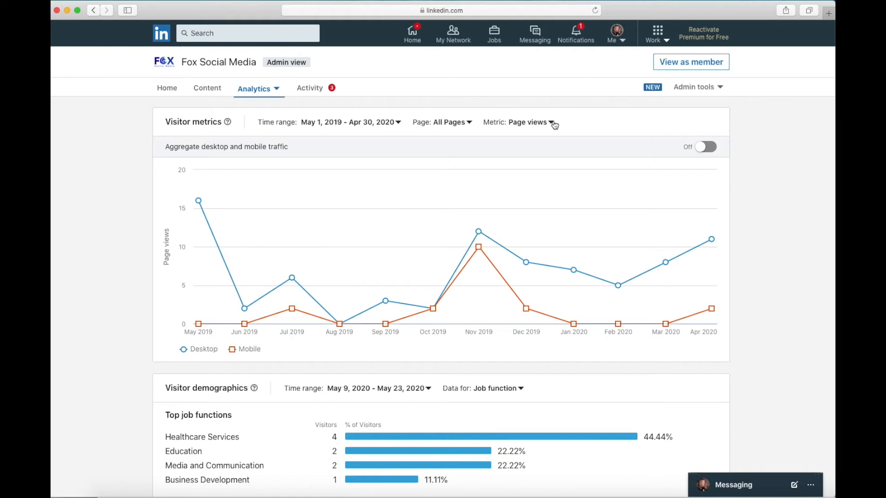
- Chart unique visitors with desktop and mobile traffic aggregated into one line
{"action": "left_click", "coordinate": [705, 146]}
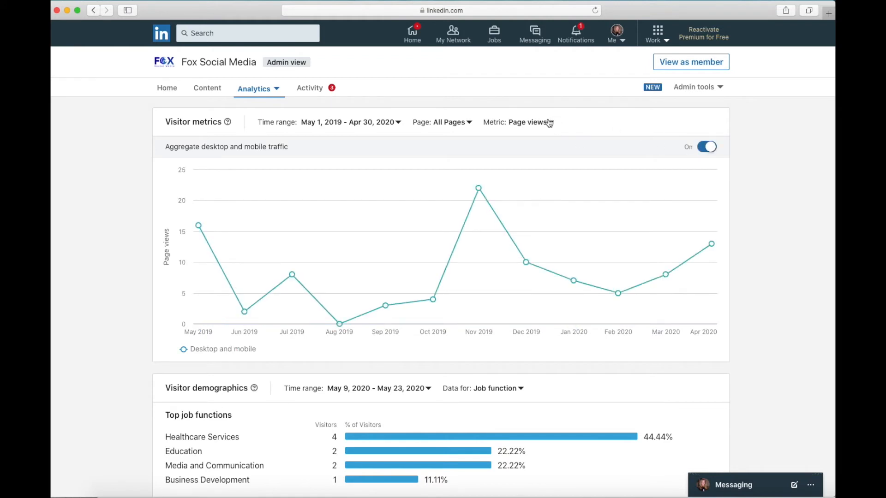
{"action": "left_click", "coordinate": [534, 121]}
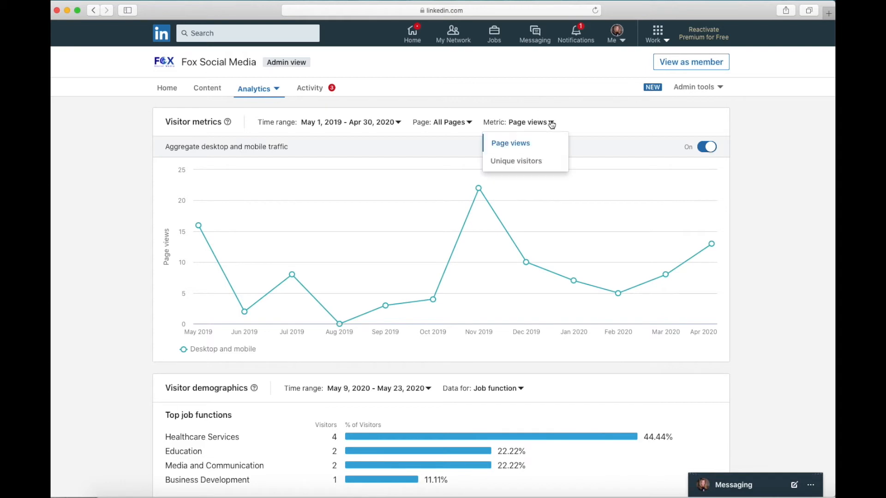
{"action": "mouse_move", "coordinate": [515, 161]}
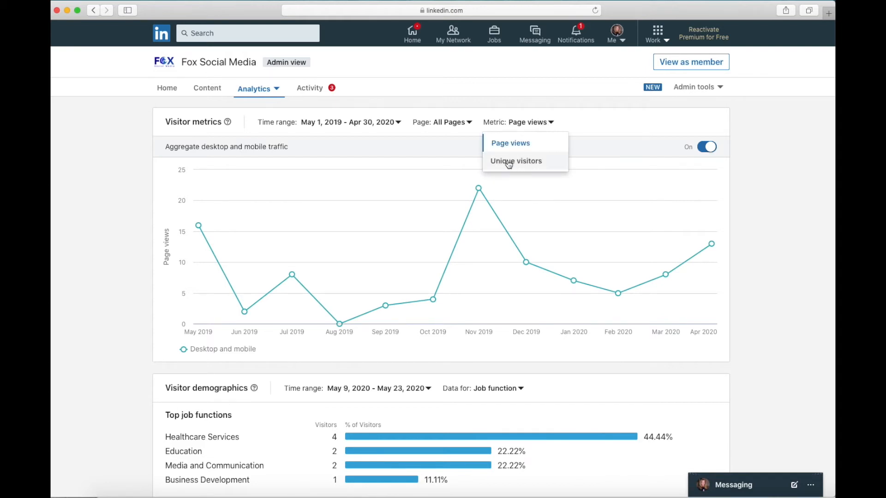
{"action": "left_click", "coordinate": [515, 161]}
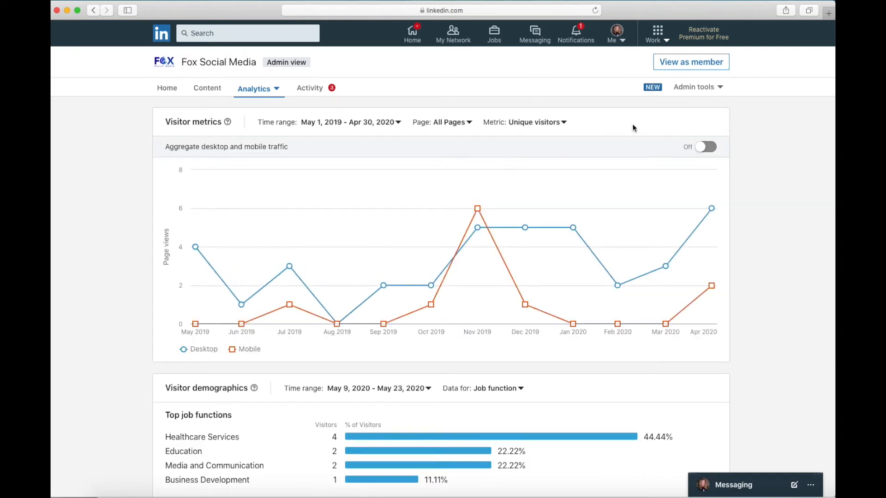
{"action": "left_click", "coordinate": [705, 146]}
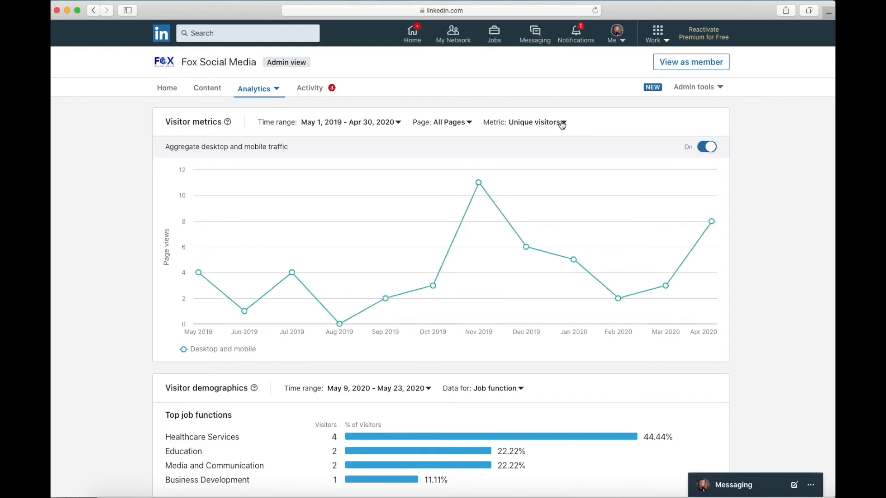
{"action": "left_click", "coordinate": [533, 121]}
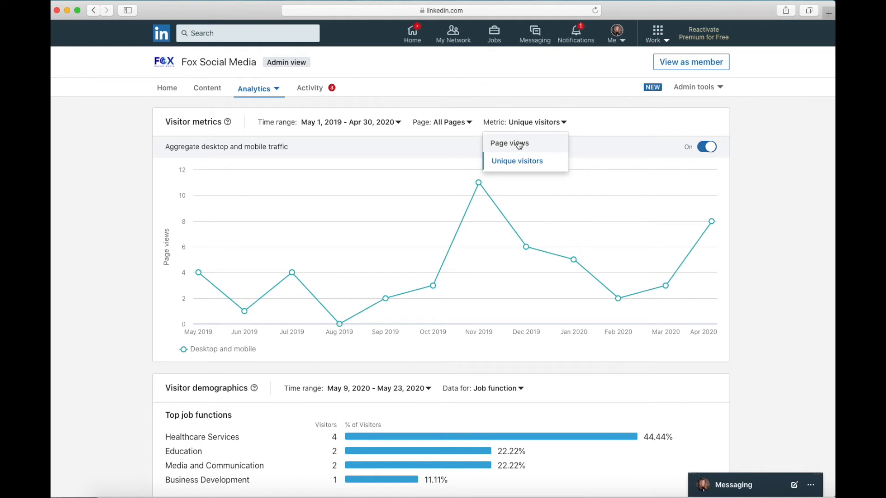
{"action": "mouse_move", "coordinate": [516, 161]}
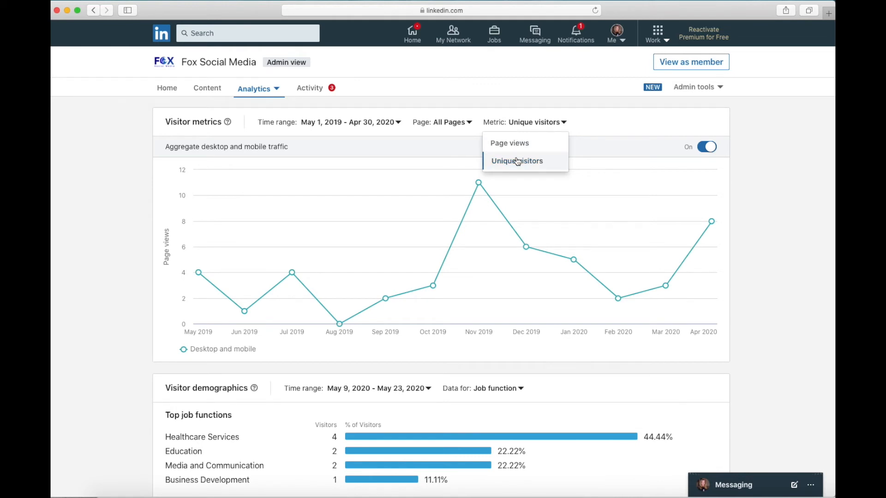
{"action": "left_click", "coordinate": [516, 161]}
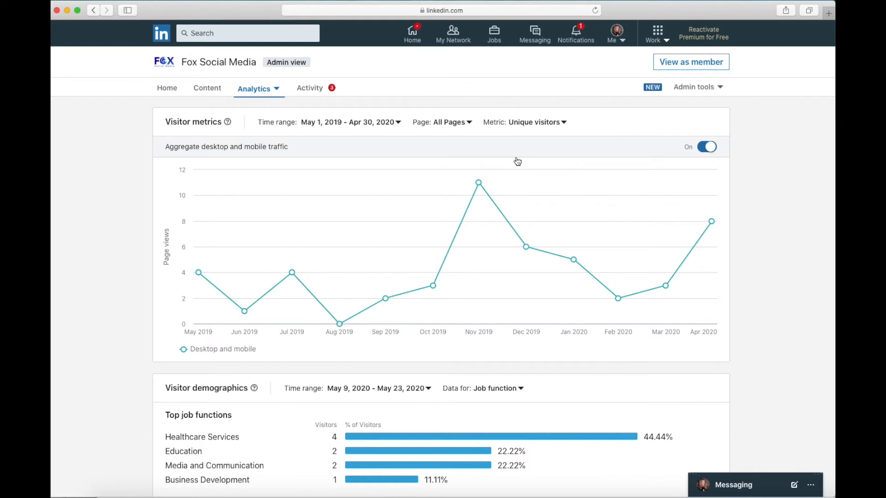
{"action": "mouse_move", "coordinate": [515, 160]}
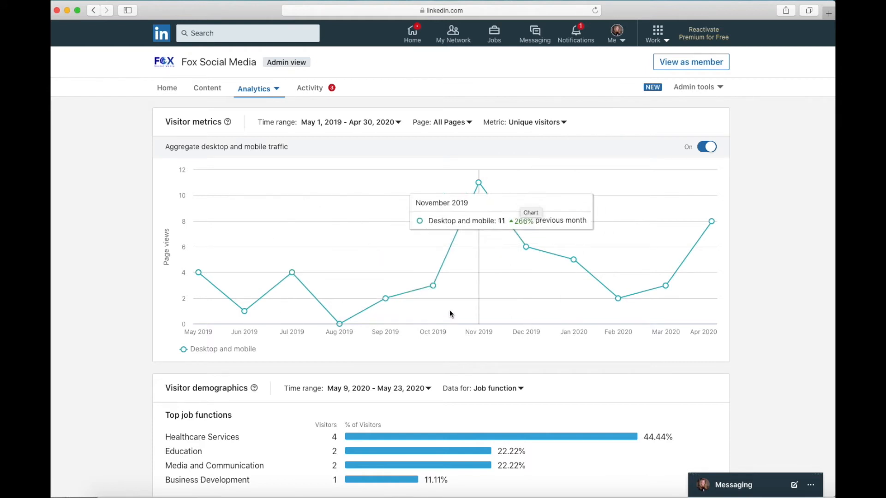
- Scroll down to Visitor demographics for May 1, 2019 – Apr 30, 2020
{"action": "scroll", "scroll_direction": "down", "scroll_amount": 3}
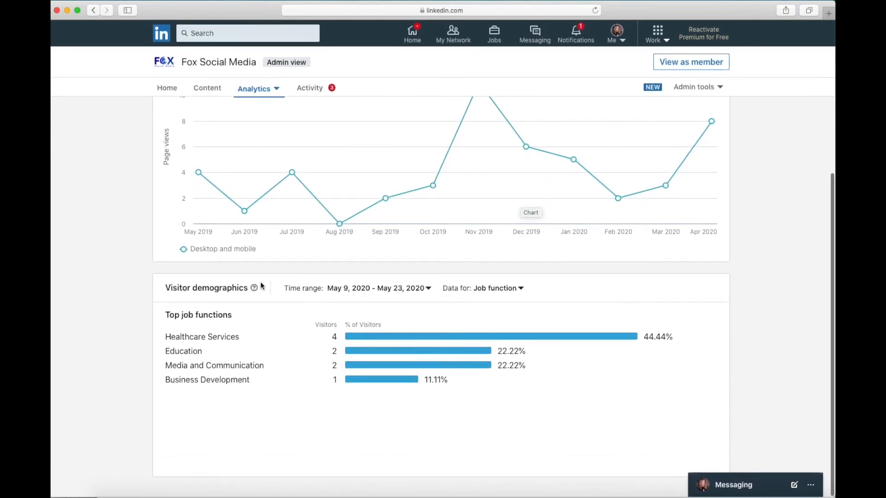
{"action": "mouse_move", "coordinate": [305, 395]}
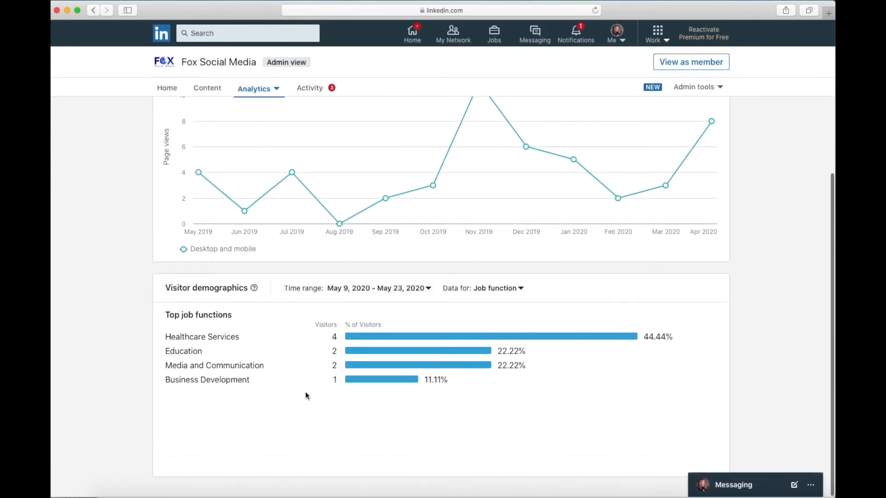
{"action": "mouse_move", "coordinate": [432, 293]}
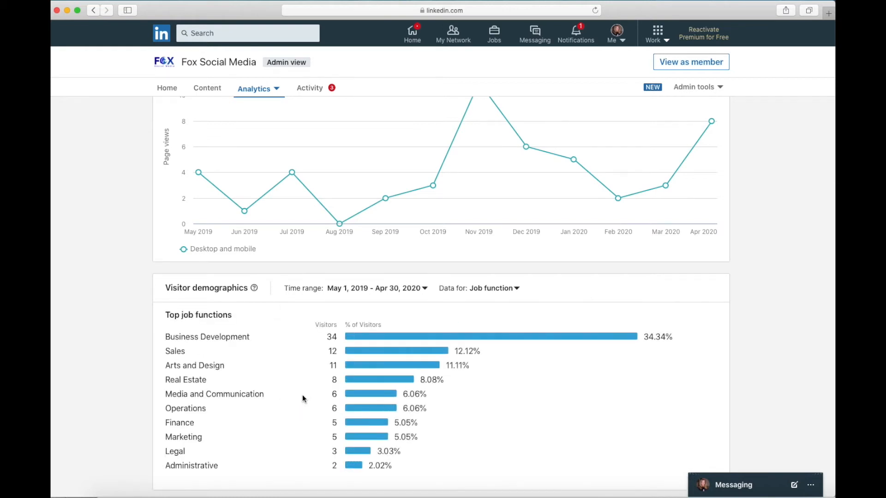
{"action": "scroll", "scroll_direction": "down", "scroll_amount": 3}
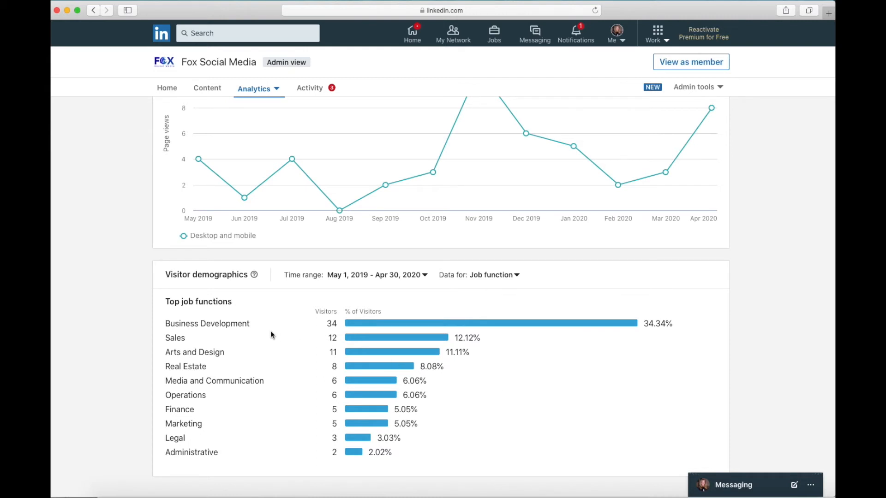
{"action": "mouse_move", "coordinate": [223, 322]}
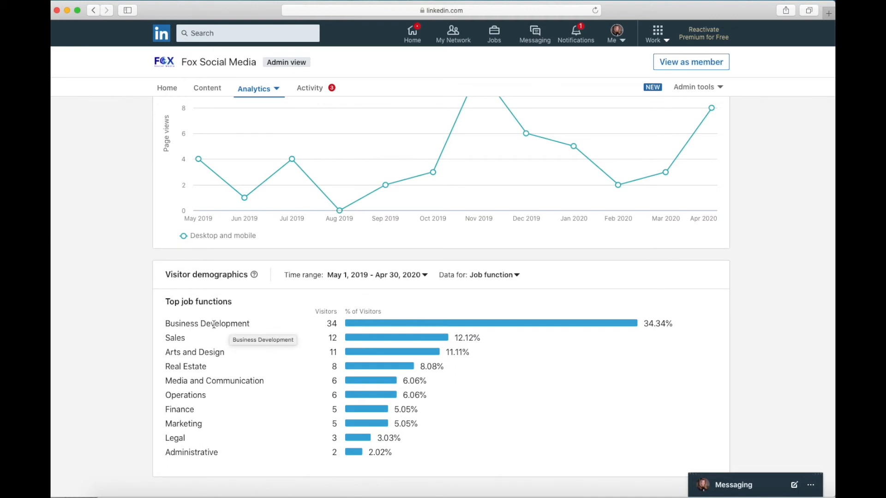
{"action": "mouse_move", "coordinate": [291, 333]}
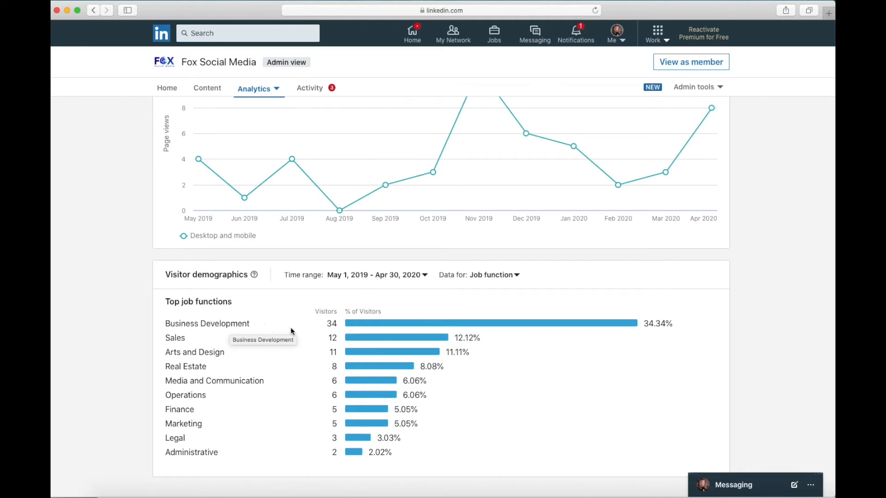
{"action": "mouse_move", "coordinate": [457, 373]}
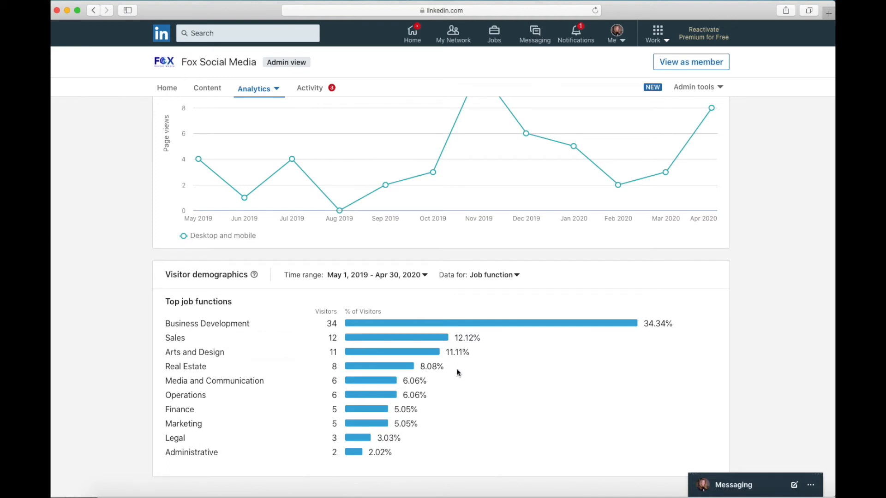
{"action": "mouse_move", "coordinate": [461, 377]}
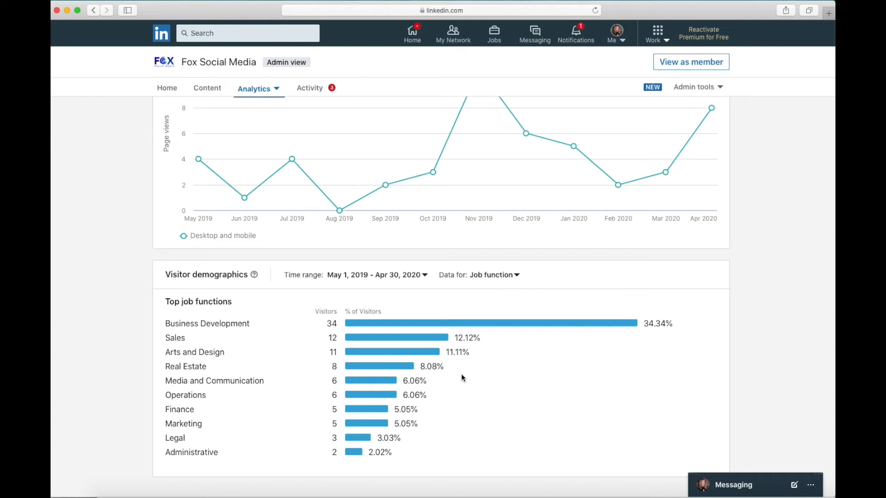
{"action": "mouse_move", "coordinate": [425, 278]}
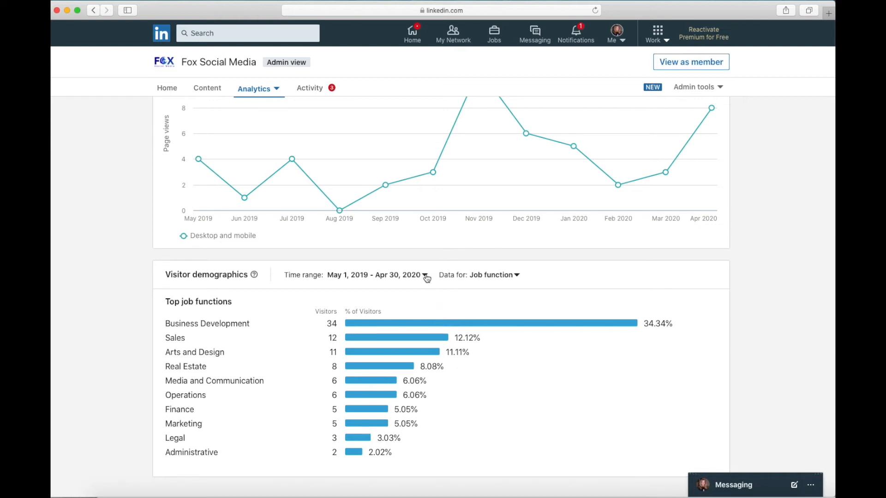
- Break visitor demographics down by Location, then switch to Seniority
{"action": "left_click", "coordinate": [493, 274]}
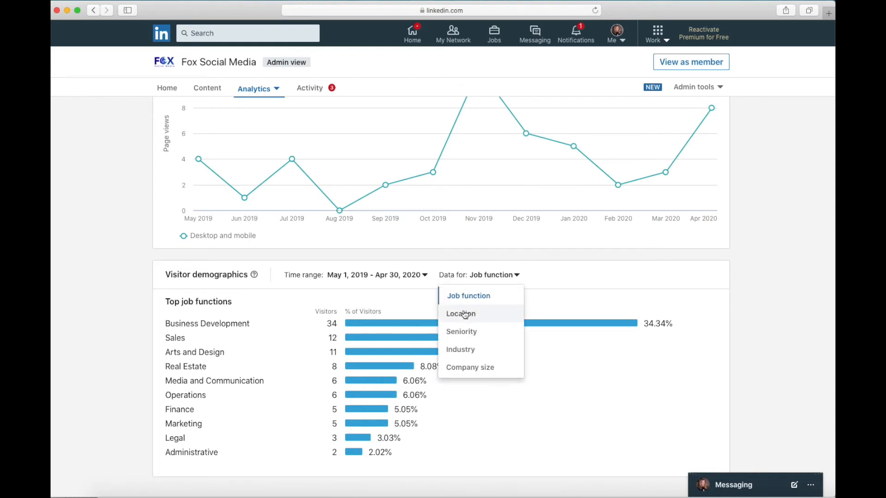
{"action": "left_click", "coordinate": [460, 313]}
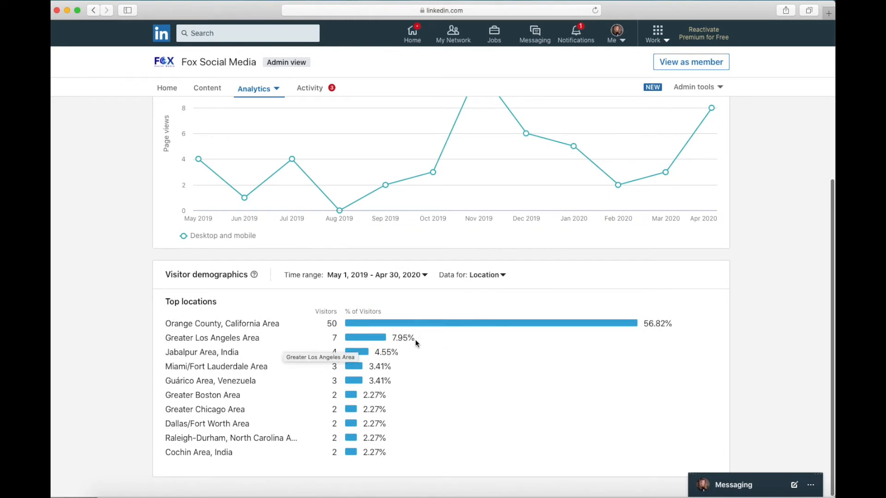
{"action": "mouse_move", "coordinate": [481, 282]}
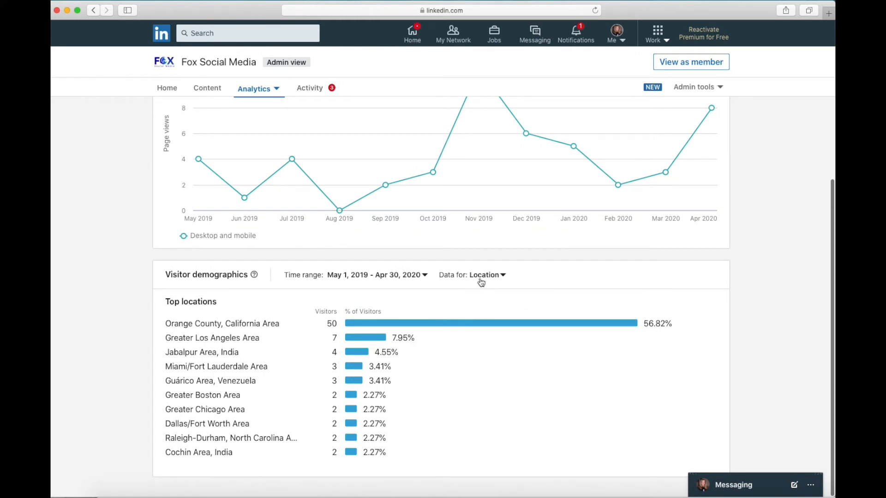
{"action": "left_click", "coordinate": [486, 274]}
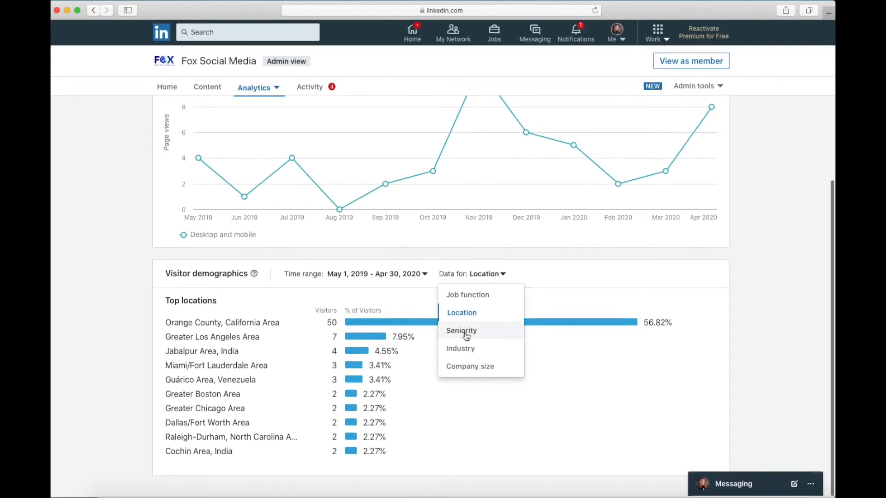
{"action": "left_click", "coordinate": [461, 330]}
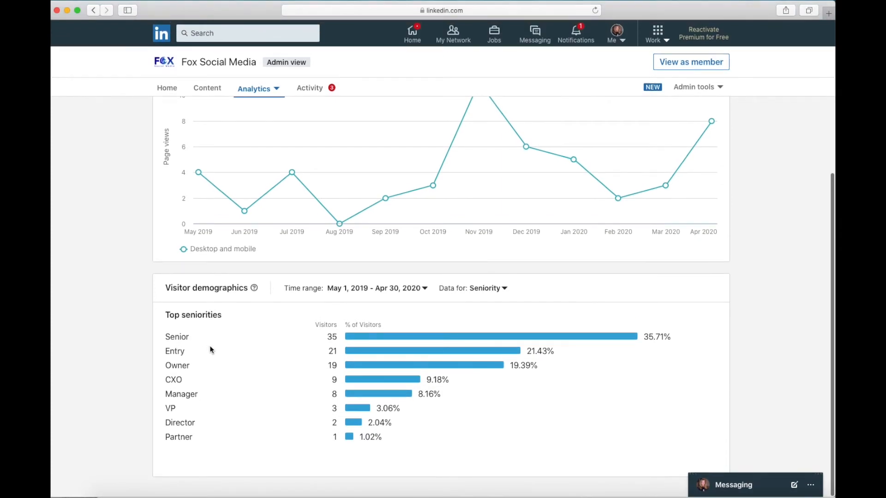
{"action": "mouse_move", "coordinate": [185, 337]}
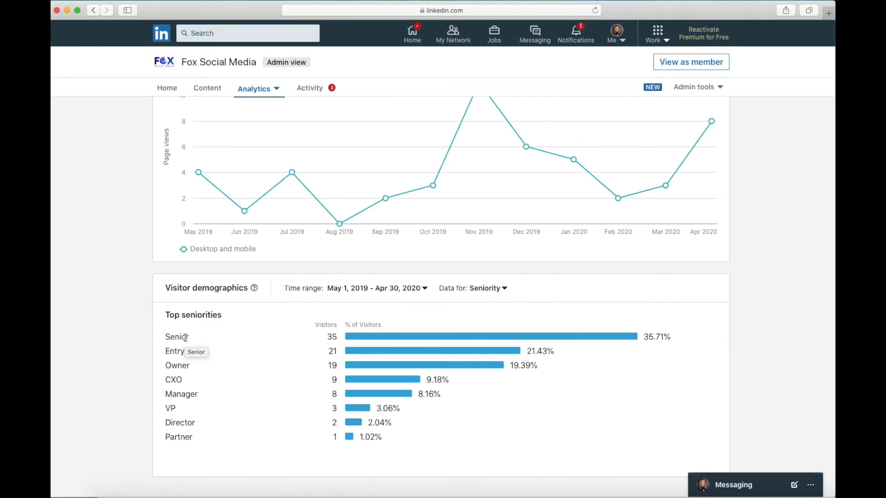
{"action": "mouse_move", "coordinate": [163, 353]}
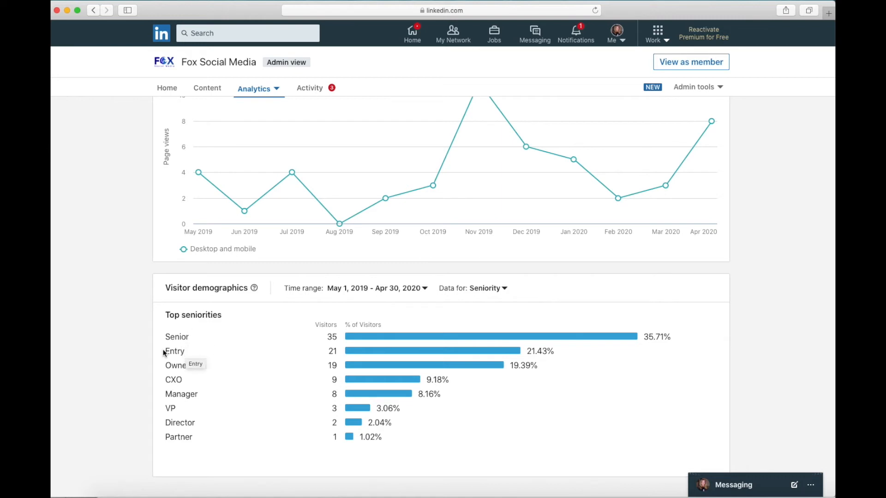
{"action": "mouse_move", "coordinate": [198, 353]}
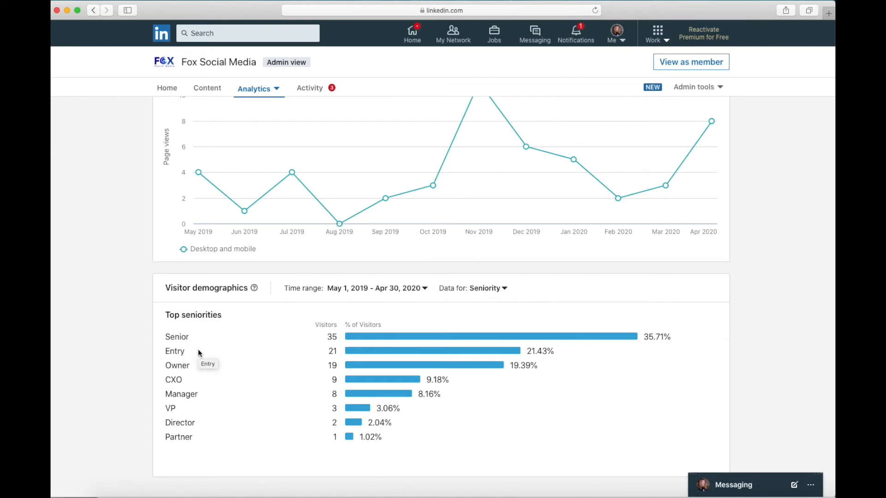
{"action": "mouse_move", "coordinate": [172, 336]}
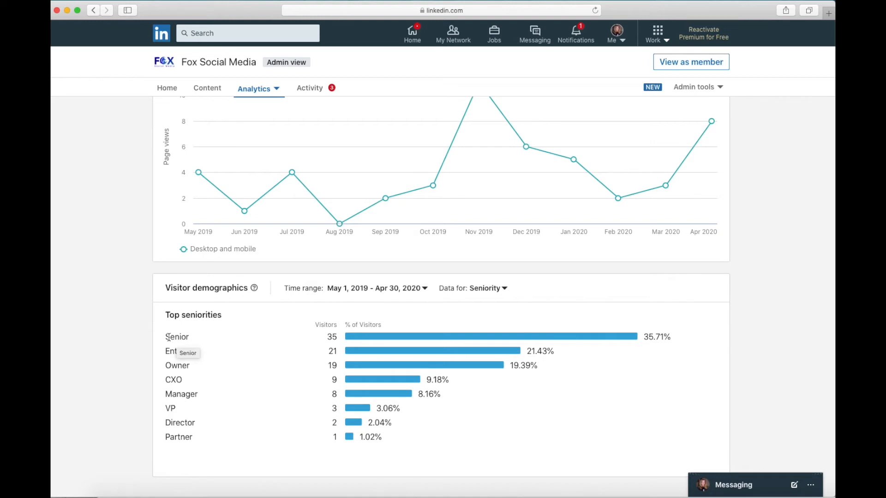
{"action": "mouse_move", "coordinate": [196, 407]}
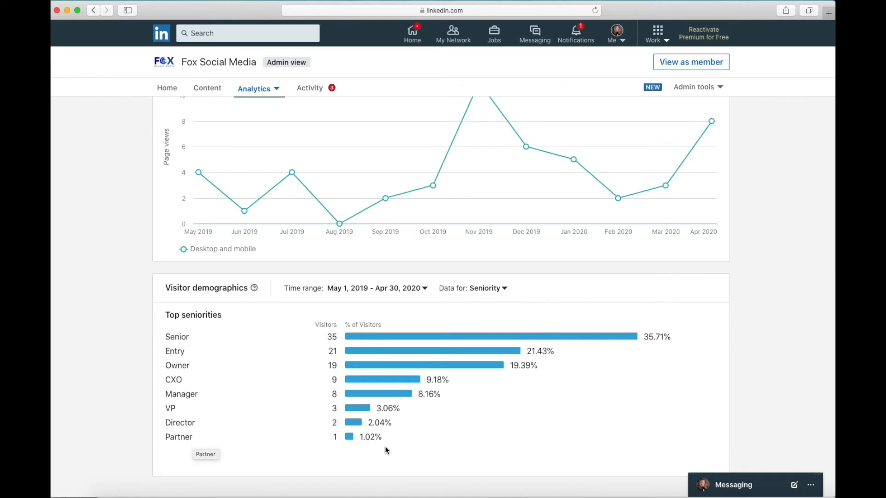
{"action": "mouse_move", "coordinate": [598, 392]}
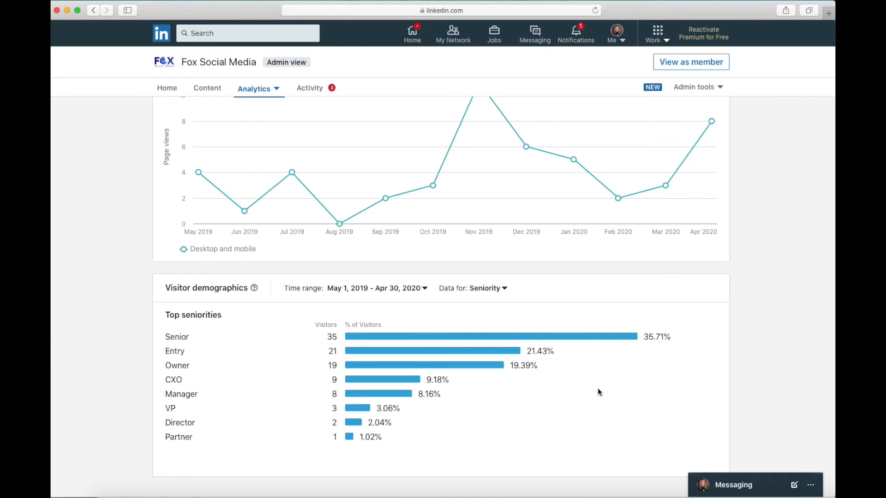
{"action": "mouse_move", "coordinate": [534, 313]}
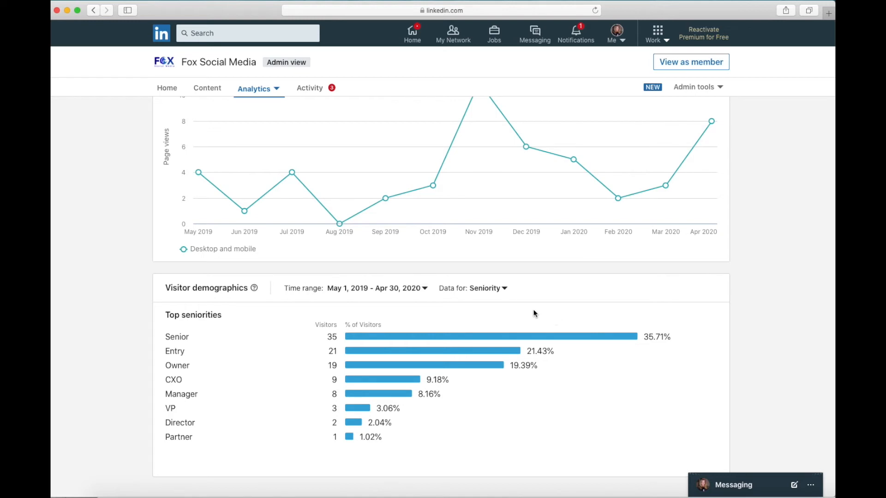
- Show visitor demographics by Industry, then Company size, and return to the company home page
{"action": "left_click", "coordinate": [487, 287]}
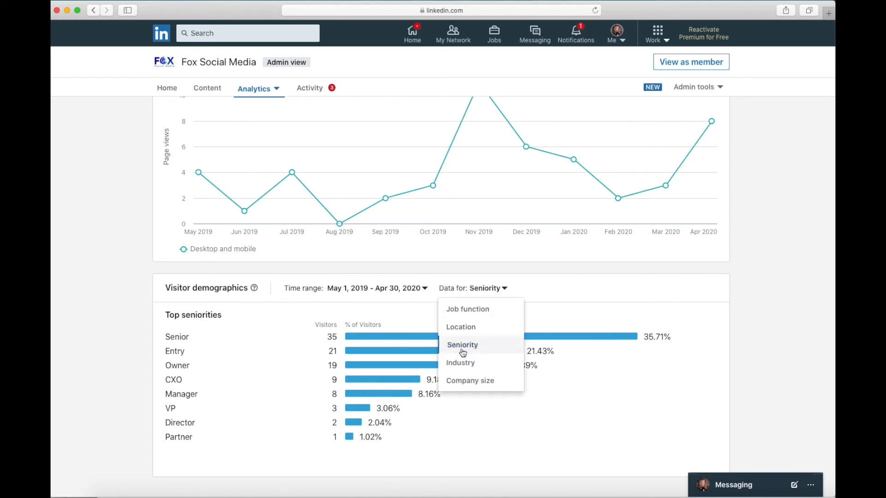
{"action": "left_click", "coordinate": [460, 362]}
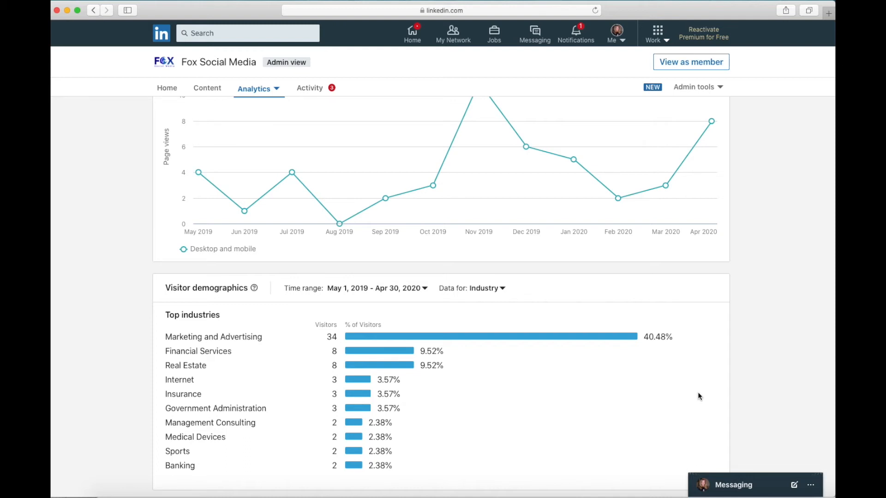
{"action": "mouse_move", "coordinate": [664, 341]}
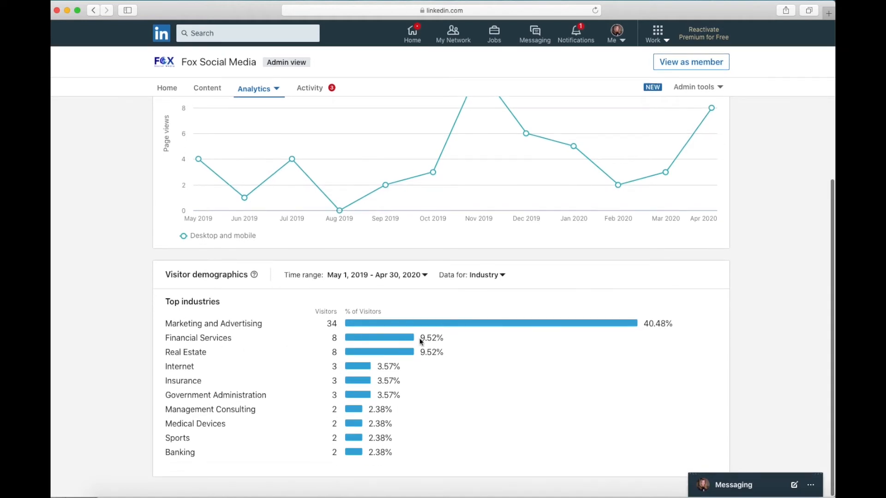
{"action": "mouse_move", "coordinate": [228, 431]}
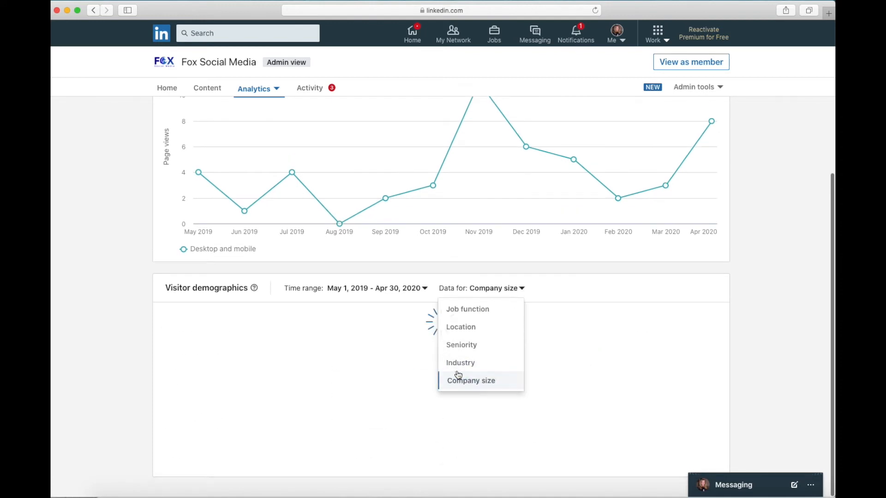
{"action": "left_click", "coordinate": [470, 380]}
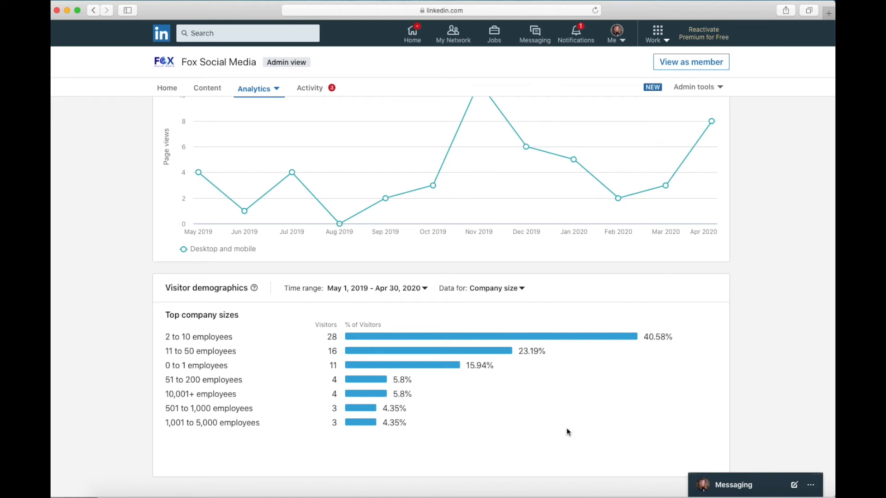
{"action": "mouse_move", "coordinate": [224, 349]}
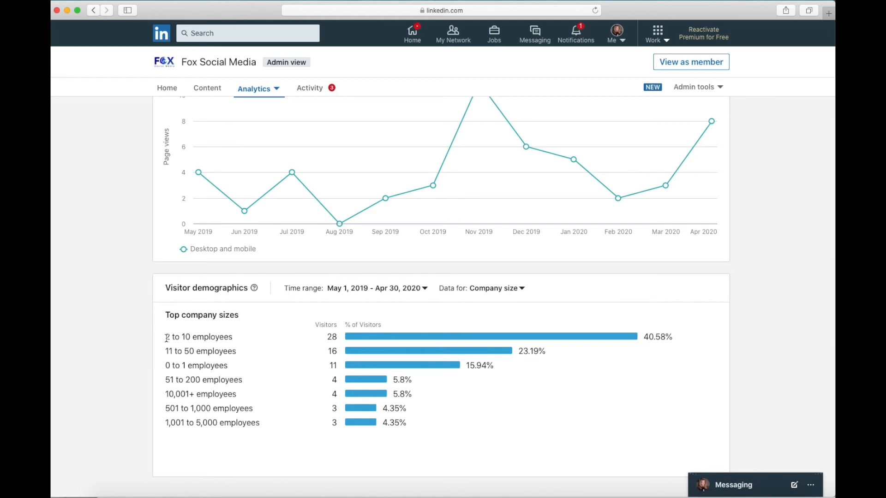
{"action": "mouse_move", "coordinate": [167, 337]}
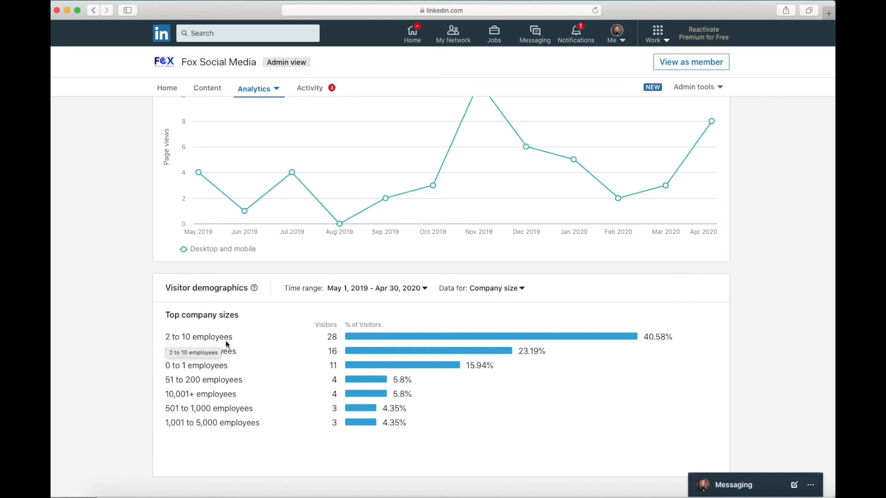
{"action": "mouse_move", "coordinate": [526, 421]}
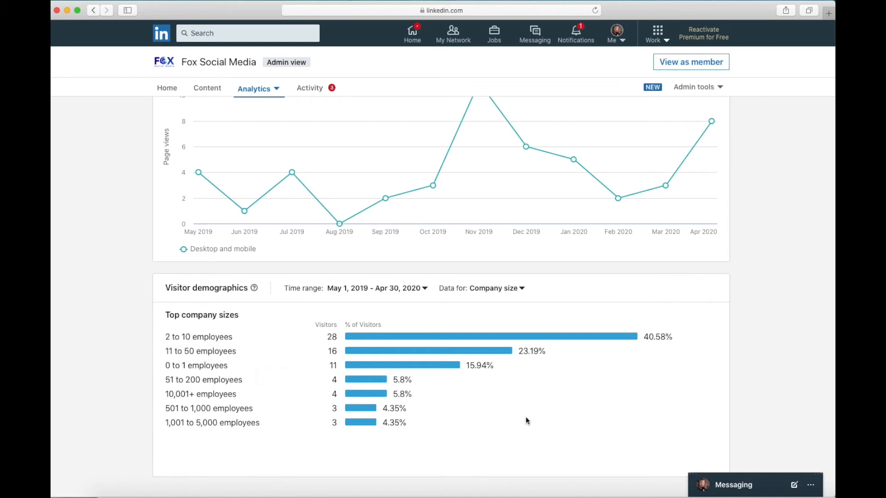
{"action": "scroll", "scroll_direction": "up", "scroll_amount": 3}
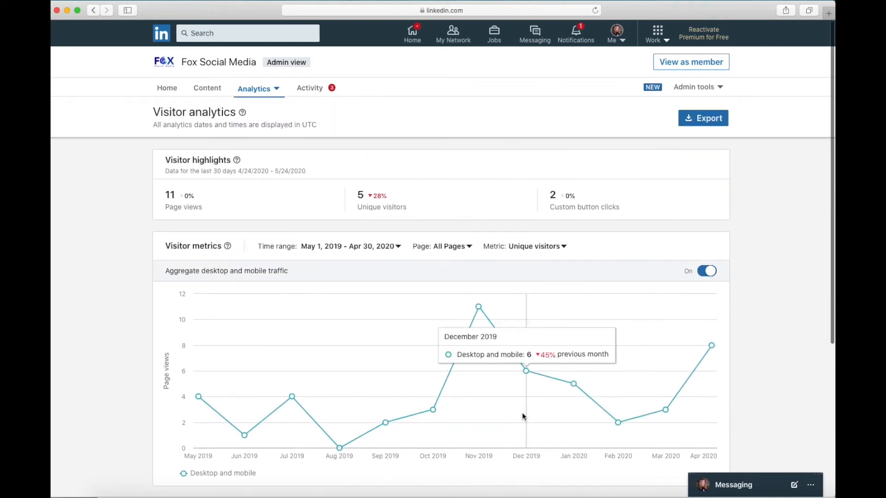
{"action": "mouse_move", "coordinate": [100, 11]}
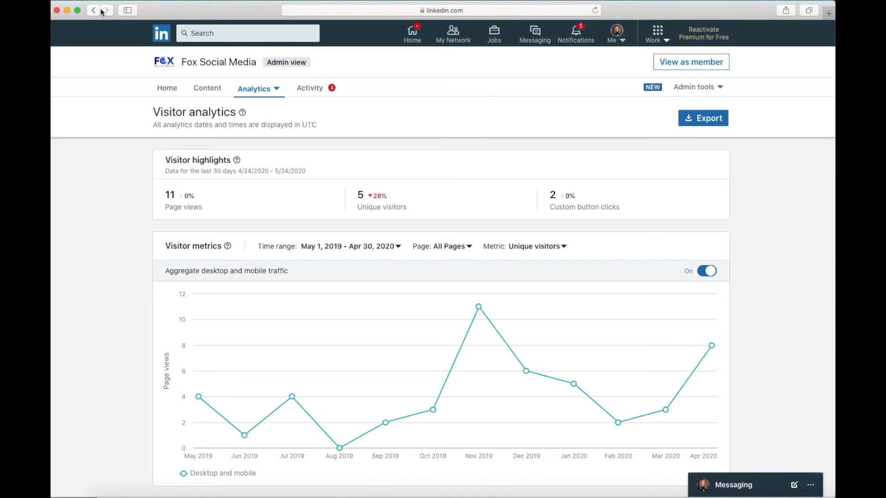
{"action": "left_click", "coordinate": [93, 10]}
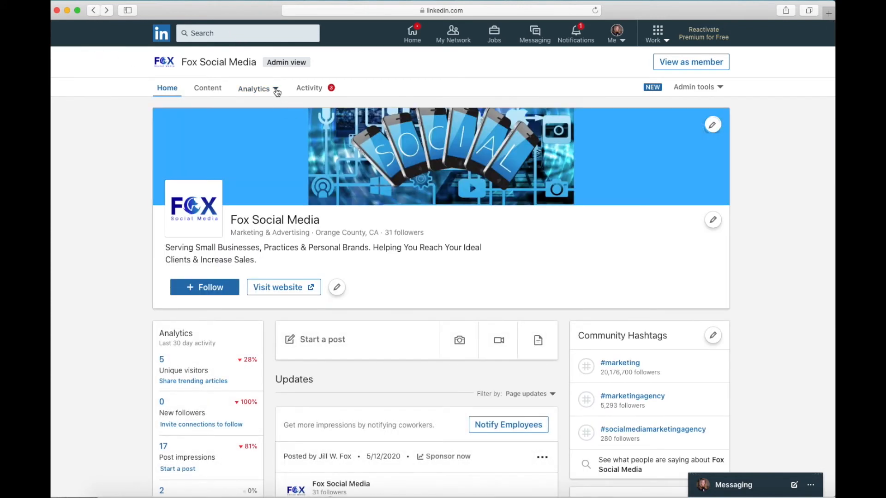
- Switch to Fox Social Media's Update analytics and scroll to the update metrics
{"action": "left_click", "coordinate": [253, 89]}
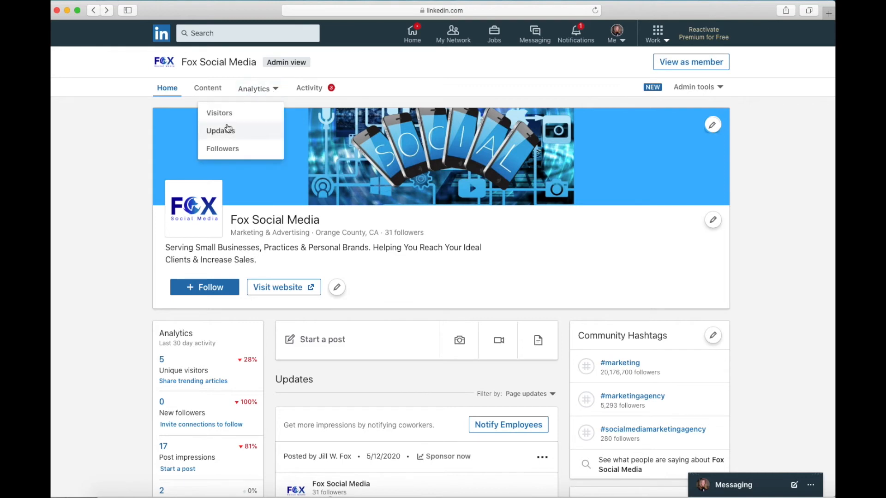
{"action": "left_click", "coordinate": [219, 130]}
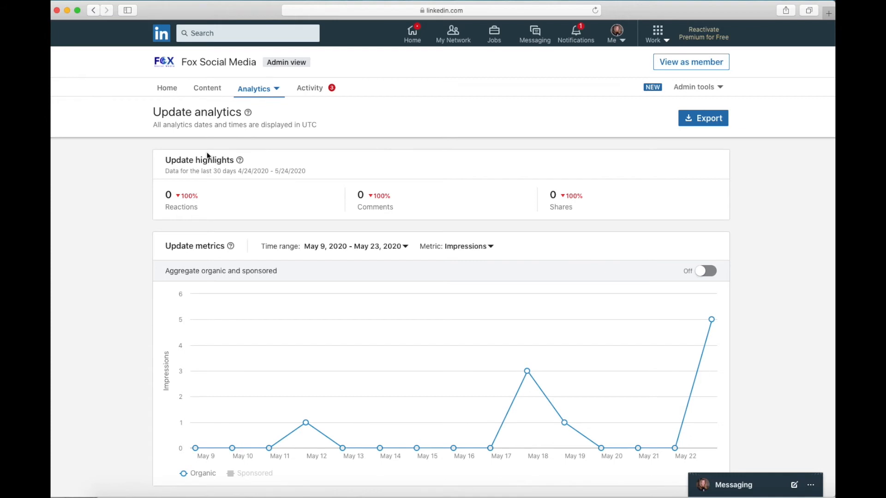
{"action": "mouse_move", "coordinate": [318, 180]}
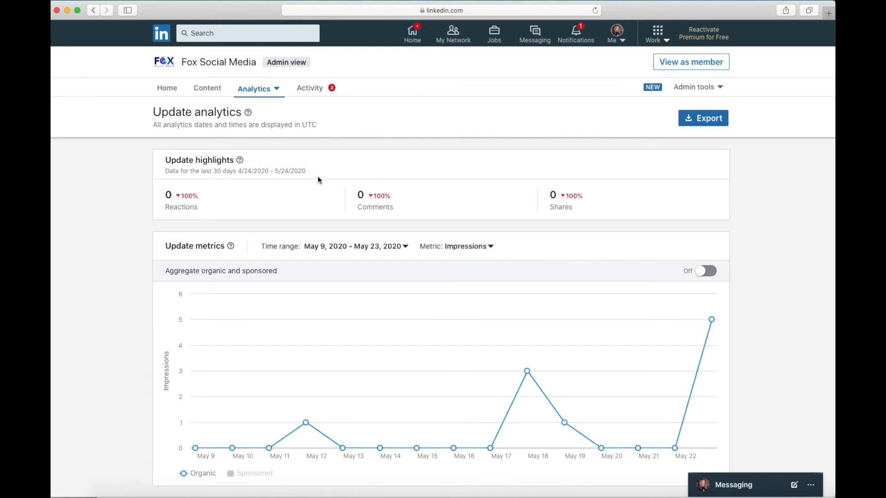
{"action": "mouse_move", "coordinate": [285, 174]}
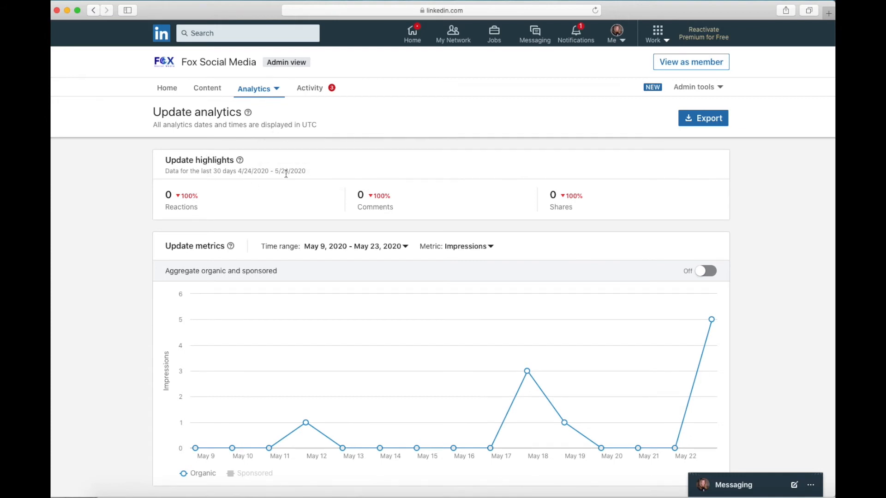
{"action": "scroll", "scroll_direction": "down", "scroll_amount": 3}
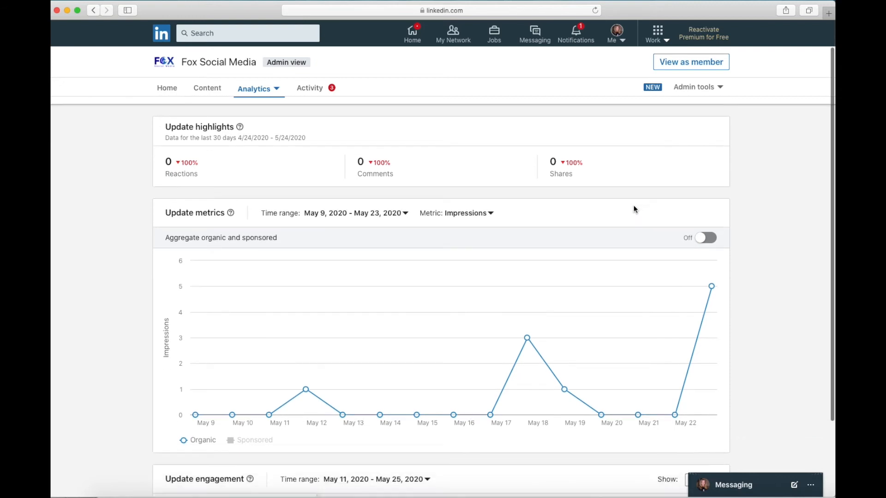
{"action": "scroll", "scroll_direction": "down", "scroll_amount": 3}
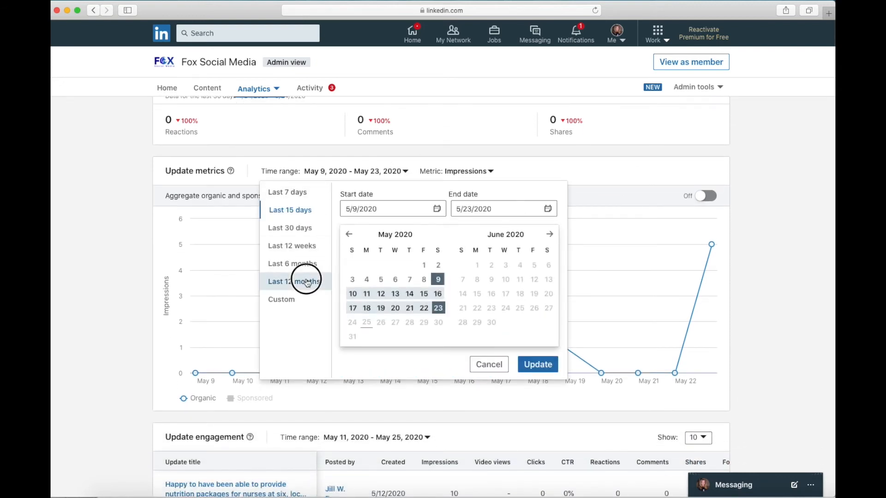
- Set the update metrics time range to Last 12 months
{"action": "left_click", "coordinate": [293, 281]}
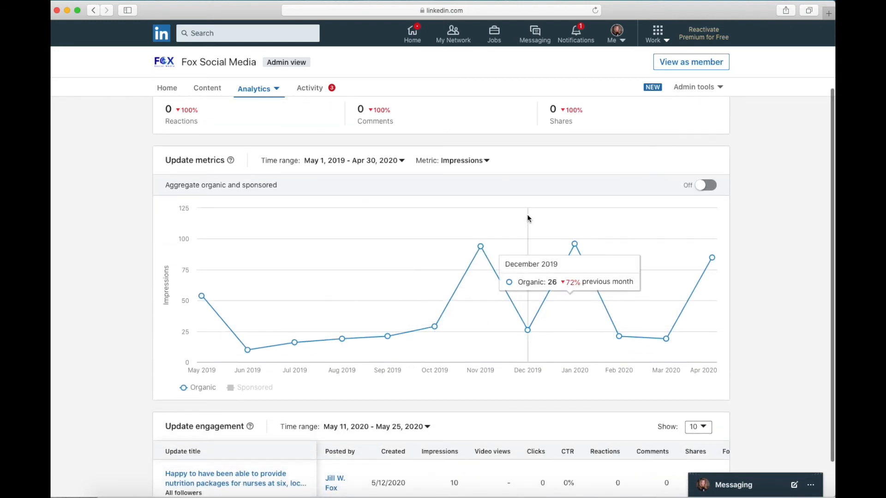
{"action": "mouse_move", "coordinate": [487, 164]}
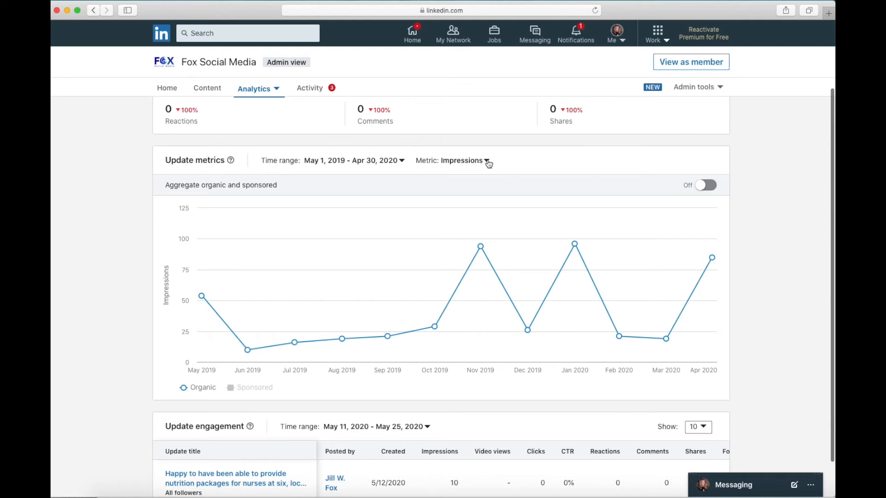
- Chart unique impressions, clicks, comments, shares, then engagement rate over the year
{"action": "left_click", "coordinate": [463, 161]}
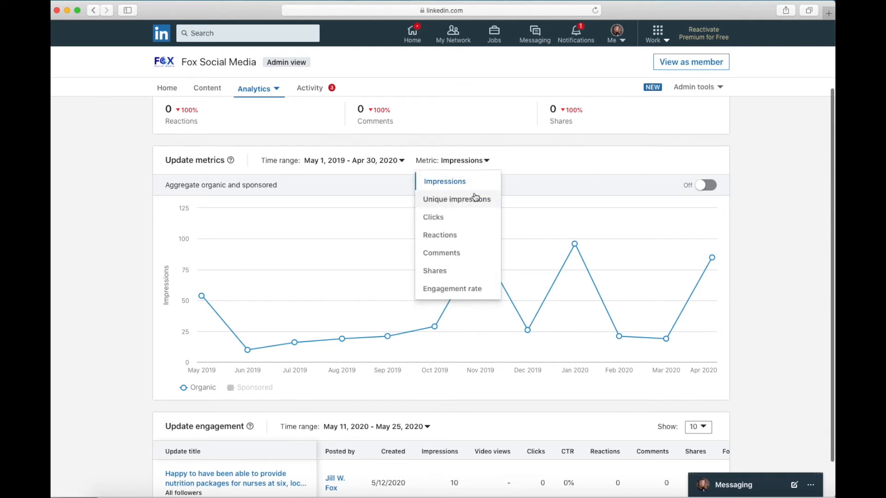
{"action": "left_click", "coordinate": [456, 199]}
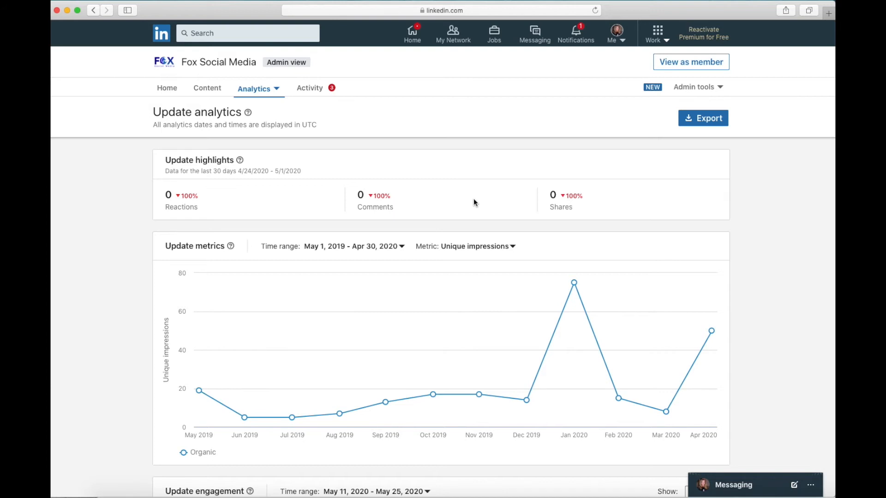
{"action": "left_click", "coordinate": [477, 246]}
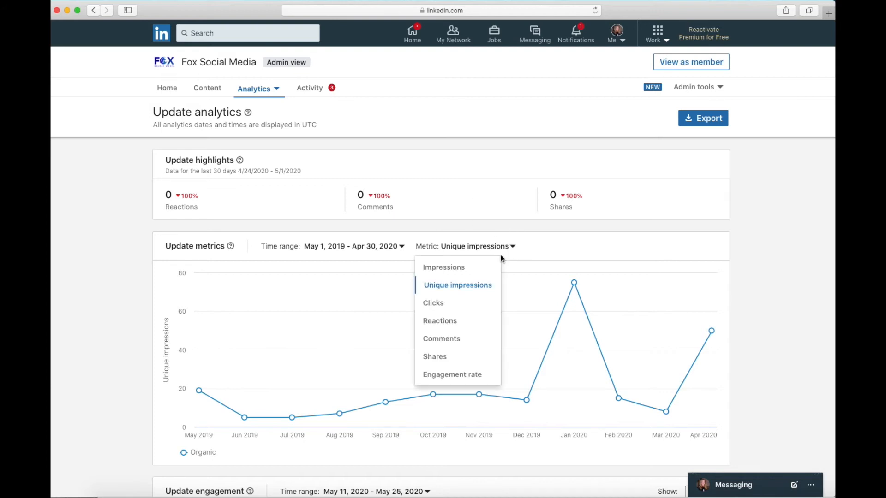
{"action": "left_click", "coordinate": [433, 303]}
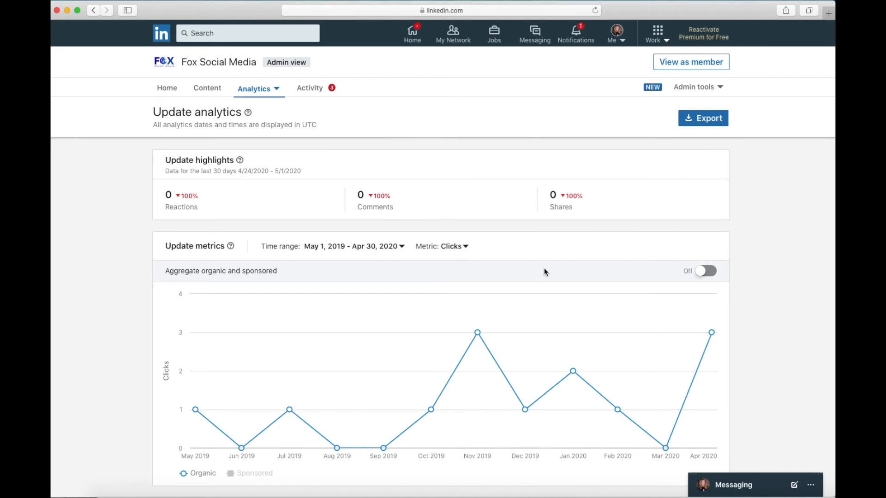
{"action": "scroll", "scroll_direction": "down", "scroll_amount": 3}
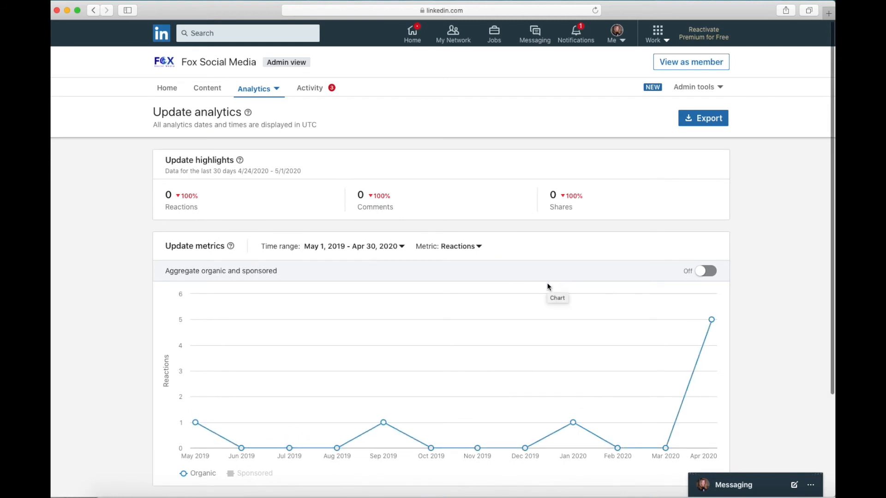
{"action": "mouse_move", "coordinate": [479, 247]}
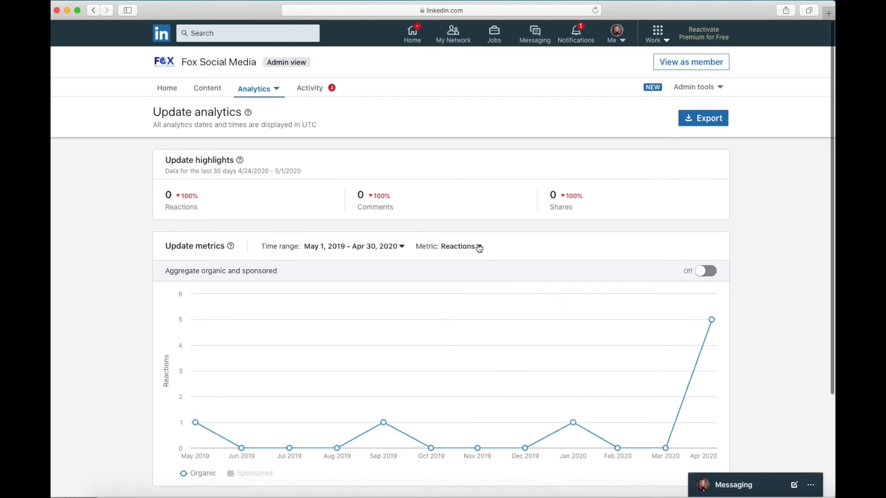
{"action": "left_click", "coordinate": [458, 246]}
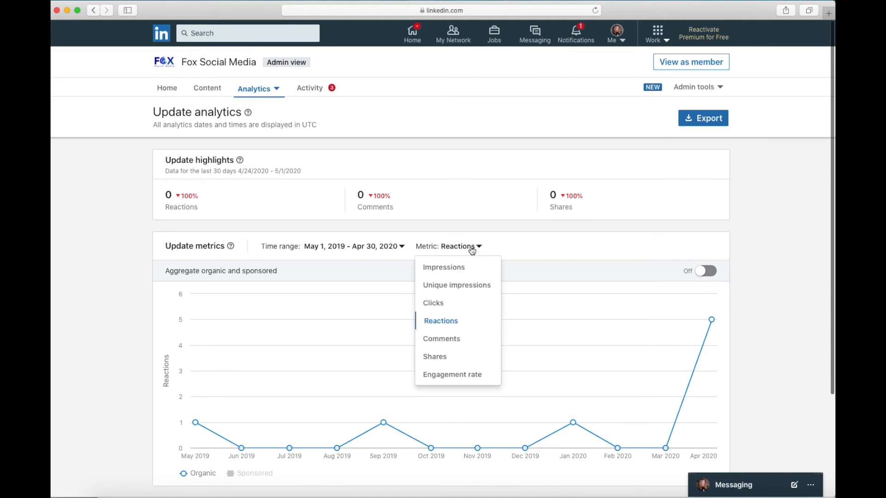
{"action": "mouse_move", "coordinate": [442, 338]}
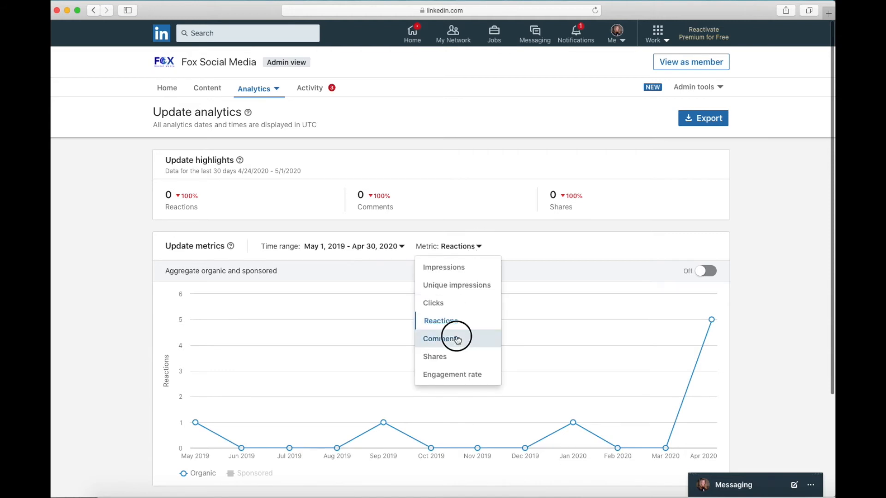
{"action": "left_click", "coordinate": [440, 338]}
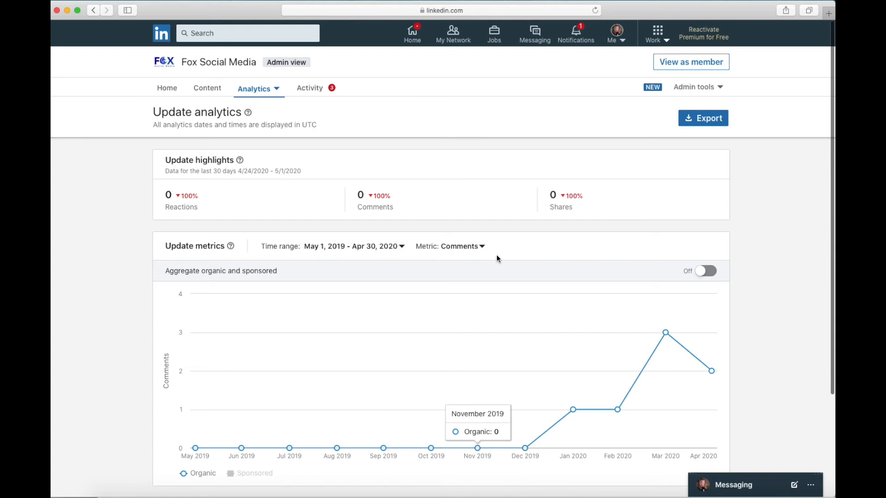
{"action": "left_click", "coordinate": [461, 245]}
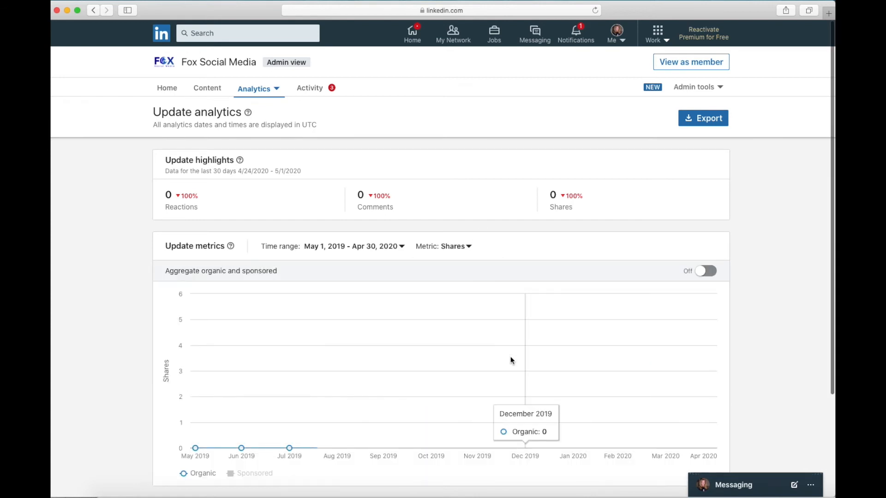
{"action": "left_click", "coordinate": [455, 246]}
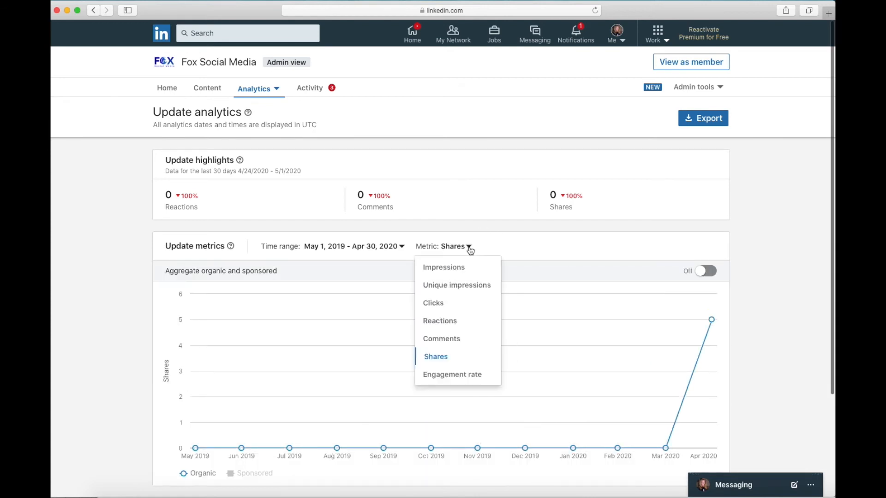
{"action": "left_click", "coordinate": [452, 374]}
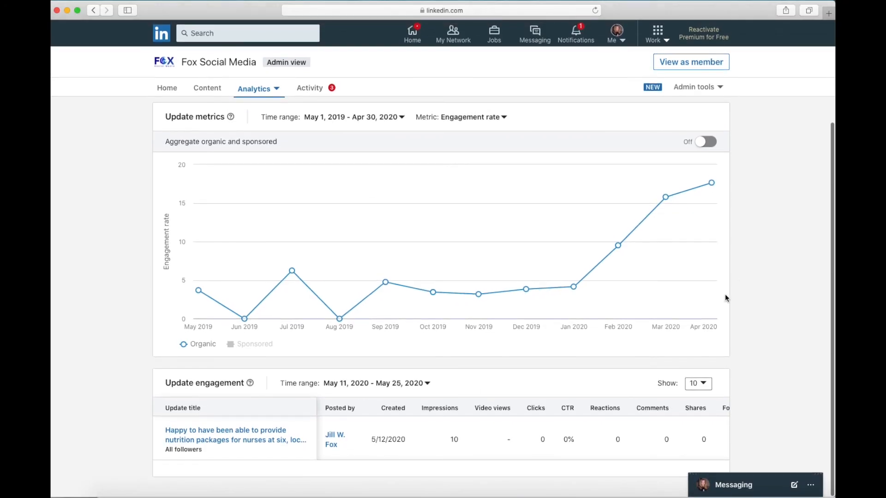
{"action": "mouse_move", "coordinate": [586, 377]}
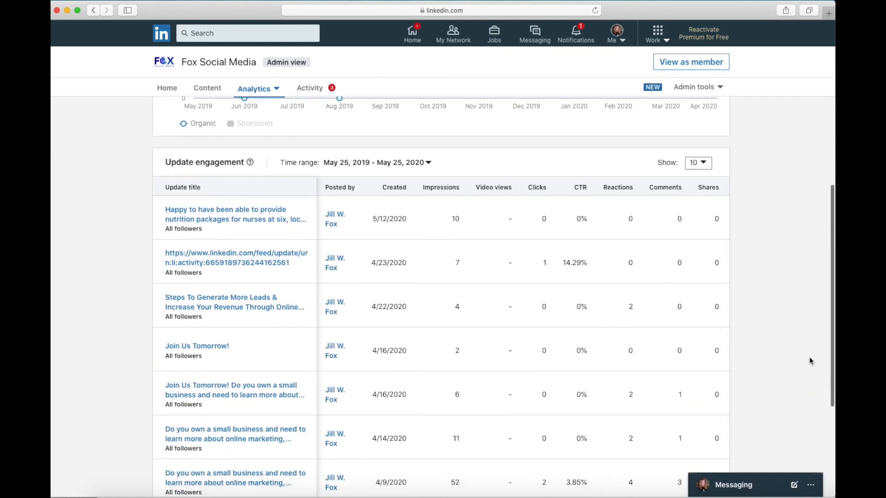
{"action": "scroll", "scroll_direction": "down", "scroll_amount": 3}
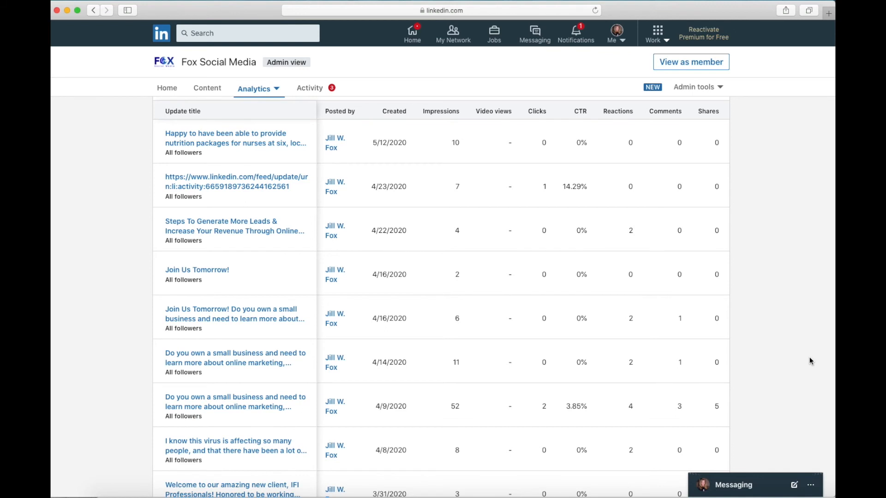
{"action": "mouse_move", "coordinate": [471, 168]}
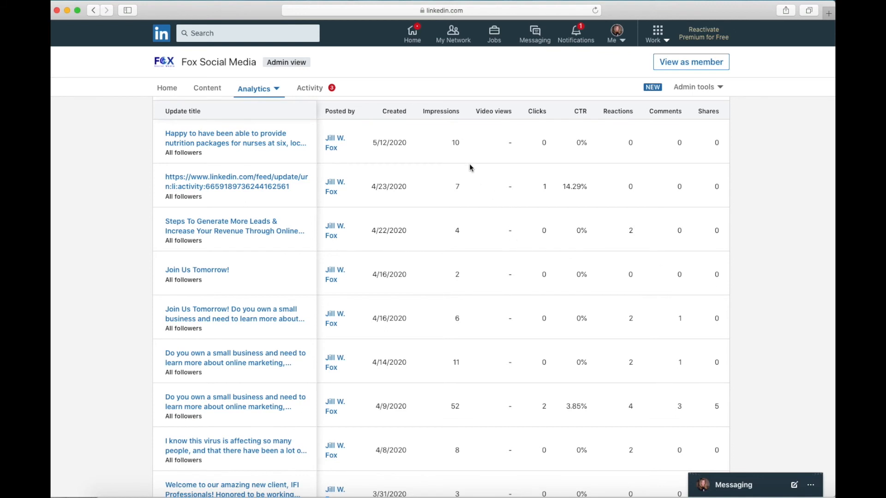
{"action": "mouse_move", "coordinate": [220, 142]}
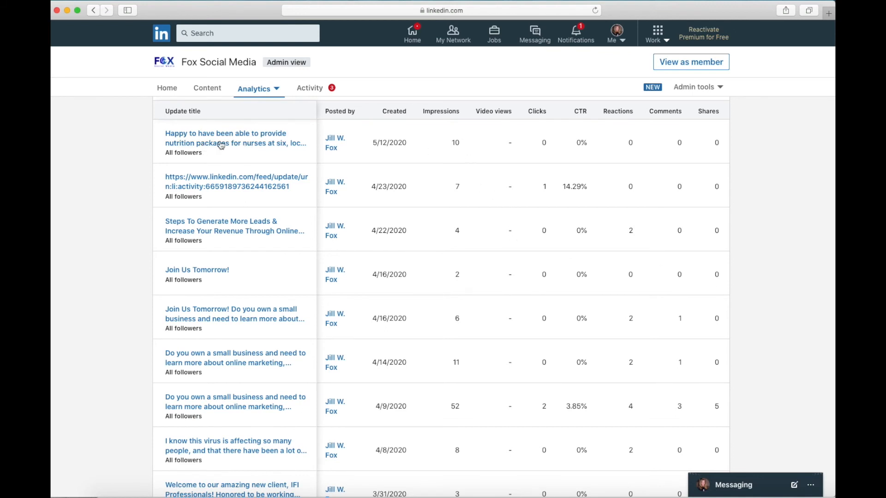
{"action": "mouse_move", "coordinate": [260, 142]}
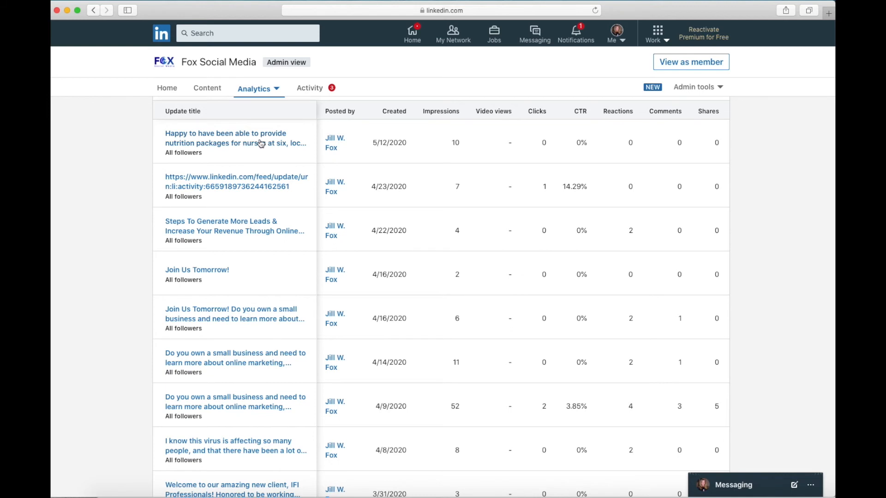
{"action": "mouse_move", "coordinate": [334, 142]}
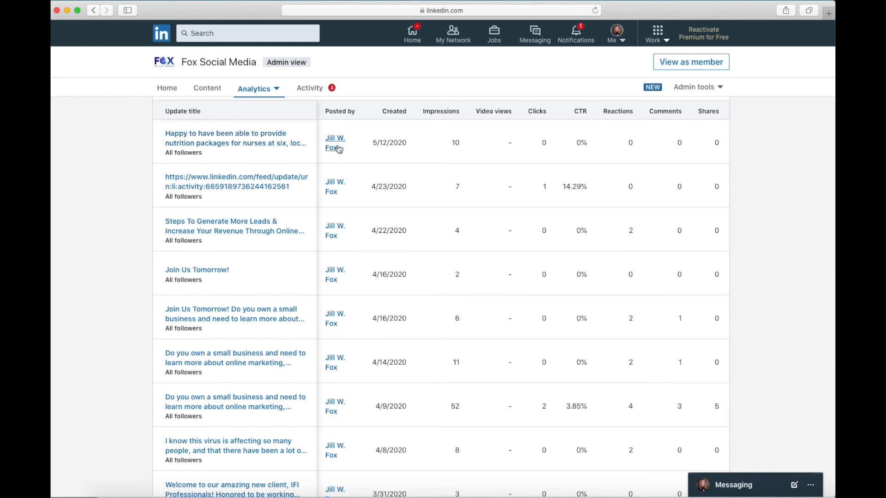
{"action": "mouse_move", "coordinate": [424, 148]}
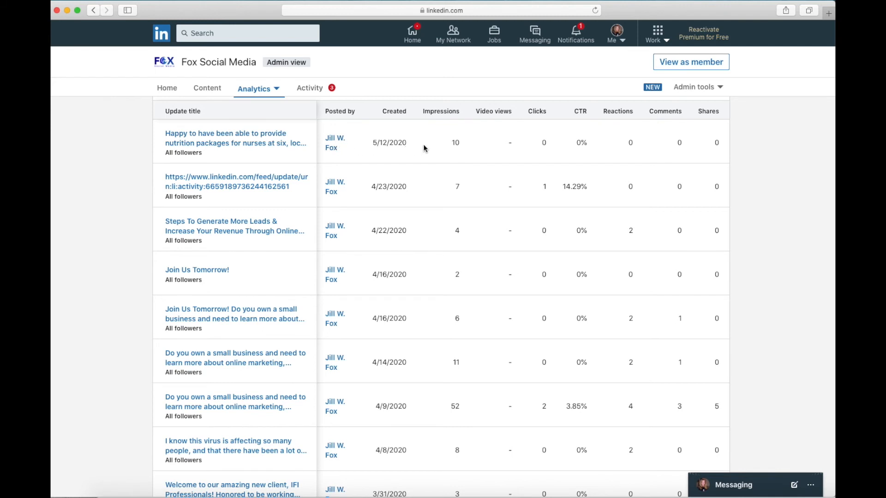
{"action": "mouse_move", "coordinate": [455, 142]}
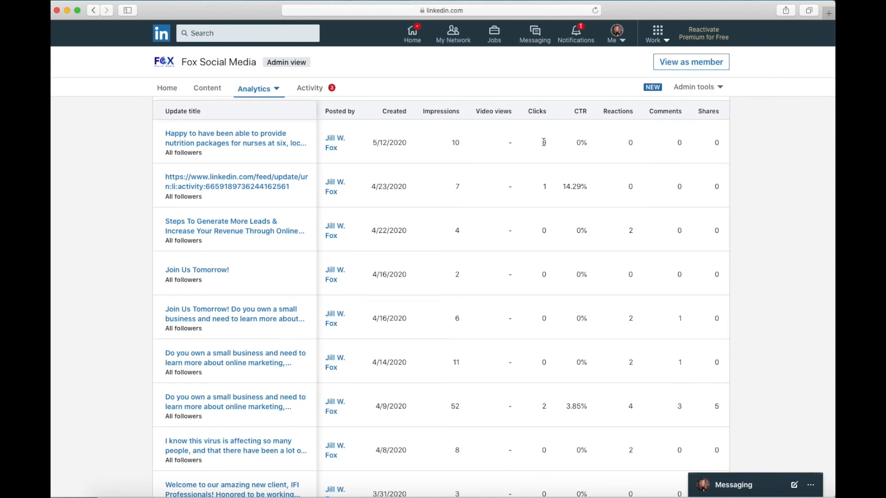
{"action": "mouse_move", "coordinate": [542, 142]}
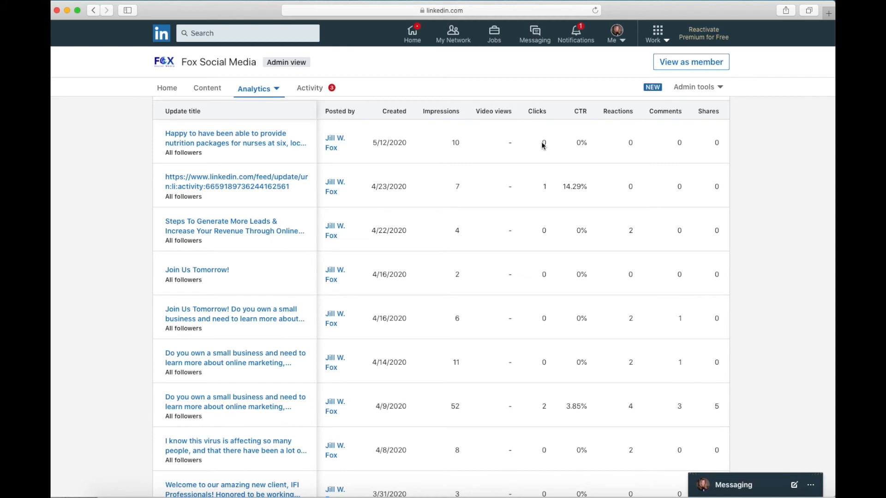
{"action": "mouse_move", "coordinate": [577, 143]}
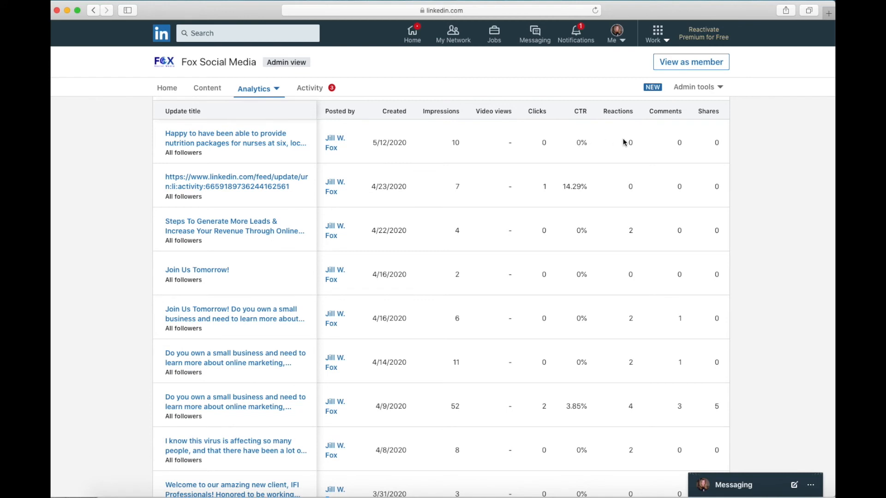
{"action": "mouse_move", "coordinate": [626, 142]}
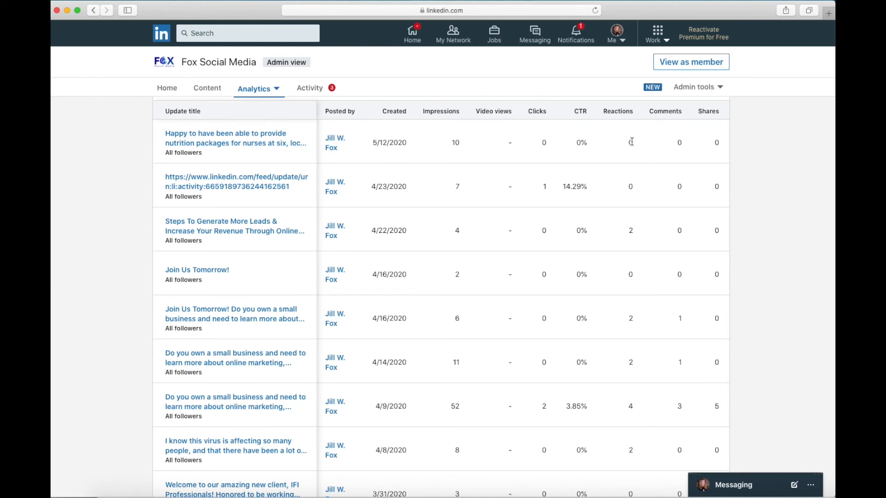
{"action": "mouse_move", "coordinate": [680, 142]}
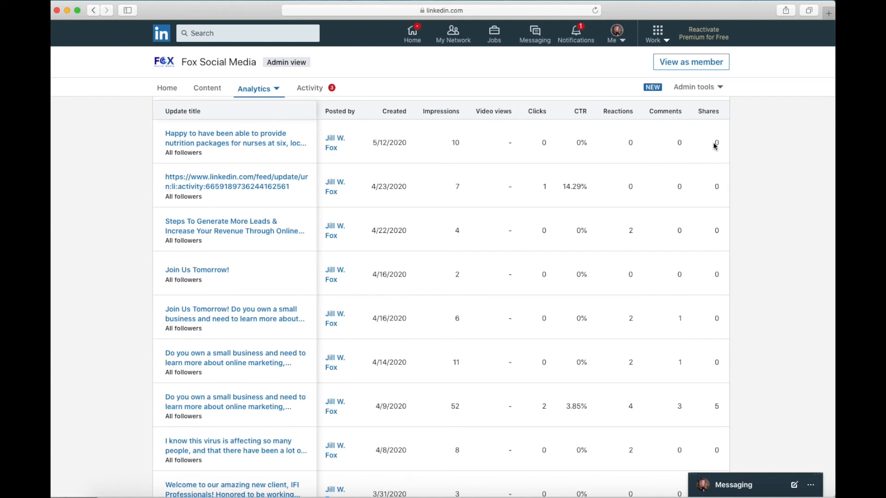
{"action": "mouse_move", "coordinate": [244, 195]}
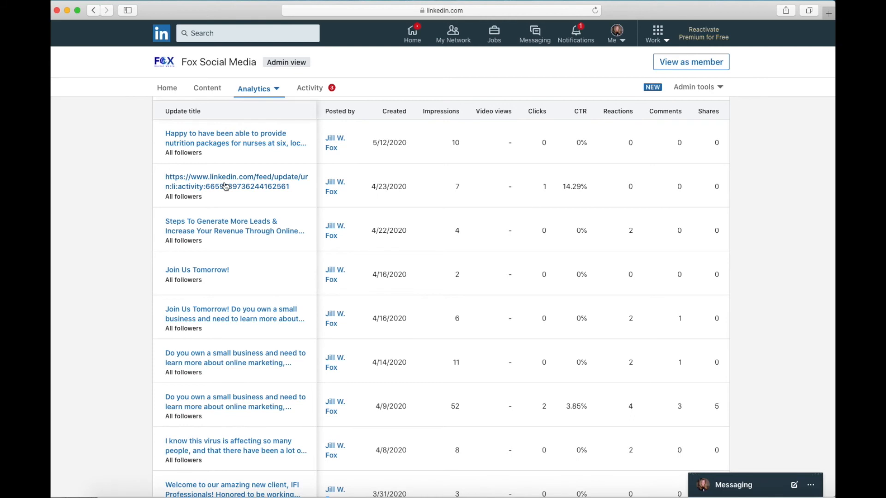
{"action": "mouse_move", "coordinate": [221, 408]}
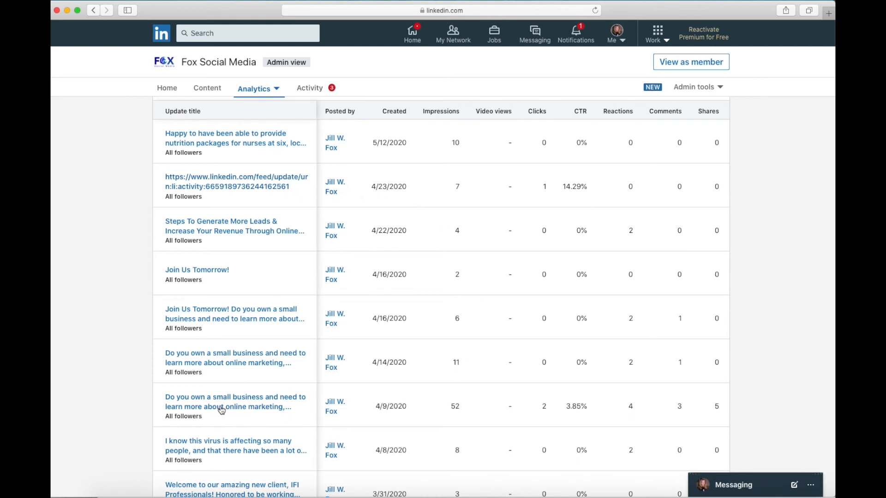
{"action": "mouse_move", "coordinate": [236, 413]}
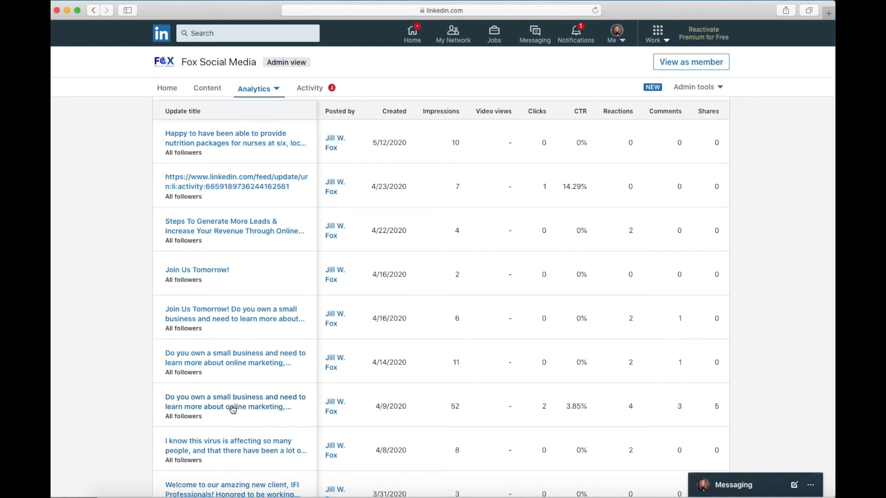
{"action": "mouse_move", "coordinate": [335, 405]}
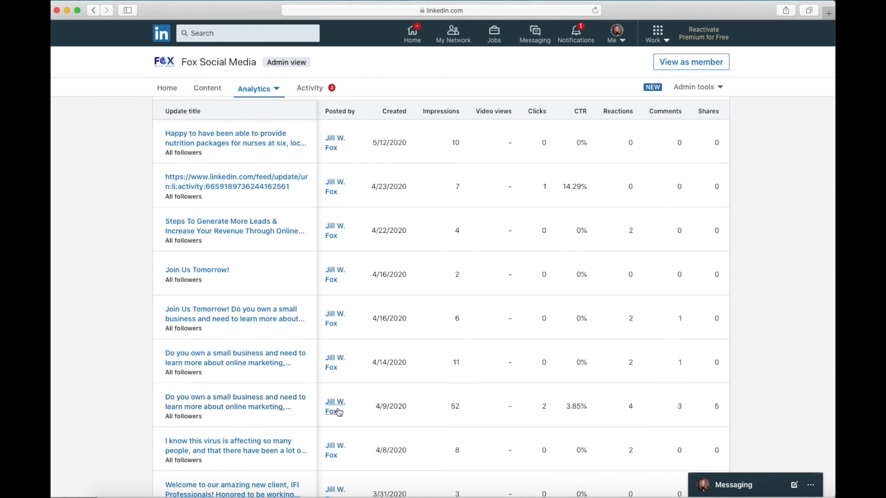
{"action": "mouse_move", "coordinate": [395, 406]}
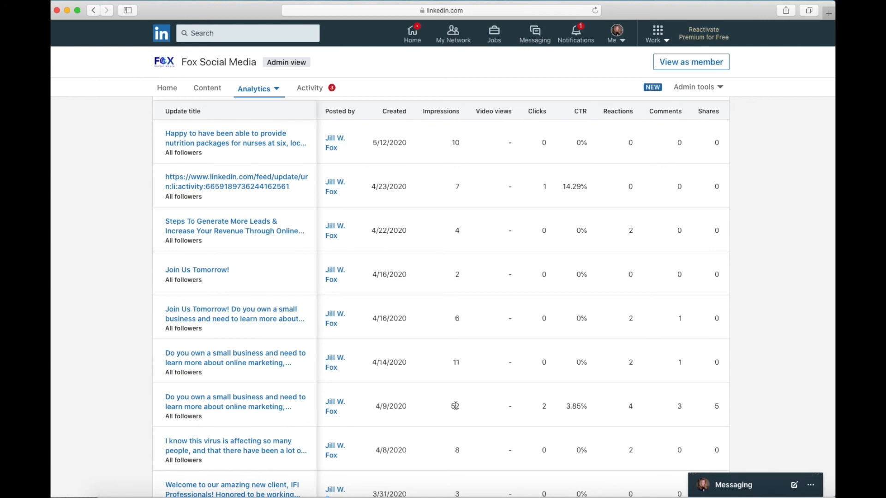
{"action": "mouse_move", "coordinate": [547, 411]}
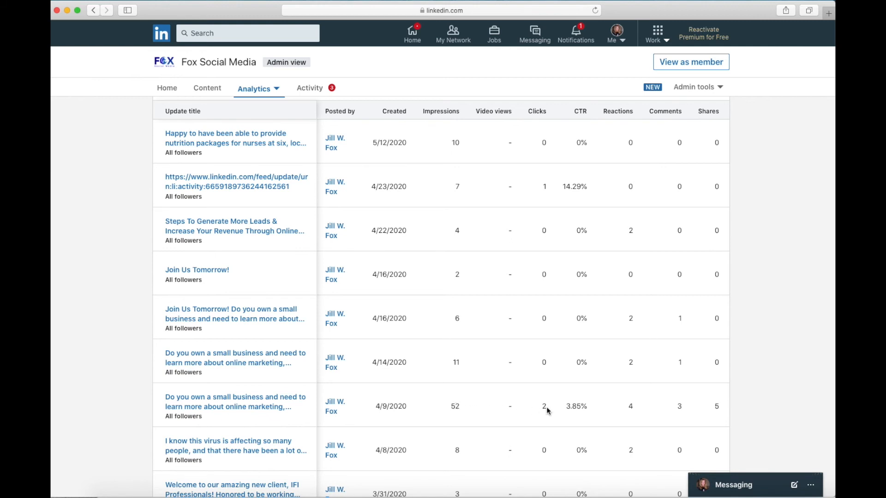
{"action": "mouse_move", "coordinate": [569, 405]}
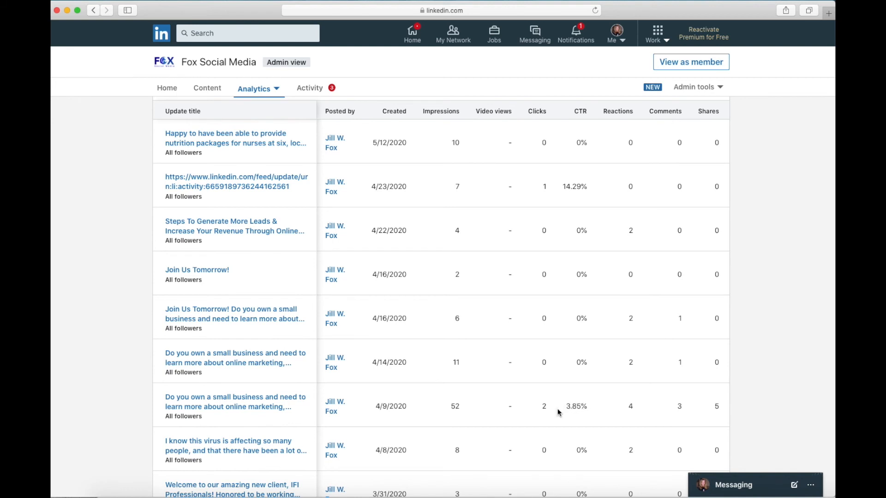
{"action": "scroll", "scroll_direction": "down", "scroll_amount": 3}
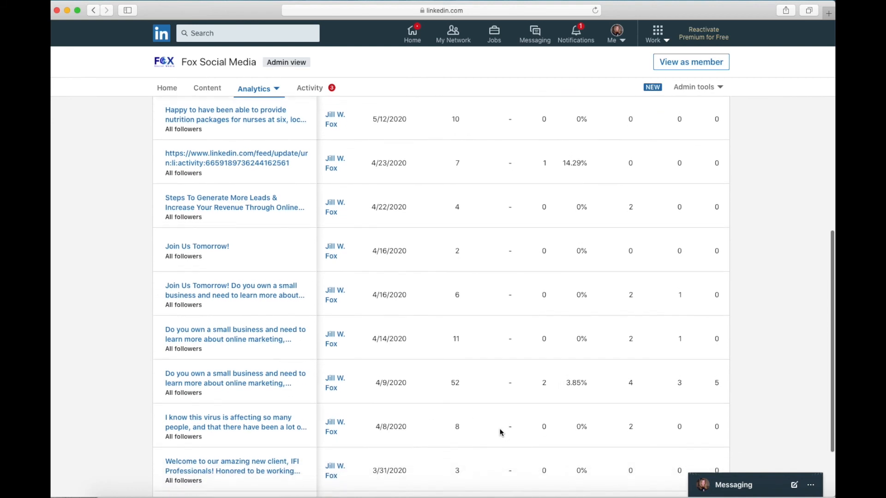
{"action": "scroll", "scroll_direction": "down", "scroll_amount": 3}
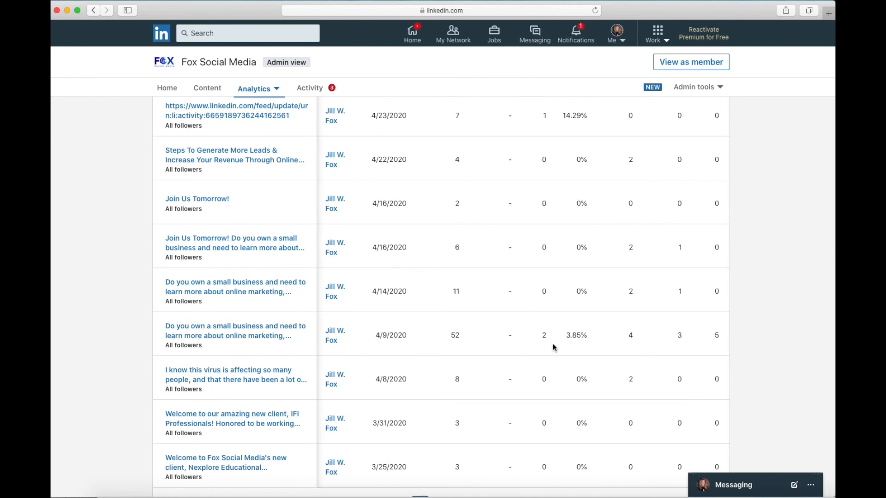
{"action": "scroll", "scroll_direction": "up", "scroll_amount": 3}
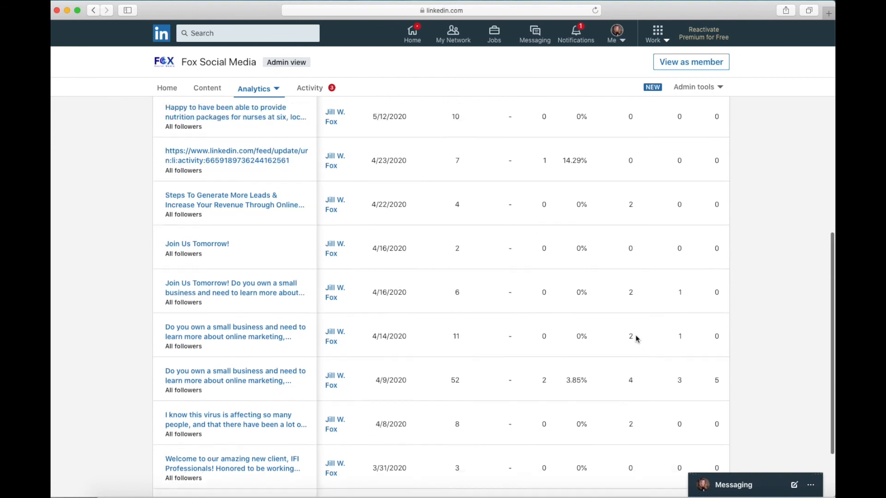
{"action": "scroll", "scroll_direction": "up", "scroll_amount": 3}
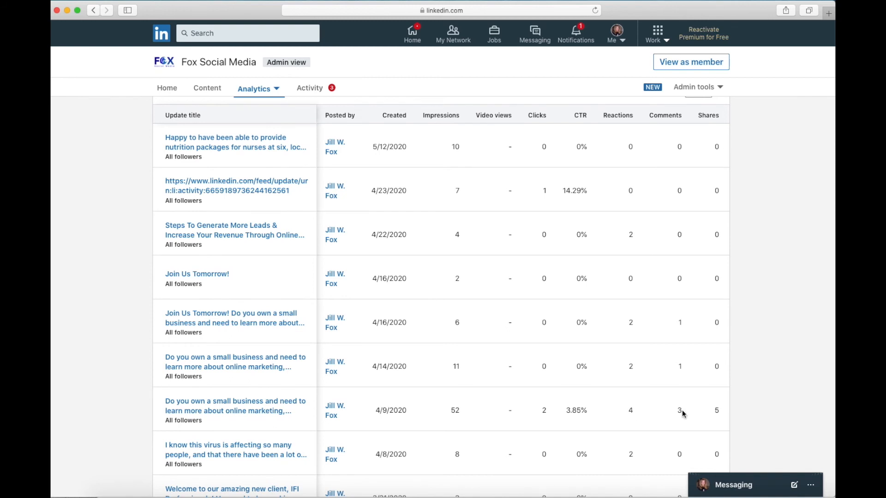
{"action": "mouse_move", "coordinate": [716, 409]}
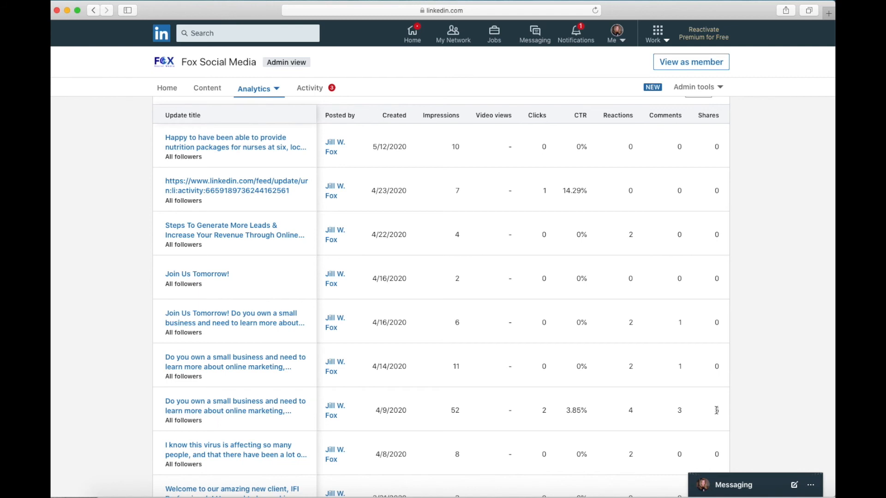
{"action": "scroll", "scroll_direction": "down", "scroll_amount": 3}
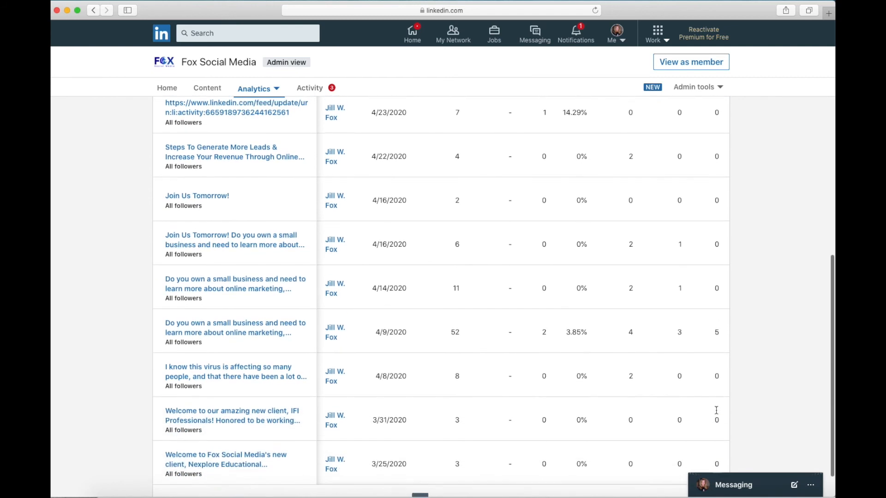
{"action": "scroll", "scroll_direction": "down", "scroll_amount": 3}
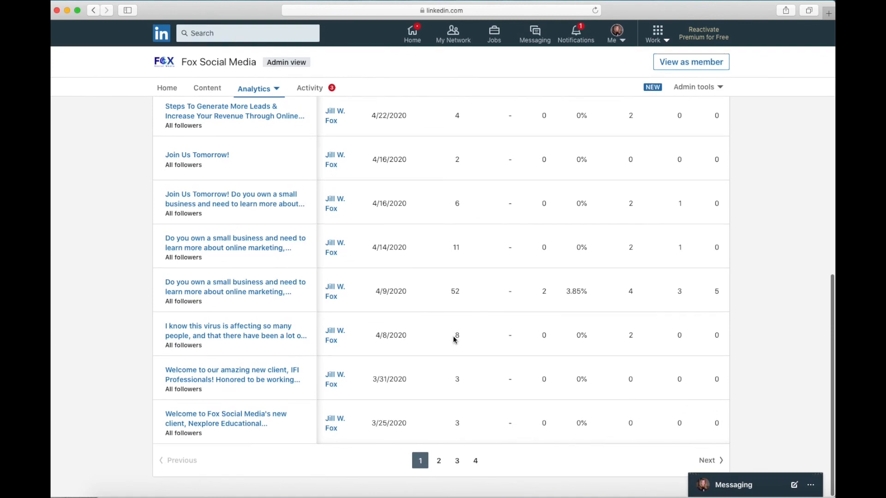
{"action": "scroll", "scroll_direction": "up", "scroll_amount": 3}
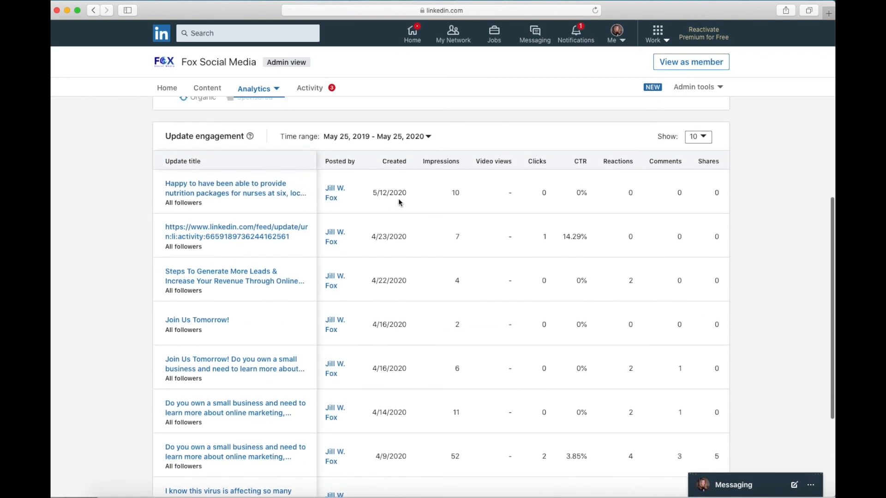
{"action": "mouse_move", "coordinate": [417, 398]}
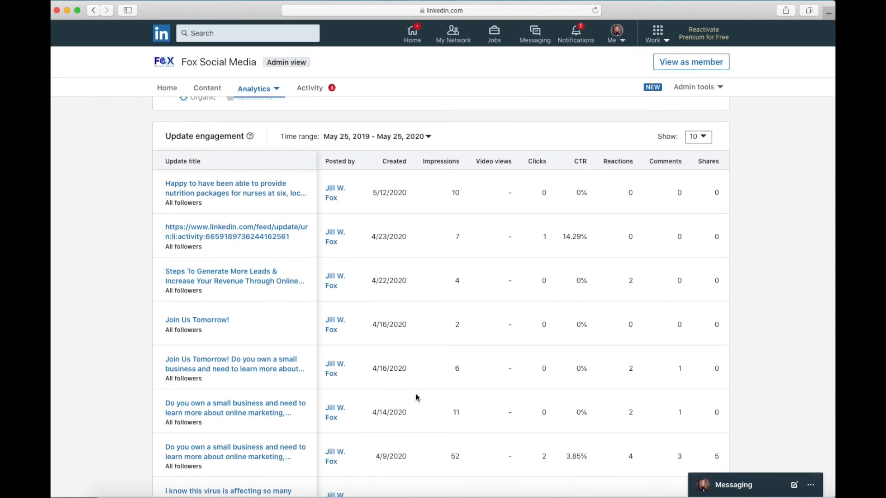
{"action": "scroll", "scroll_direction": "down", "scroll_amount": 3}
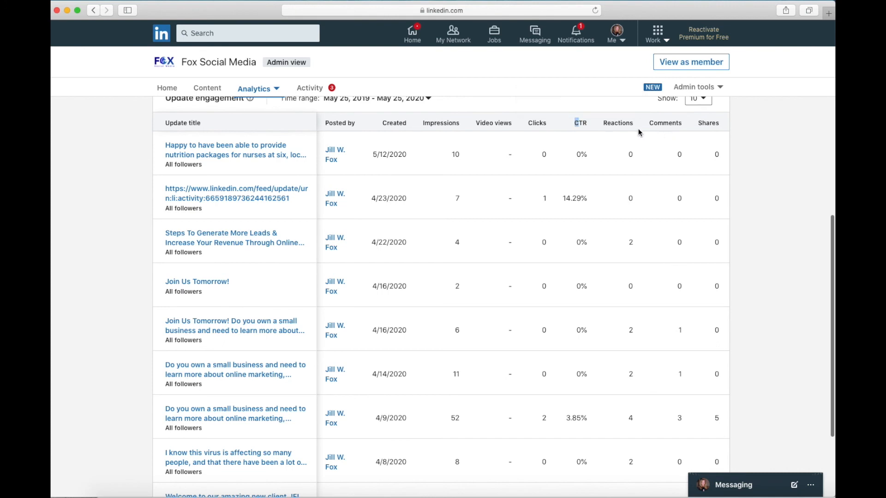
{"action": "scroll", "scroll_direction": "down", "scroll_amount": 3}
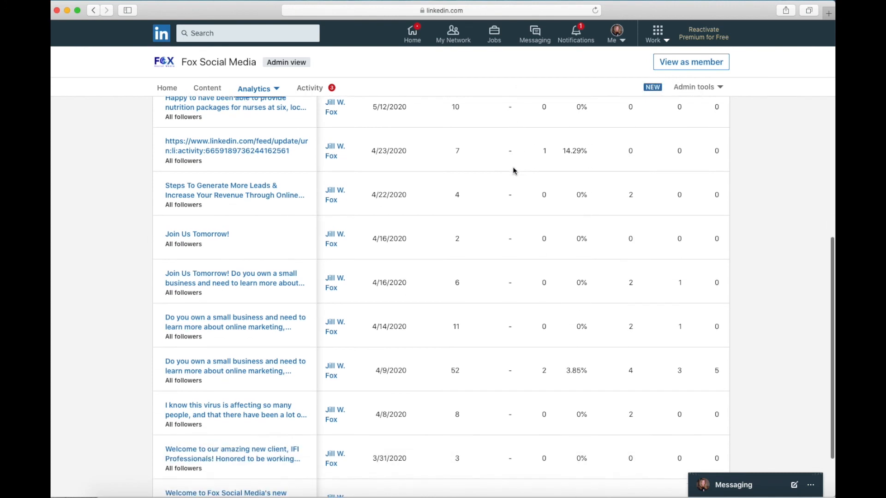
{"action": "scroll", "scroll_direction": "up", "scroll_amount": 3}
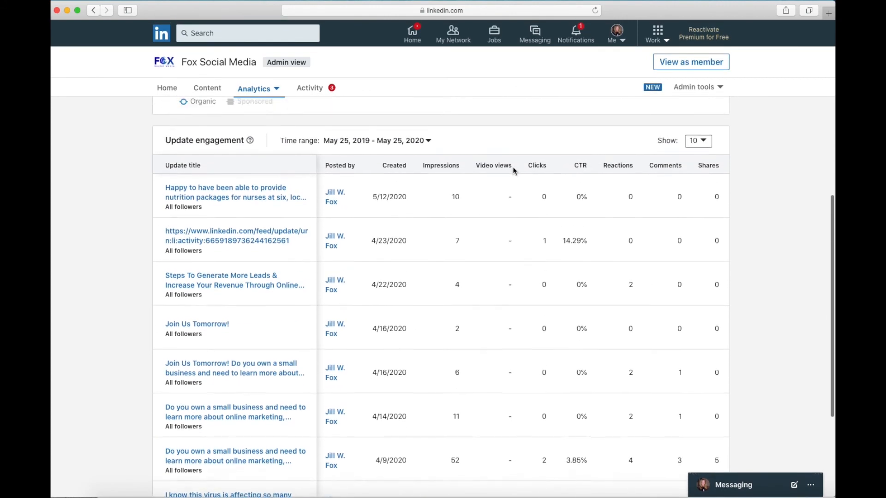
{"action": "scroll", "scroll_direction": "up", "scroll_amount": 3}
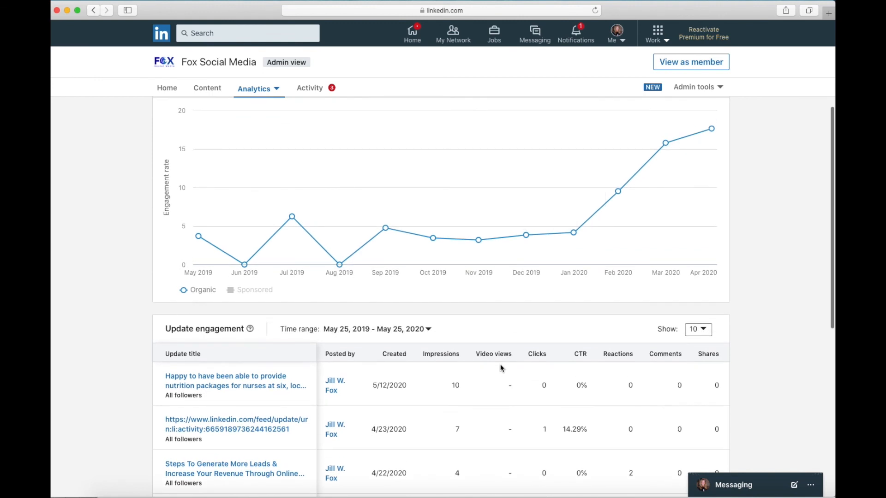
{"action": "mouse_move", "coordinate": [493, 353]}
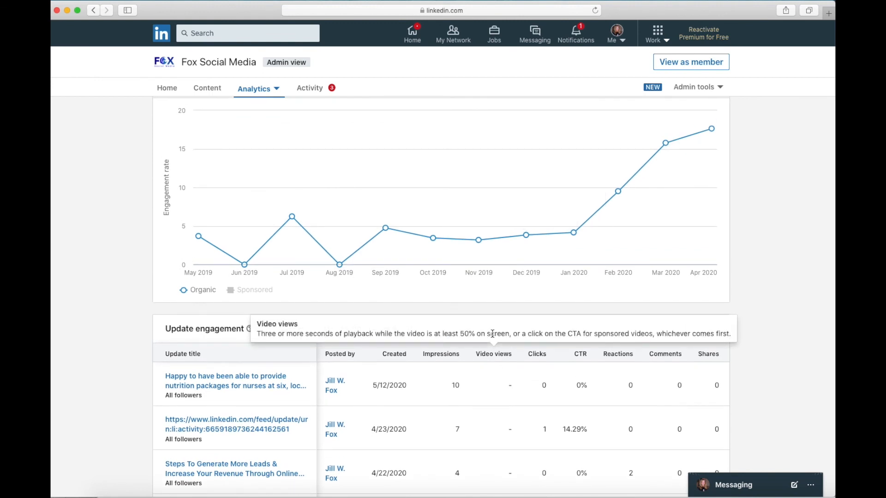
{"action": "mouse_move", "coordinate": [466, 96]}
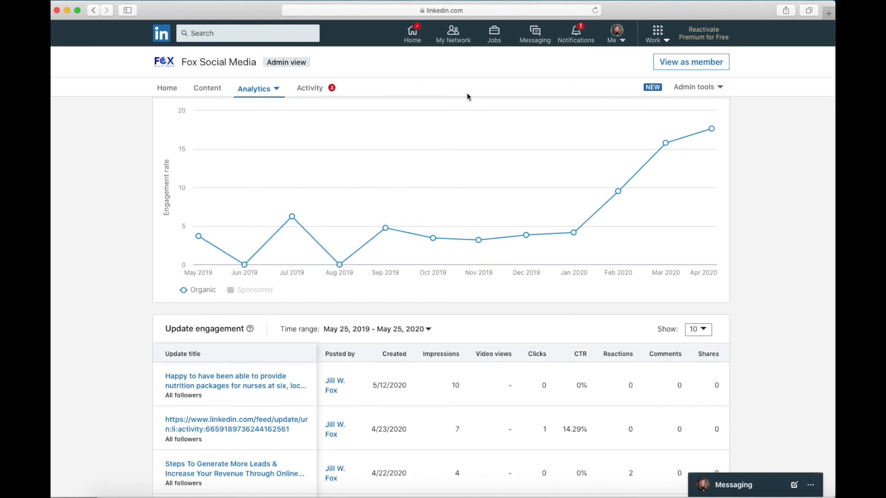
- Open Follower analytics from the Analytics menu, showing 31 total followers
{"action": "left_click", "coordinate": [254, 88]}
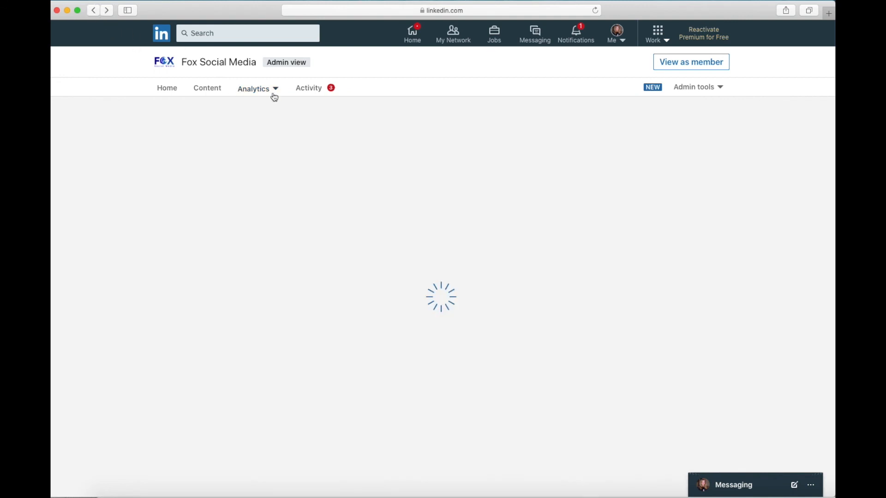
{"action": "left_click", "coordinate": [254, 88]}
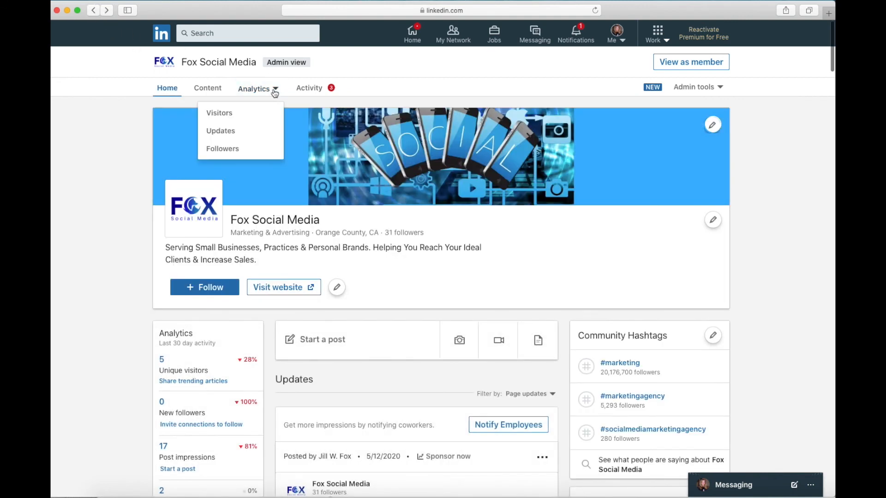
{"action": "left_click", "coordinate": [221, 148]}
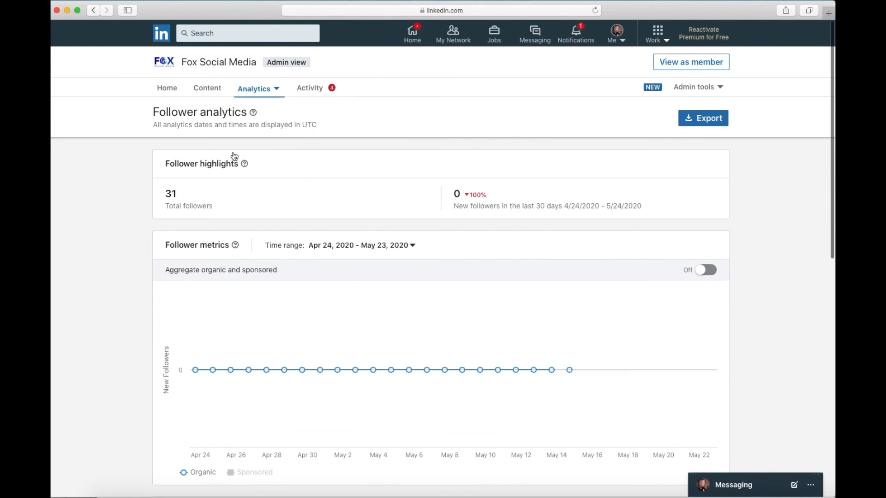
{"action": "mouse_move", "coordinate": [289, 198]}
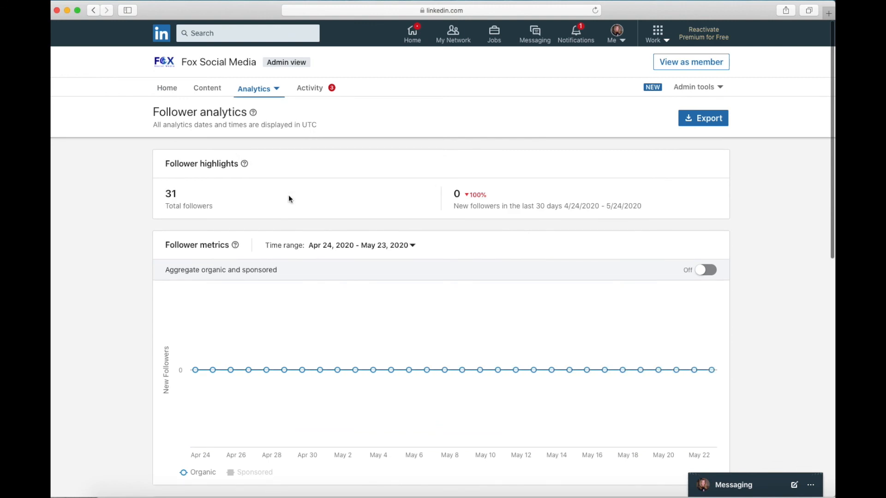
{"action": "mouse_move", "coordinate": [192, 196]}
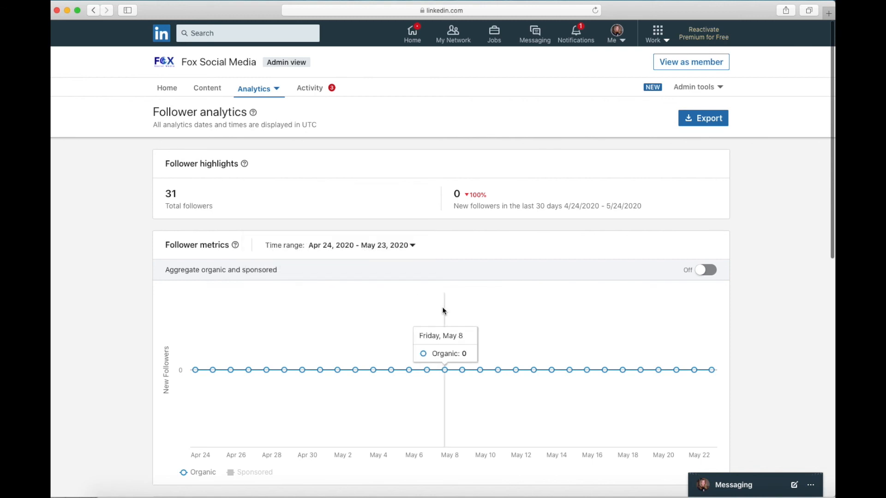
{"action": "scroll", "scroll_direction": "down", "scroll_amount": 3}
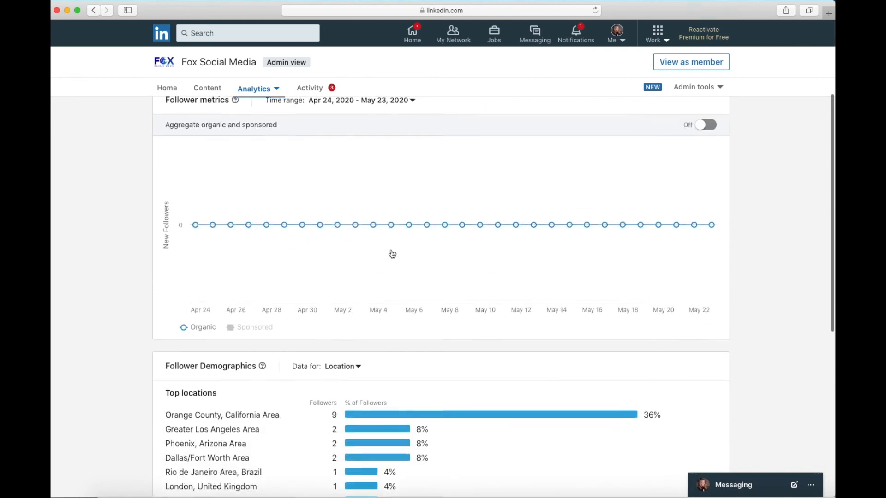
- Scroll through follower demographics down to the Companies to track table
{"action": "scroll", "scroll_direction": "down", "scroll_amount": 3}
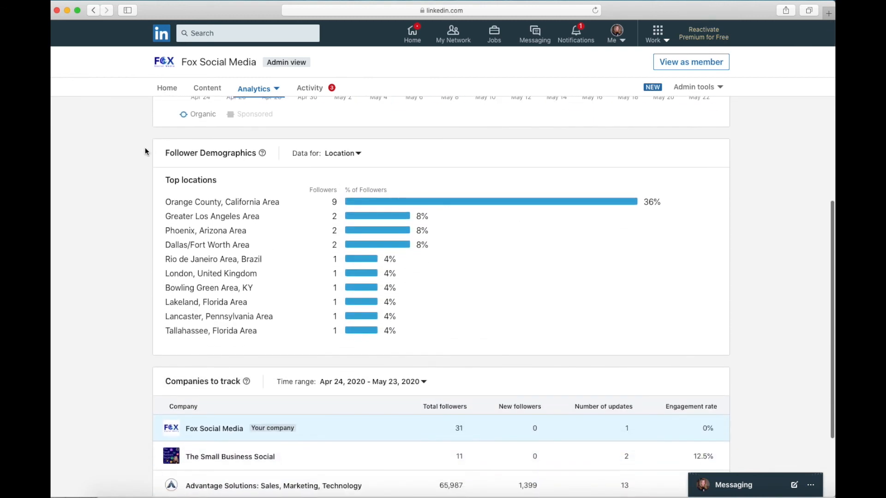
{"action": "mouse_move", "coordinate": [287, 218]}
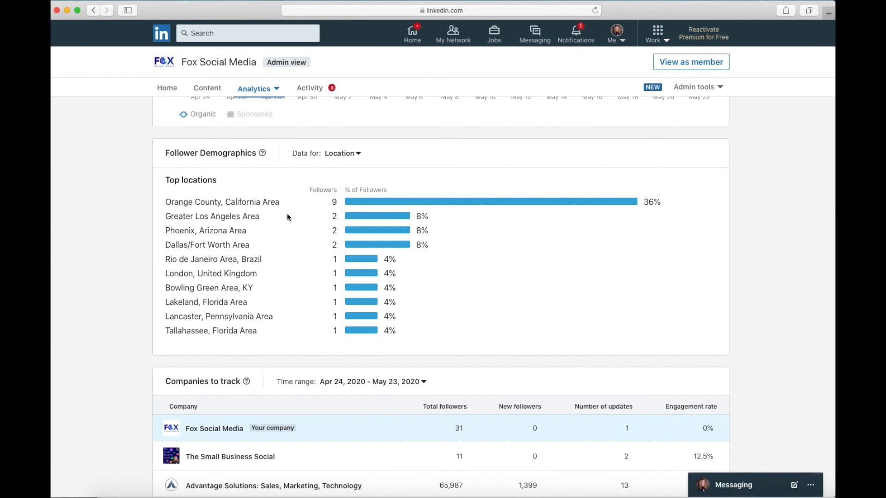
{"action": "mouse_move", "coordinate": [219, 197]}
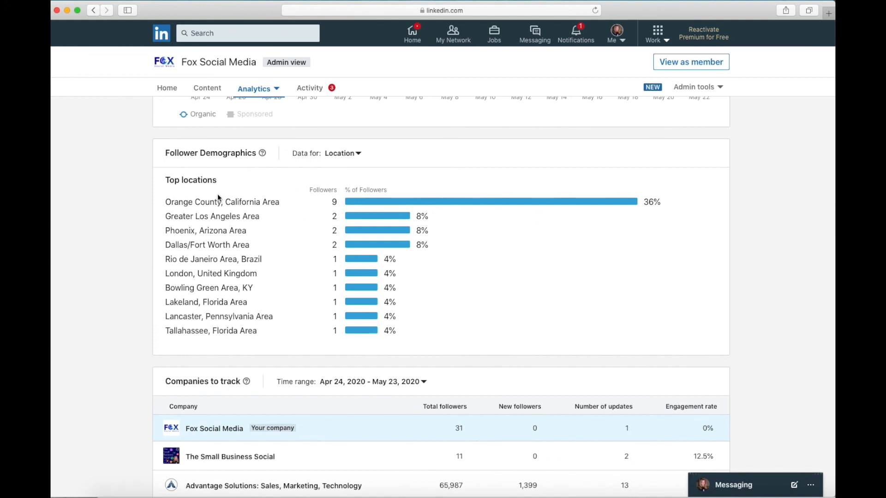
{"action": "mouse_move", "coordinate": [598, 246]}
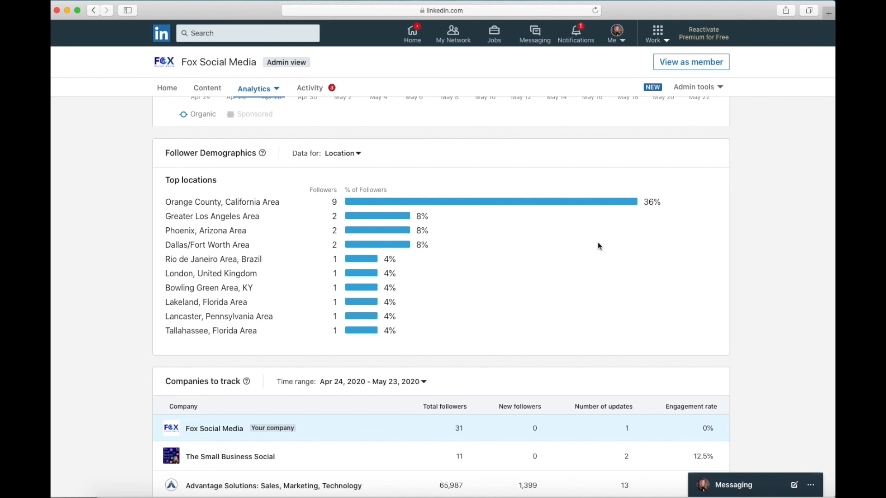
{"action": "scroll", "scroll_direction": "down", "scroll_amount": 3}
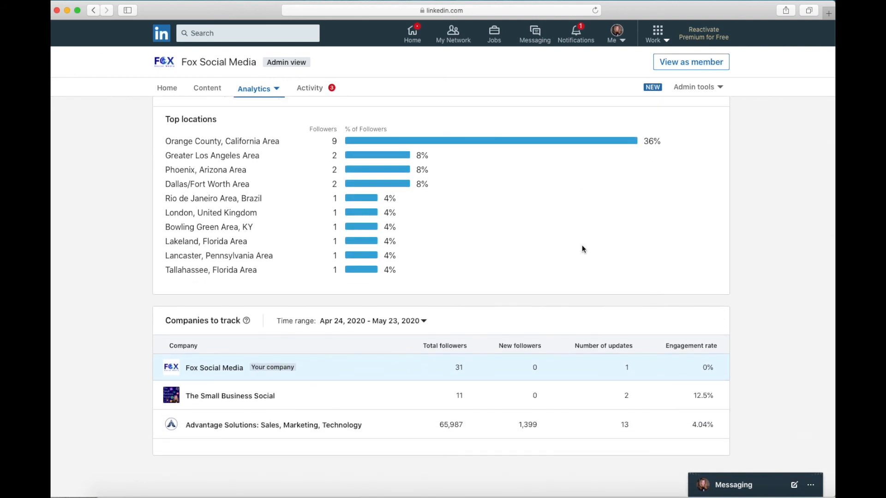
{"action": "scroll", "scroll_direction": "down", "scroll_amount": 3}
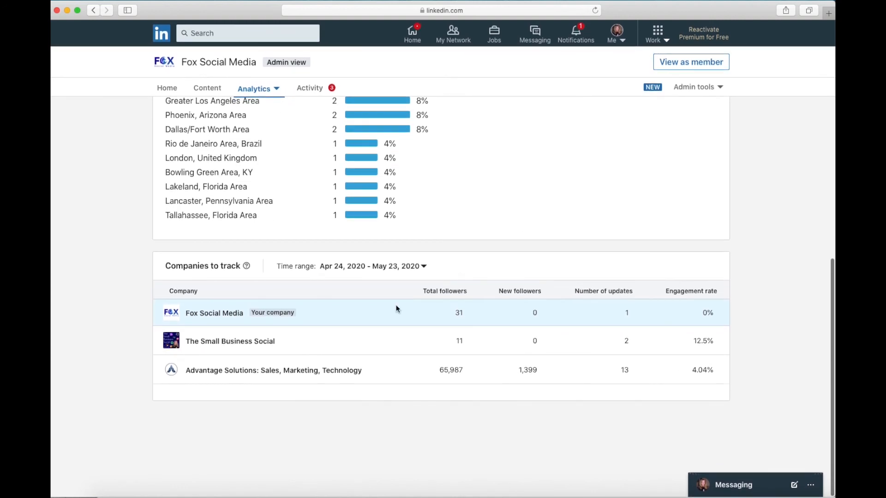
{"action": "mouse_move", "coordinate": [214, 313]}
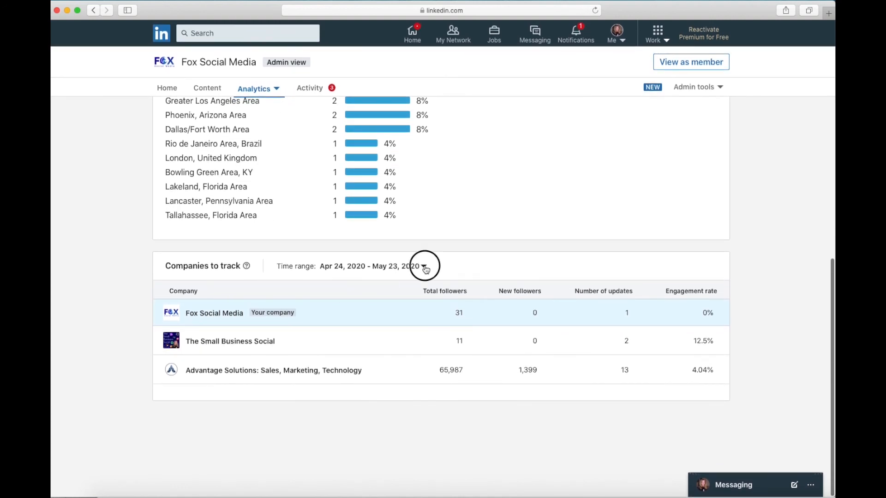
- Set the Companies to track time range to May 1, 2019 – Apr 30, 2020
{"action": "left_click", "coordinate": [424, 266]}
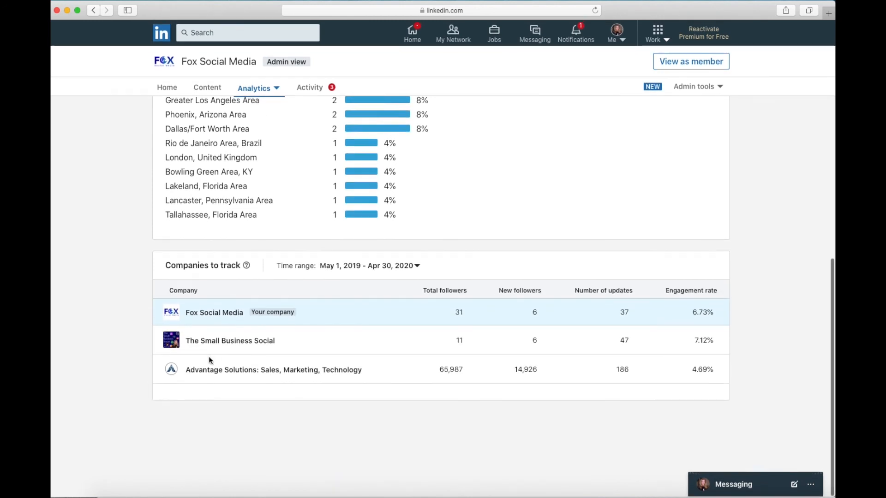
{"action": "mouse_move", "coordinate": [360, 372]}
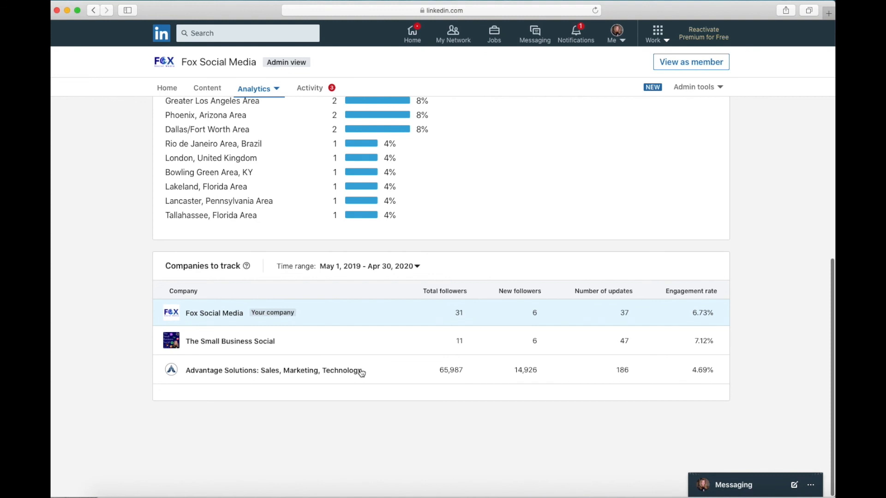
{"action": "mouse_move", "coordinate": [253, 376]}
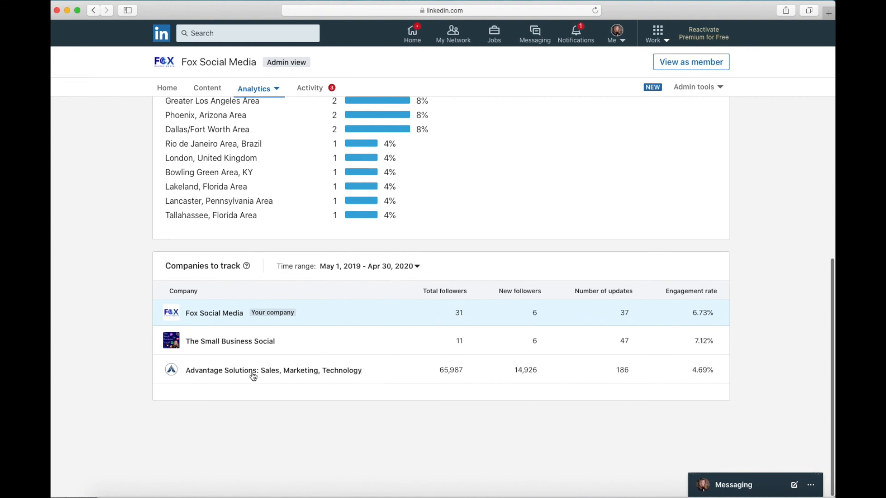
{"action": "mouse_move", "coordinate": [157, 378]}
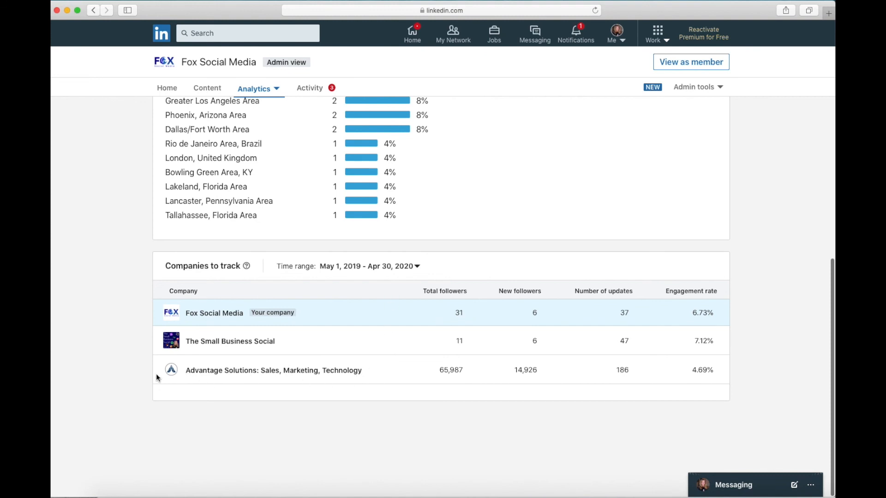
{"action": "mouse_move", "coordinate": [253, 374]}
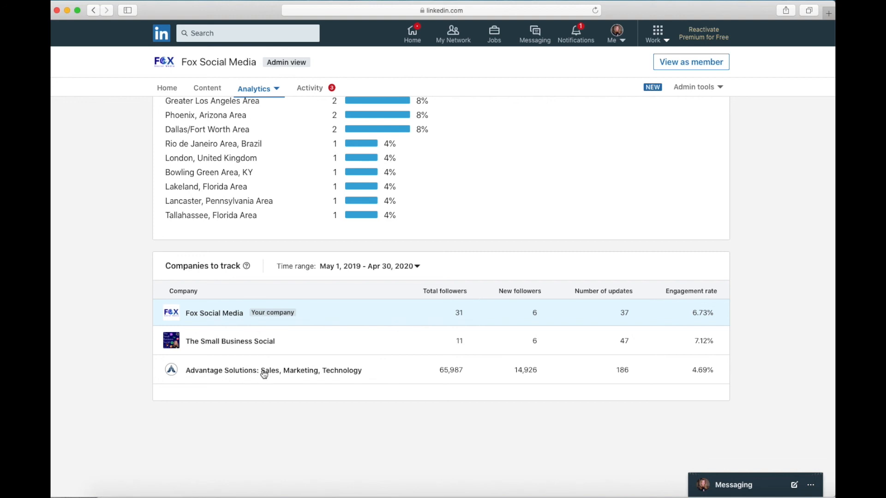
{"action": "mouse_move", "coordinate": [392, 310]}
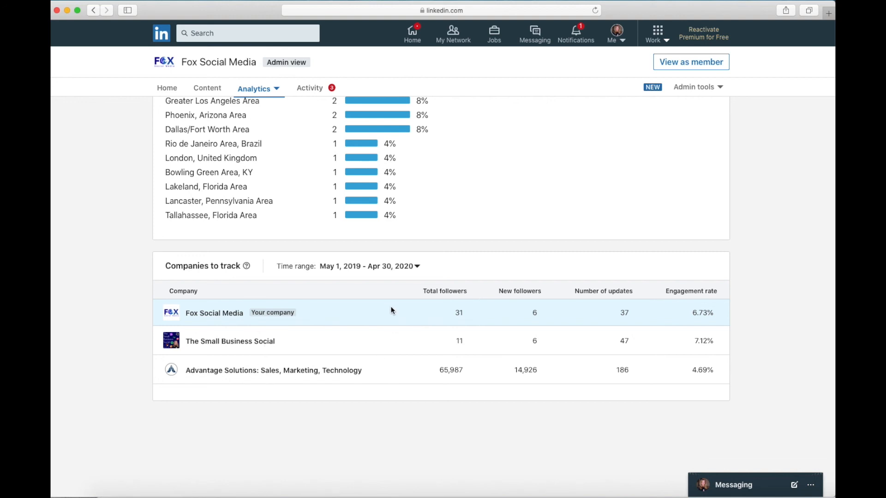
- Scroll up to the follower highlights showing 31 total followers and the Apr 24 – May 23 chart
{"action": "scroll", "scroll_direction": "up", "scroll_amount": 3}
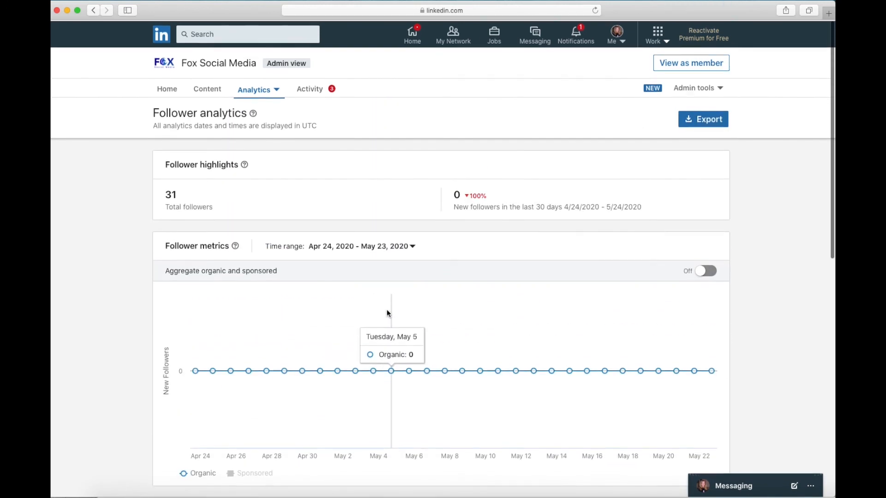
{"action": "mouse_move", "coordinate": [722, 75]}
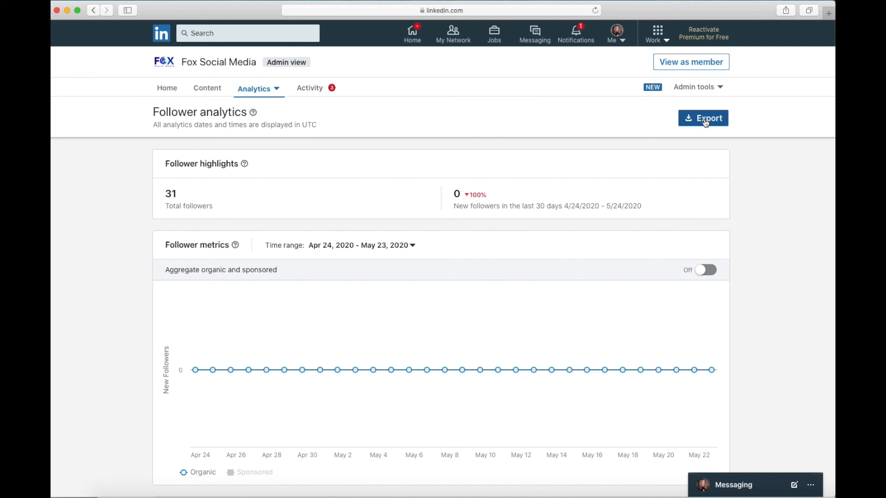
{"action": "mouse_move", "coordinate": [762, 237]}
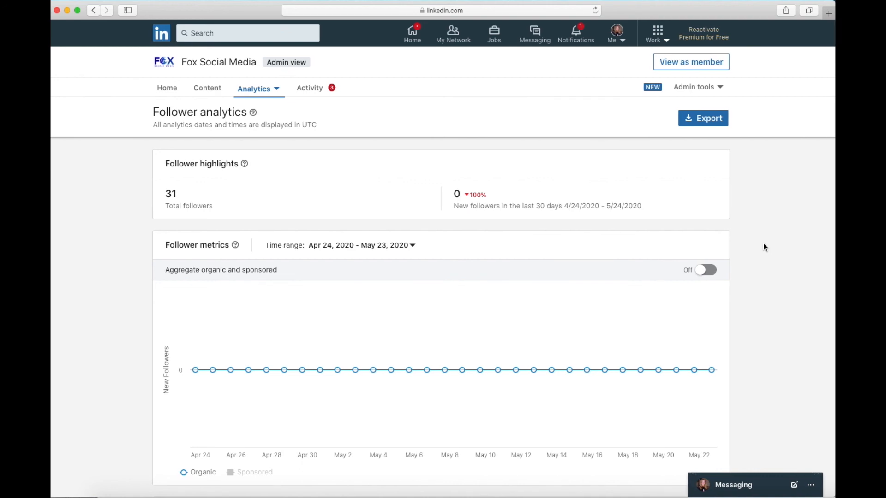
{"action": "mouse_move", "coordinate": [775, 244]}
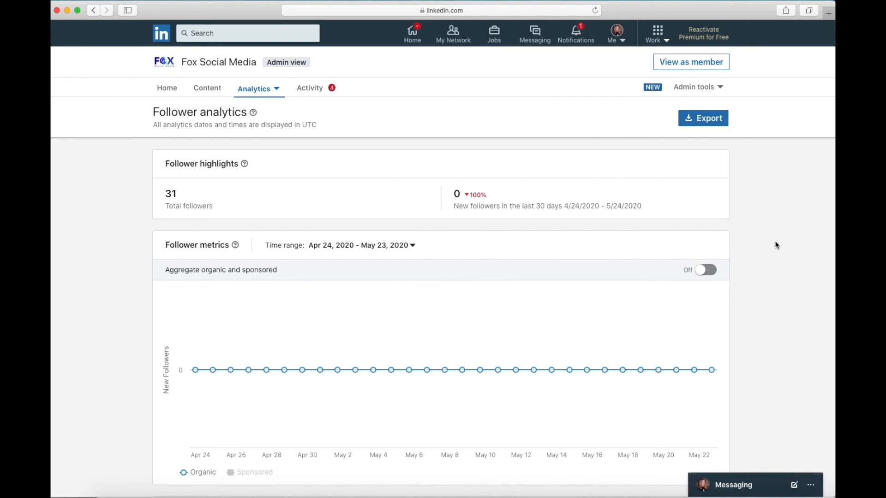
{"action": "mouse_move", "coordinate": [790, 269]}
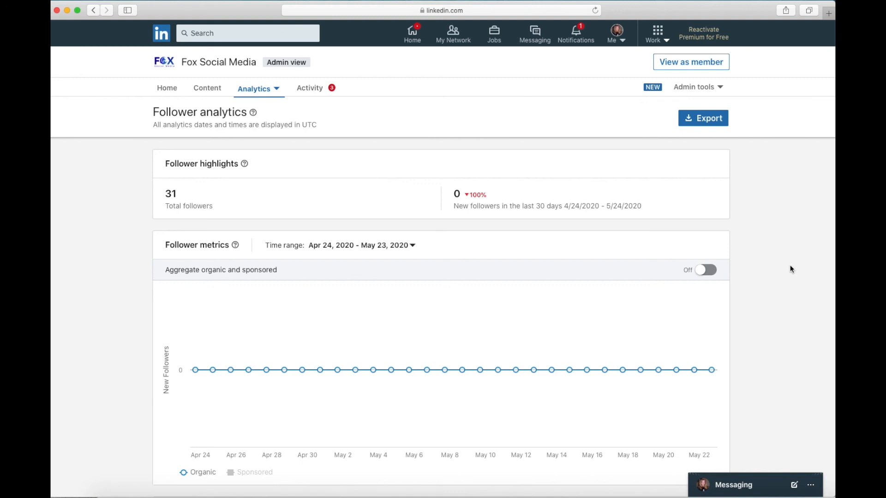
{"action": "mouse_move", "coordinate": [787, 270]}
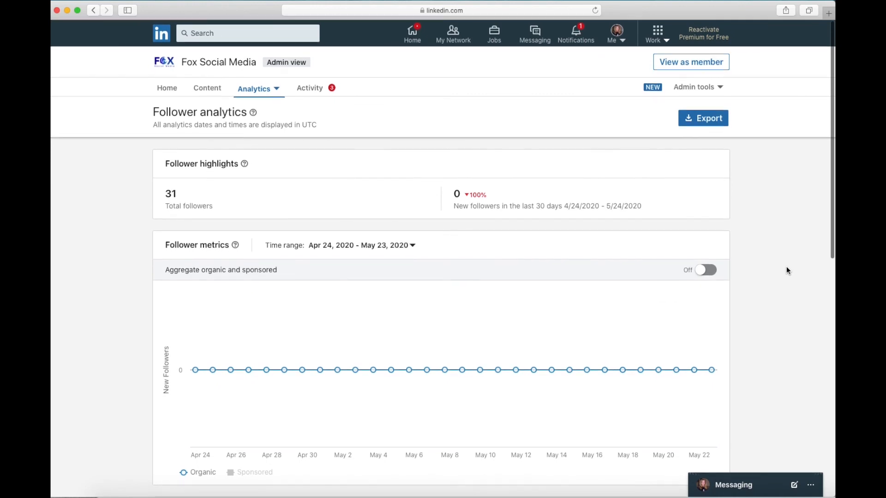
{"action": "mouse_move", "coordinate": [780, 267]}
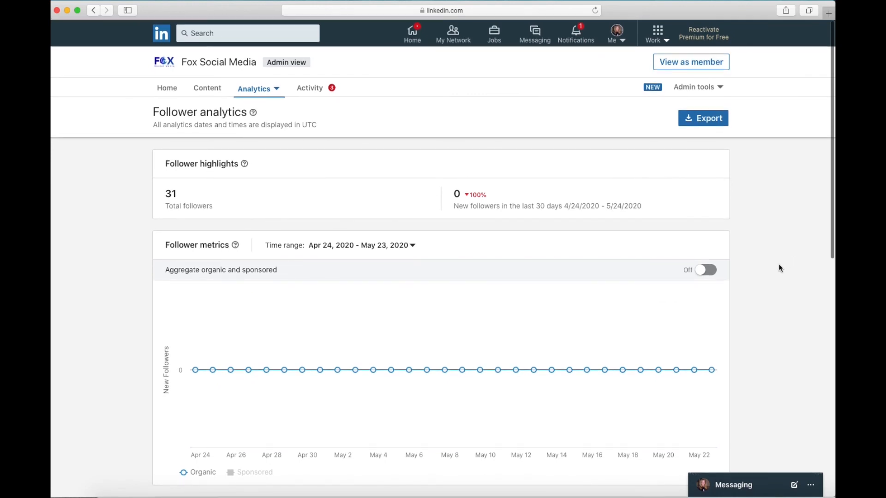
{"action": "mouse_move", "coordinate": [751, 269]}
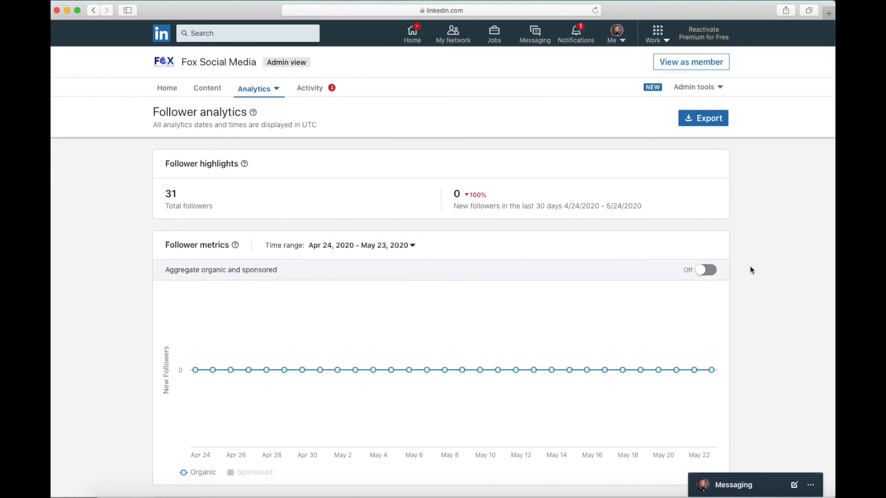